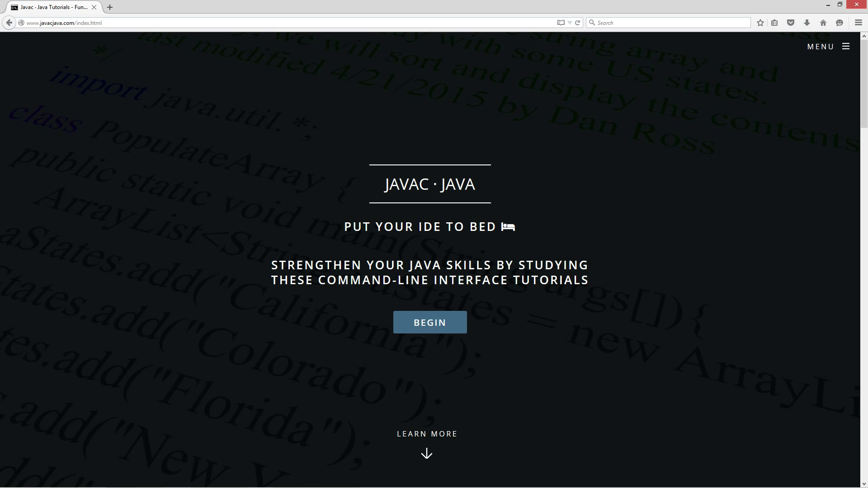
- Open the Interface Variables tutorial from the Java OOP tutorials listing on javacjava.com
left_click(836, 46)
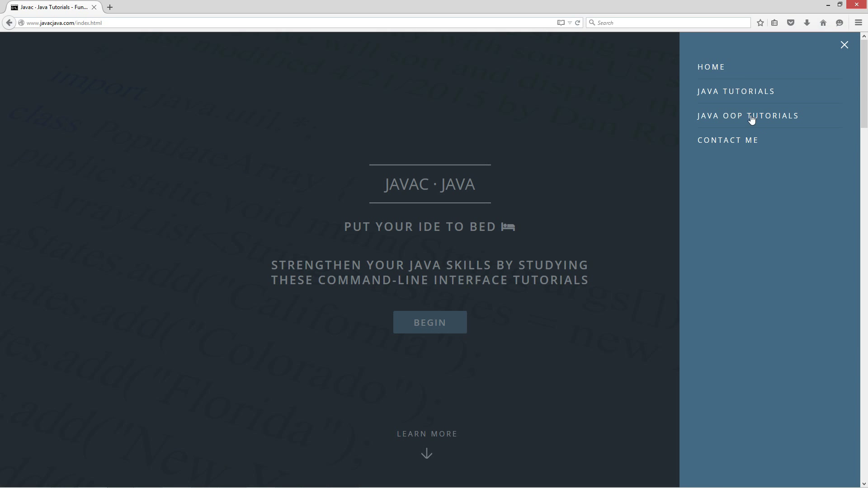
left_click(748, 116)
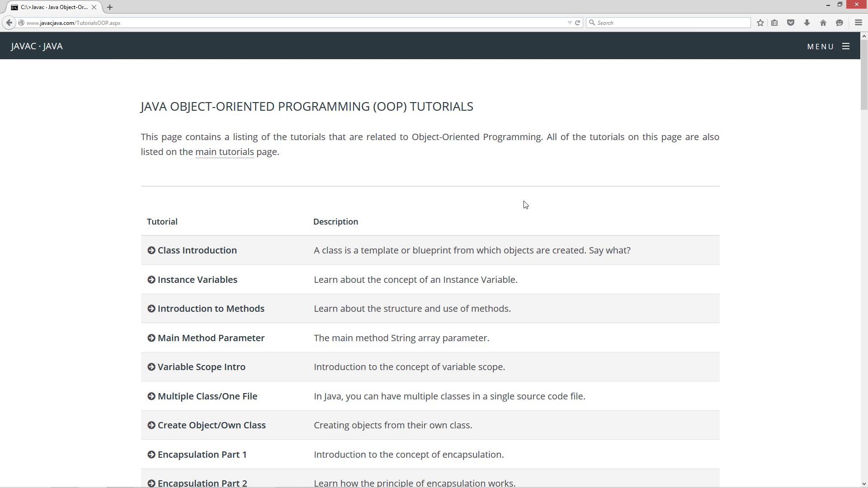
scroll("down", 3)
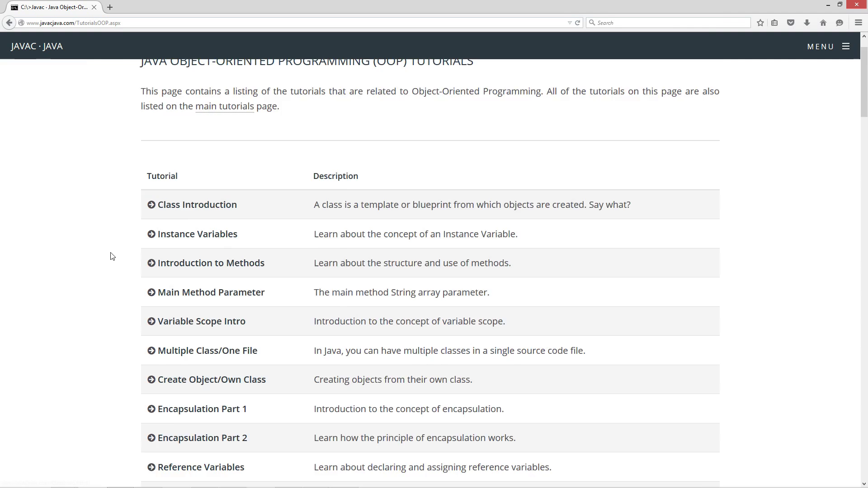
scroll("down", 3)
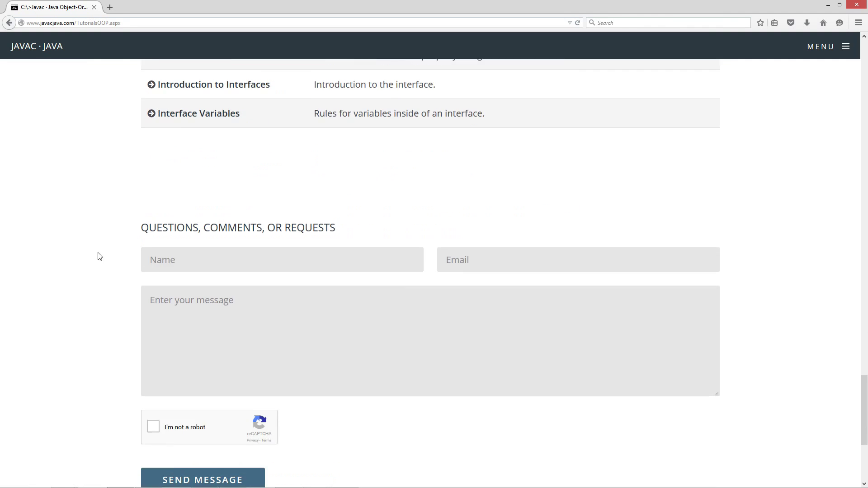
left_click(197, 113)
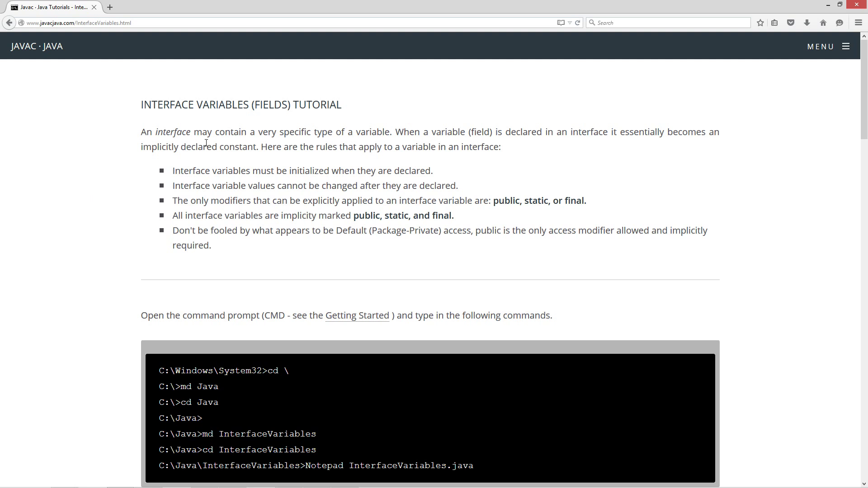
mouse_move(359, 134)
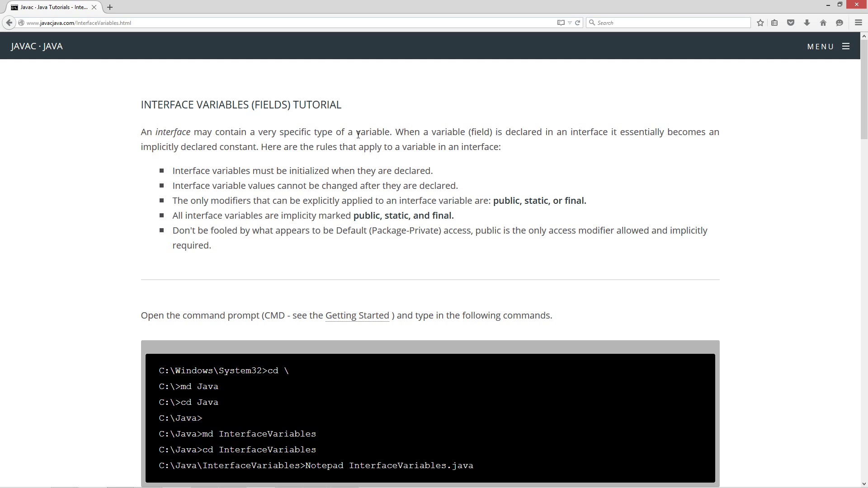
mouse_move(455, 137)
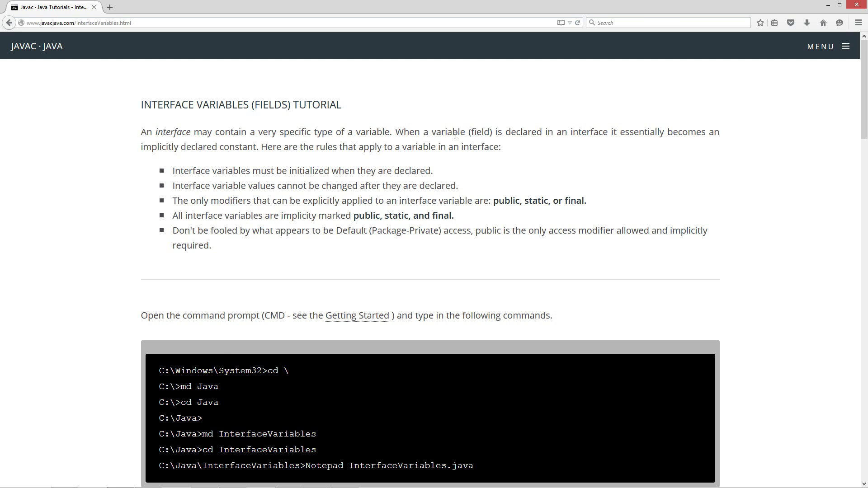
mouse_move(659, 149)
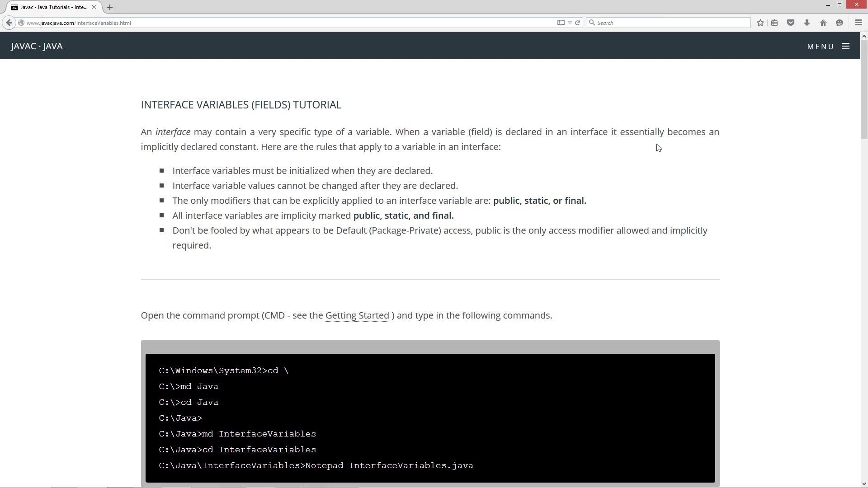
mouse_move(180, 152)
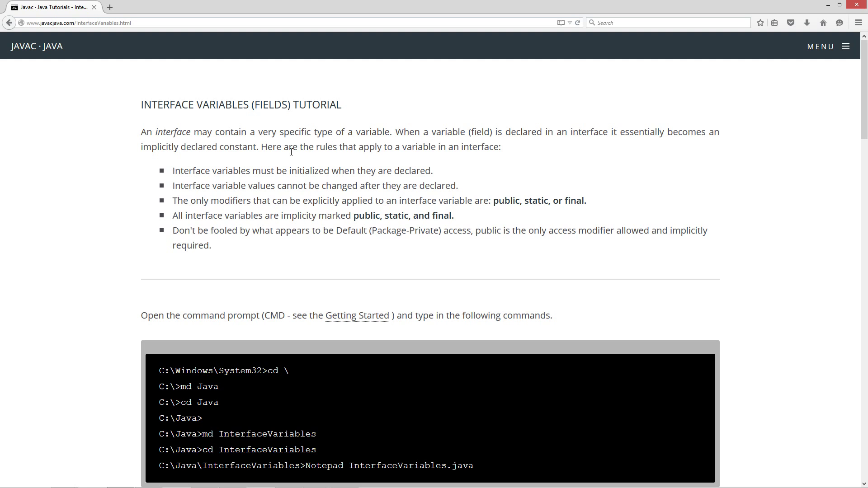
mouse_move(498, 147)
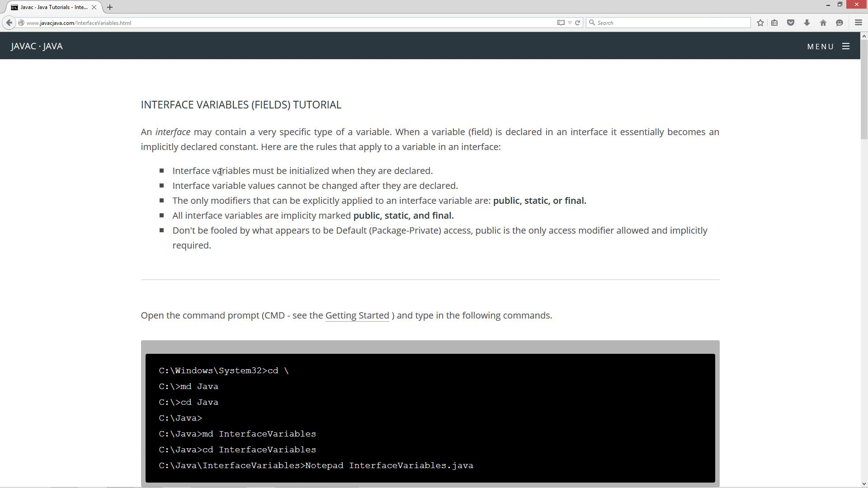
mouse_move(408, 181)
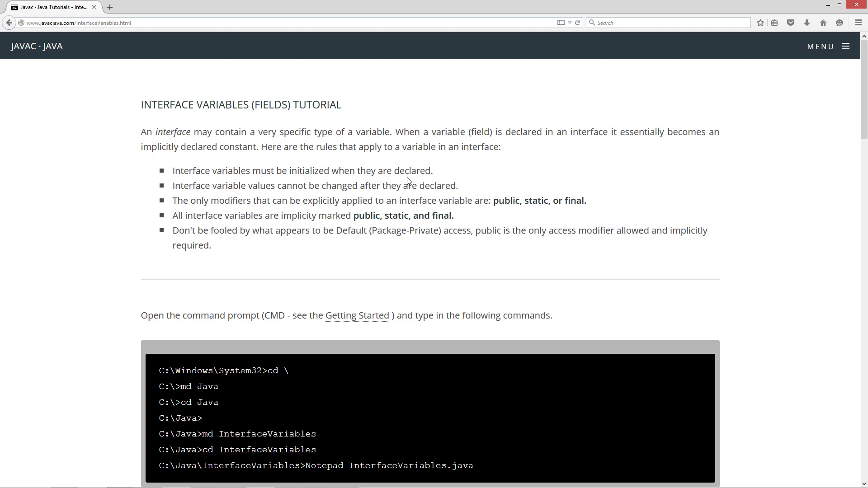
mouse_move(264, 190)
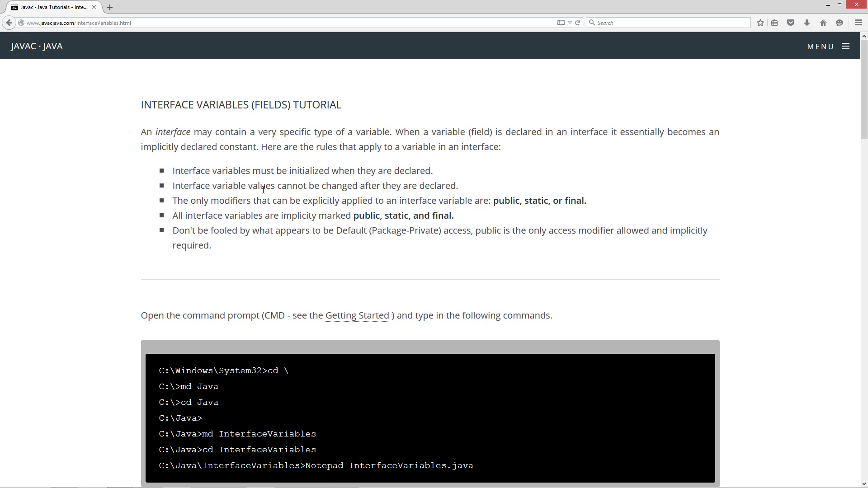
mouse_move(252, 197)
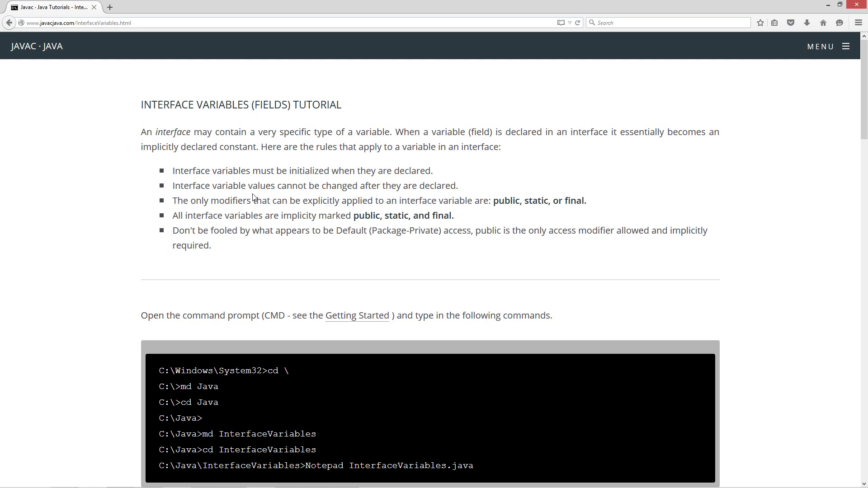
mouse_move(462, 189)
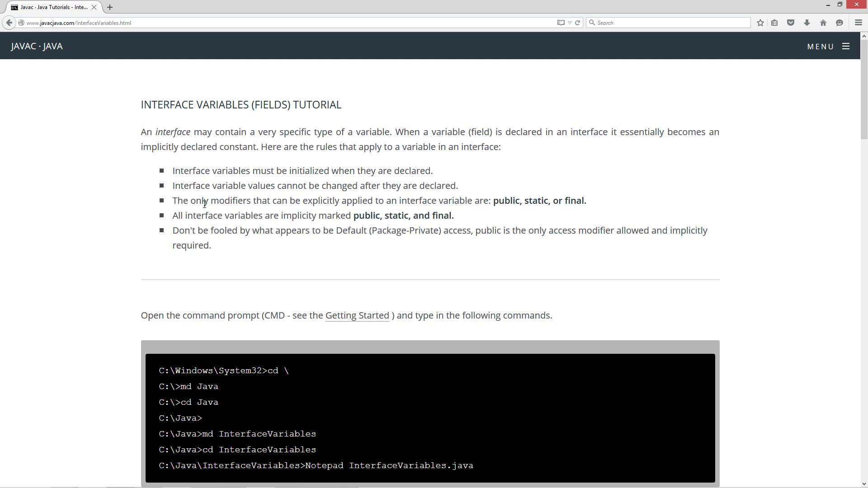
mouse_move(368, 206)
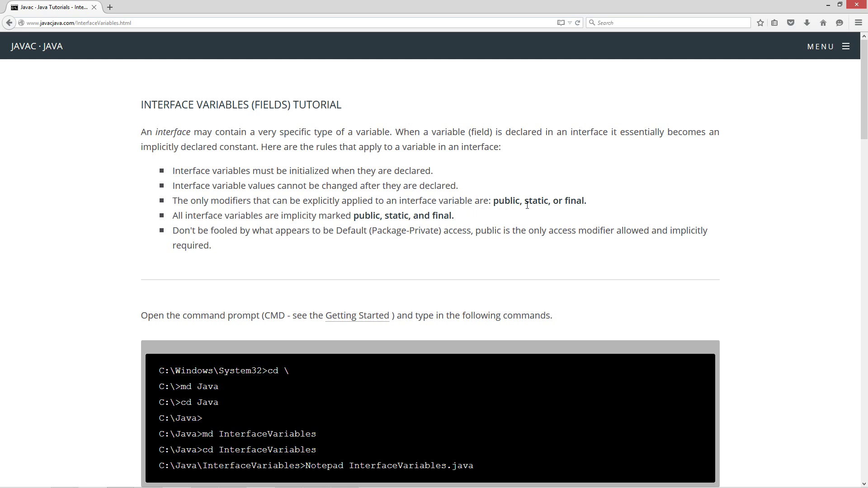
mouse_move(189, 218)
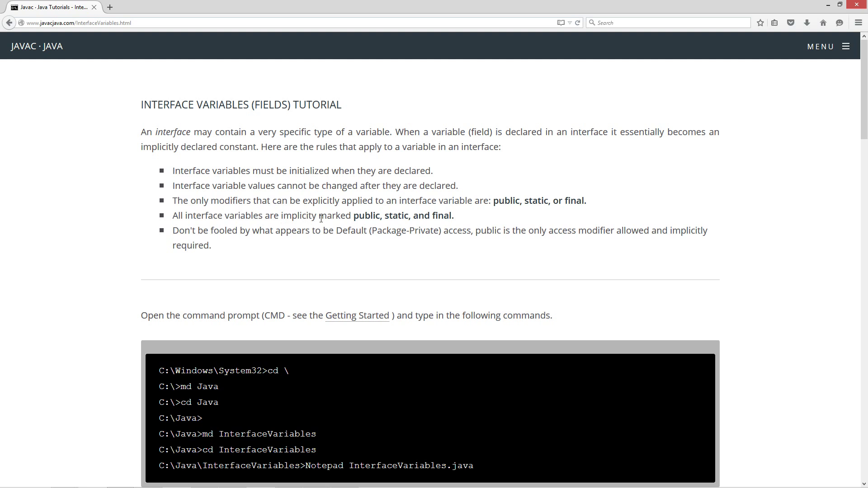
mouse_move(440, 226)
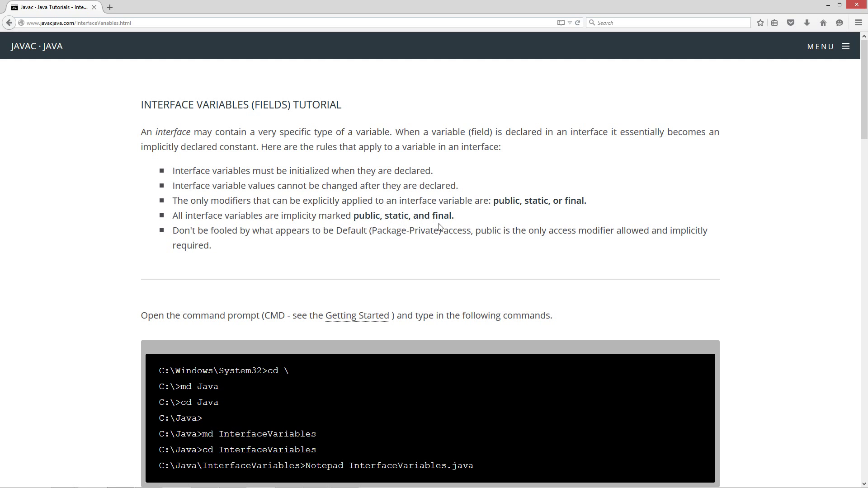
mouse_move(280, 236)
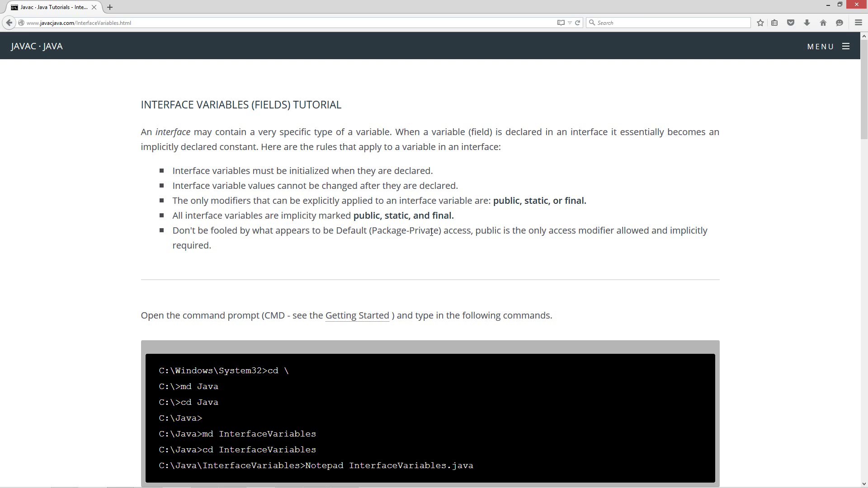
mouse_move(571, 235)
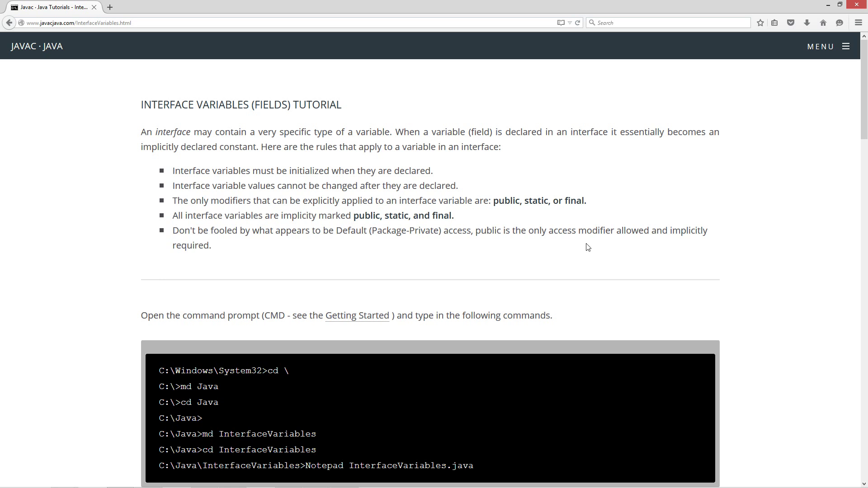
- Scroll down to the tutorial's example code with the CheesyOnScreenKeyboard class
scroll("down", 3)
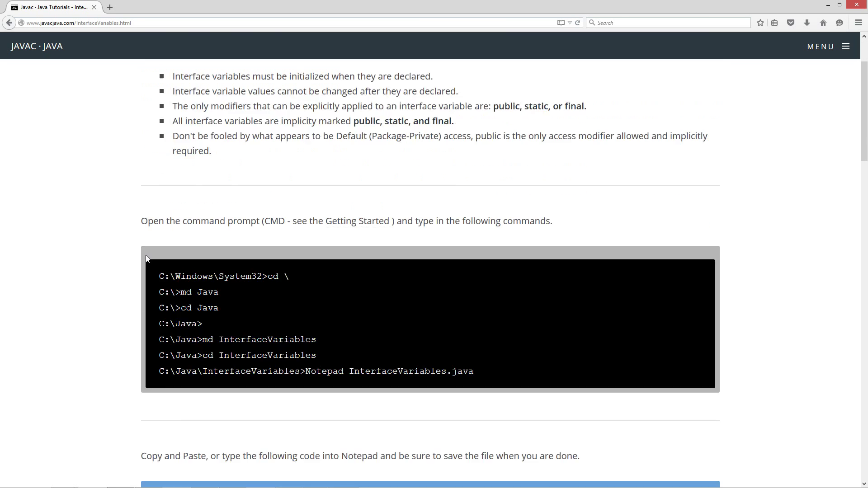
scroll("down", 3)
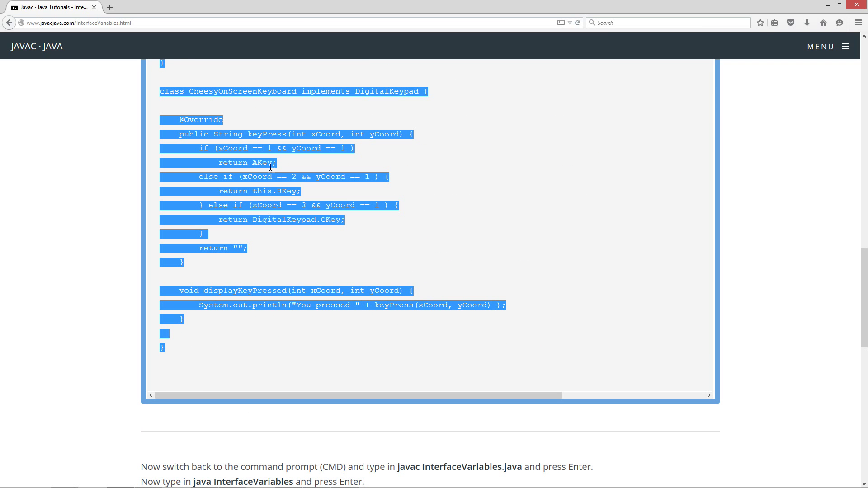
mouse_move(823, 22)
type("jav")
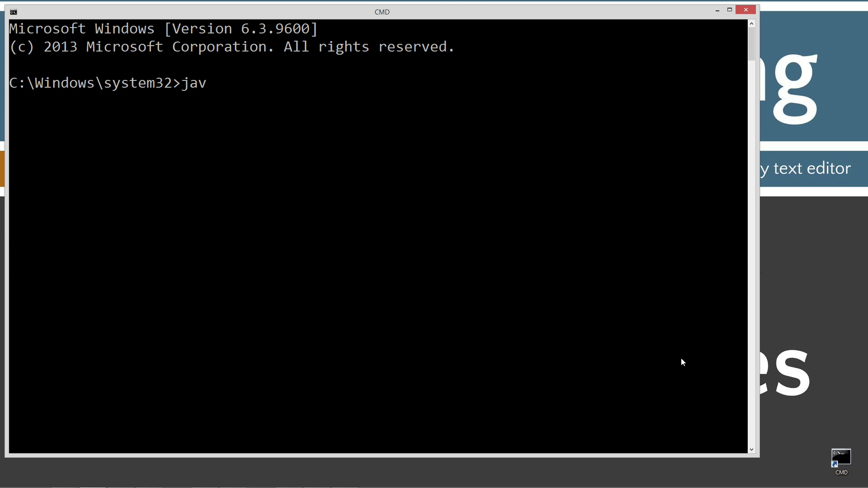
- Confirm javac reports version 1.8.0_45, then clear the console with cls
type("c -version")
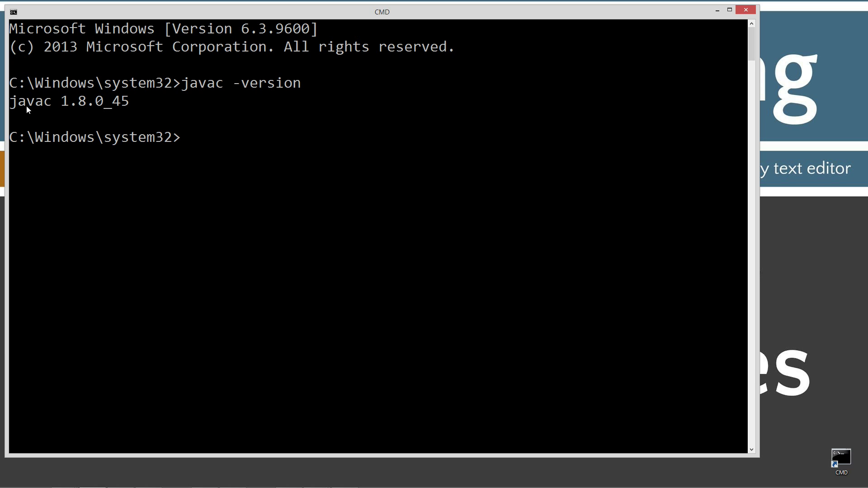
mouse_move(90, 106)
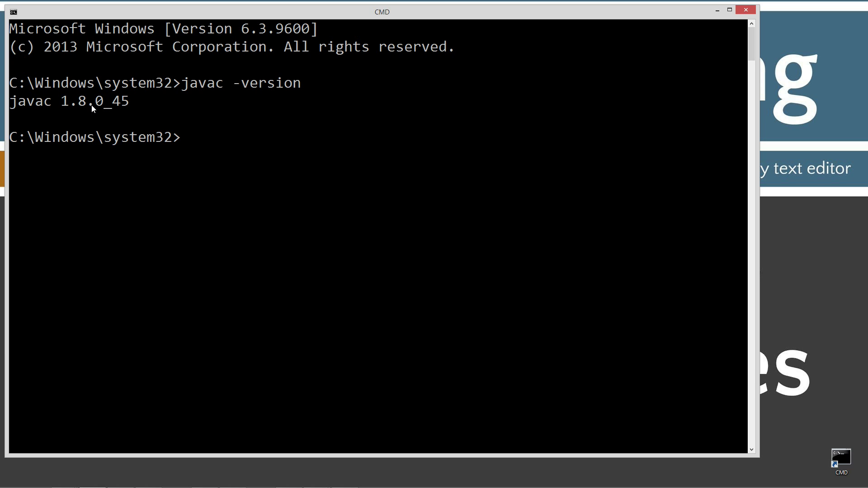
mouse_move(92, 123)
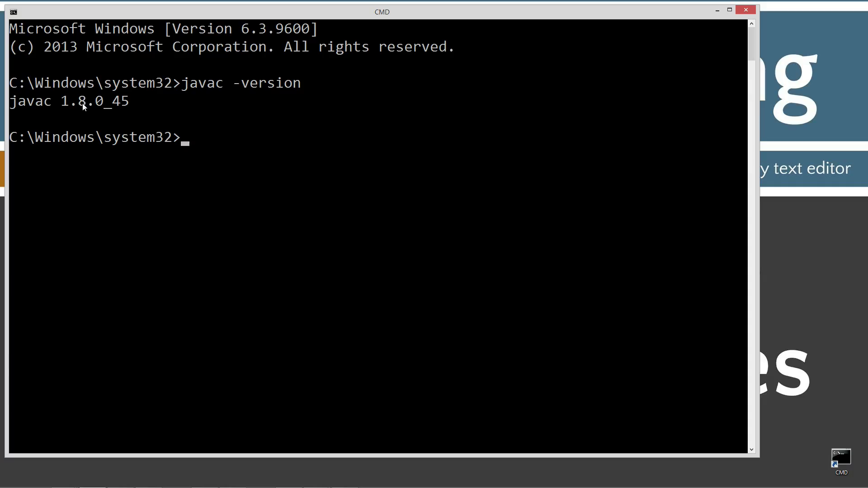
mouse_move(83, 114)
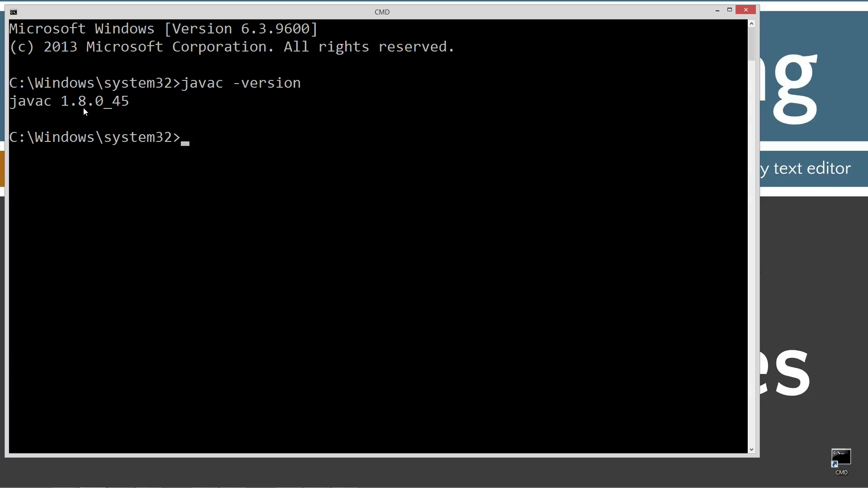
mouse_move(35, 95)
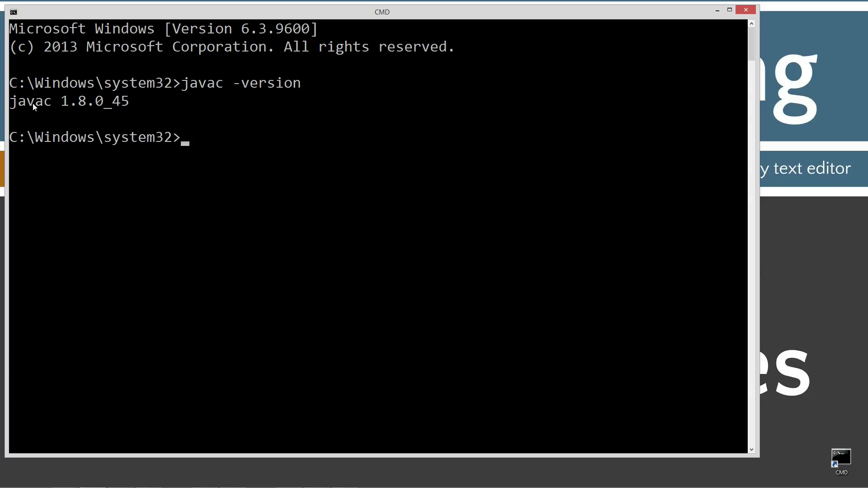
mouse_move(220, 90)
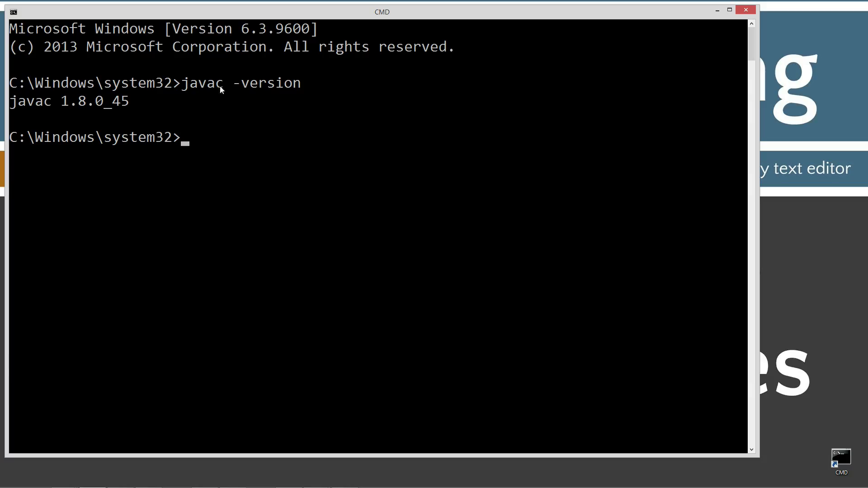
mouse_move(245, 111)
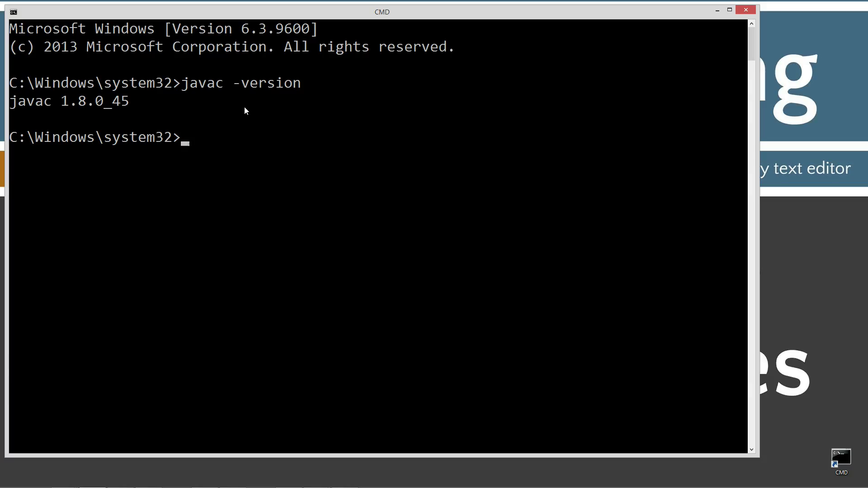
type("cls")
type("cd")
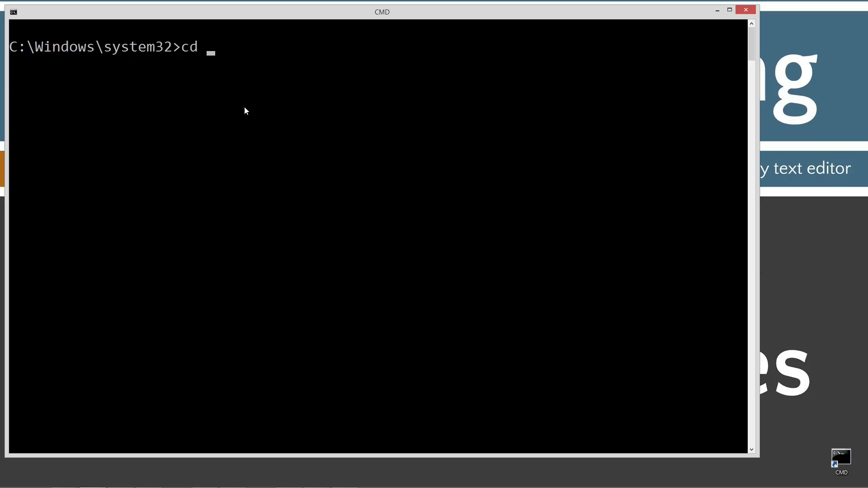
- Create C:\Java\InterfaceVariables with md and cd commands and make it the current directory
type("\\")
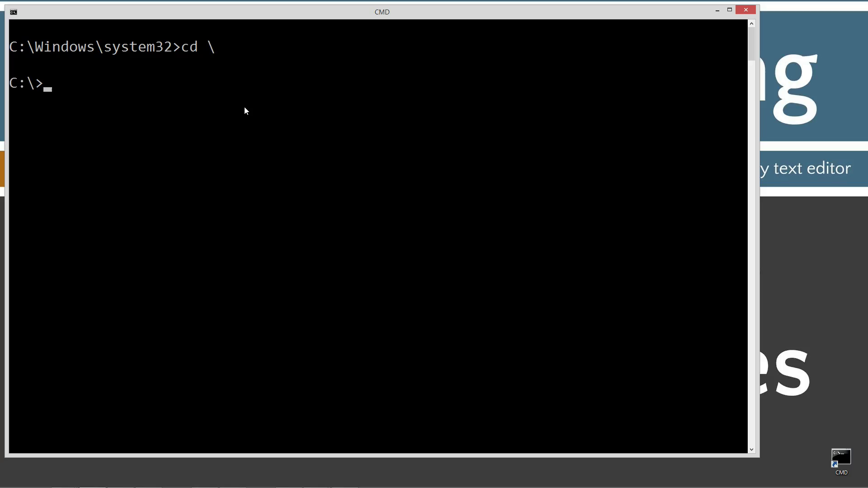
type("md")
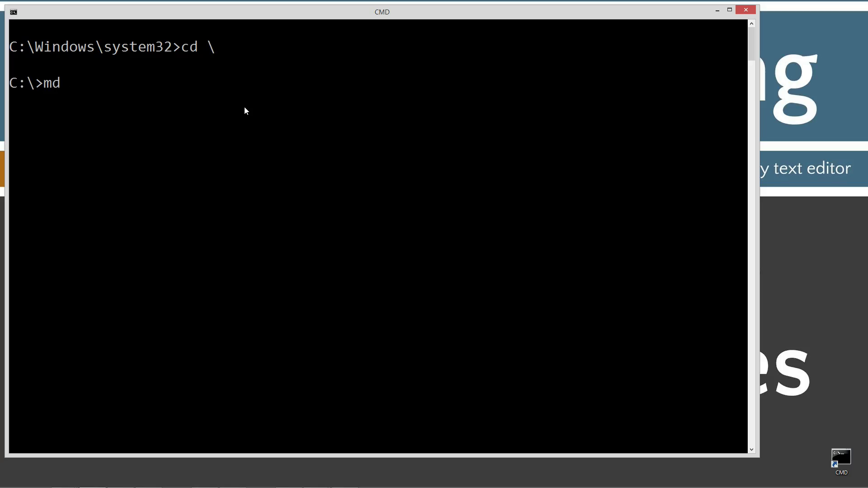
type("Java")
type("cd")
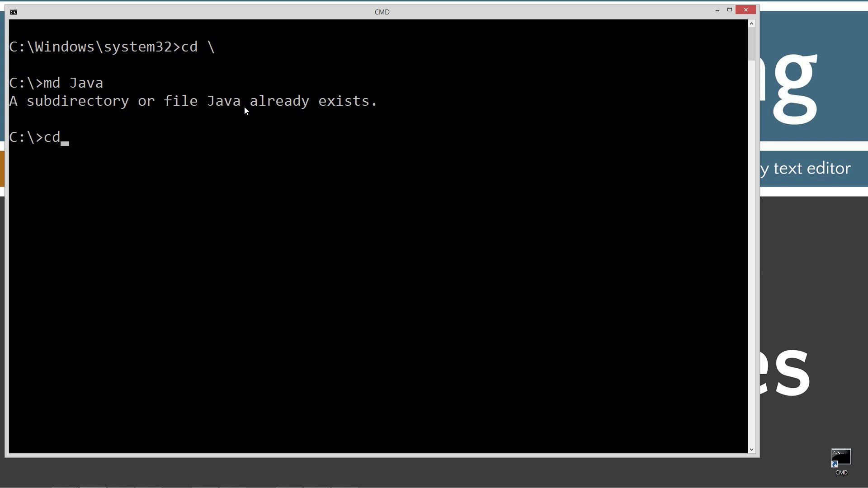
type("Java")
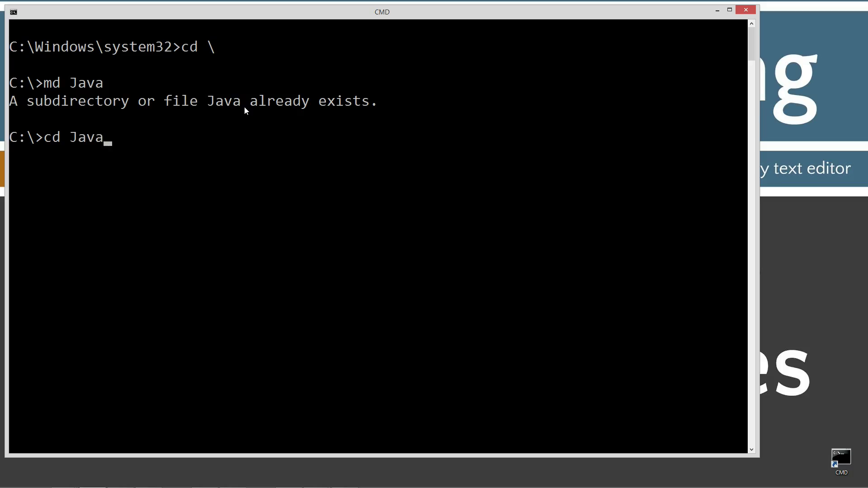
type("md")
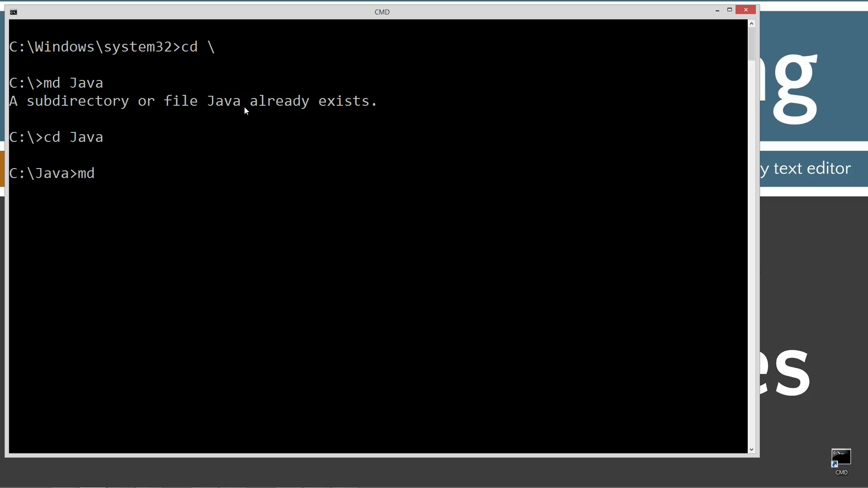
type("Inter")
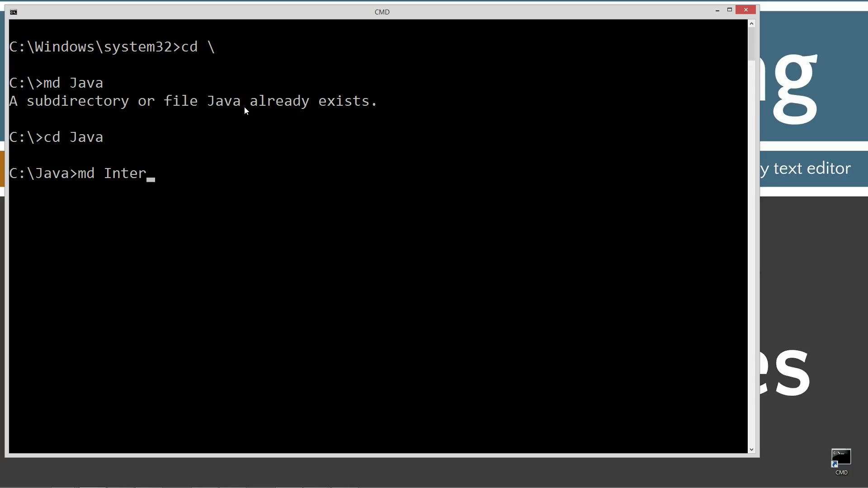
type("faceVa")
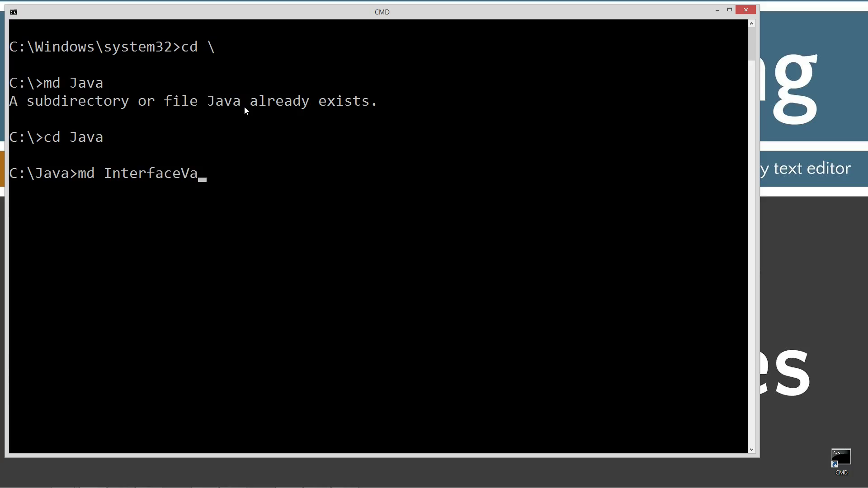
type("riables")
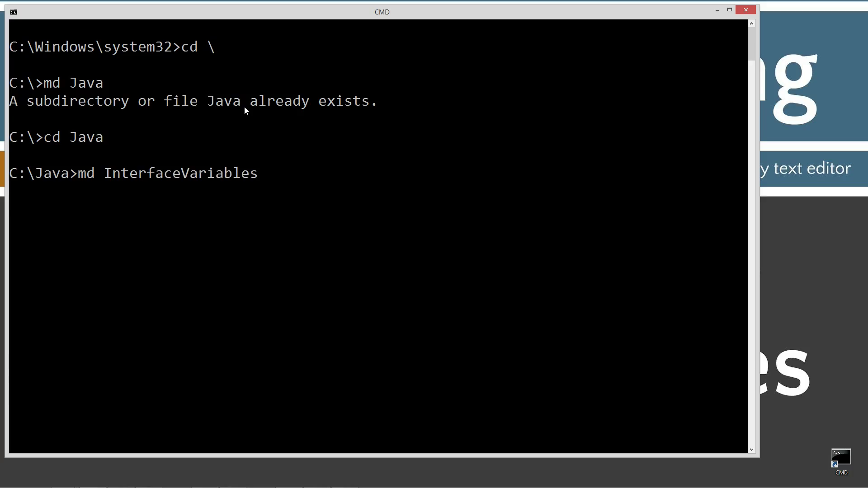
type("cd InterfaceVariables")
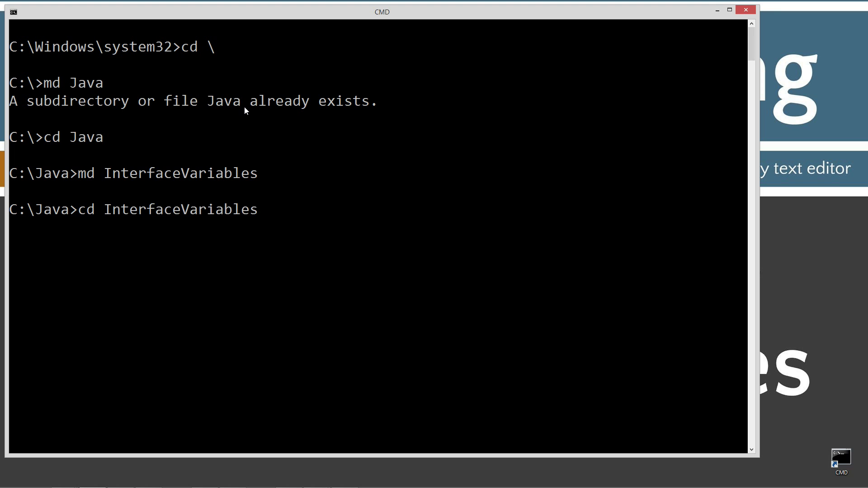
- Launch Notepad on InterfaceVariables.java from the new folder
type("notepad")
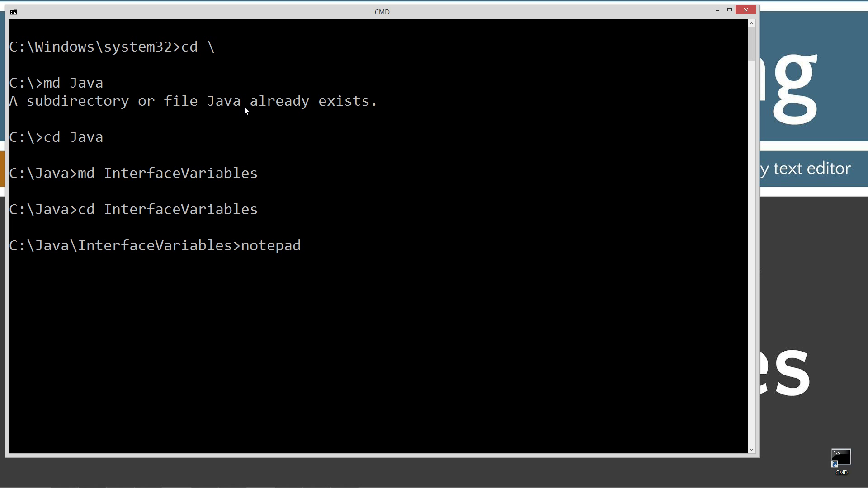
type("Interface")
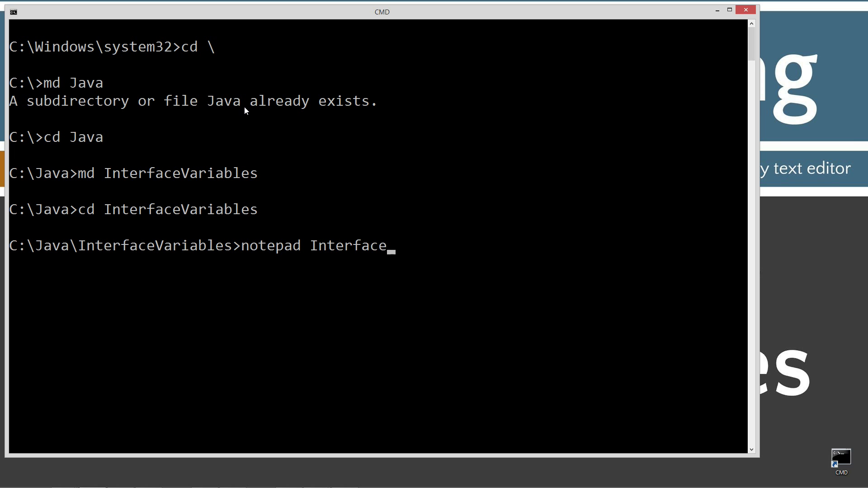
type("Variables")
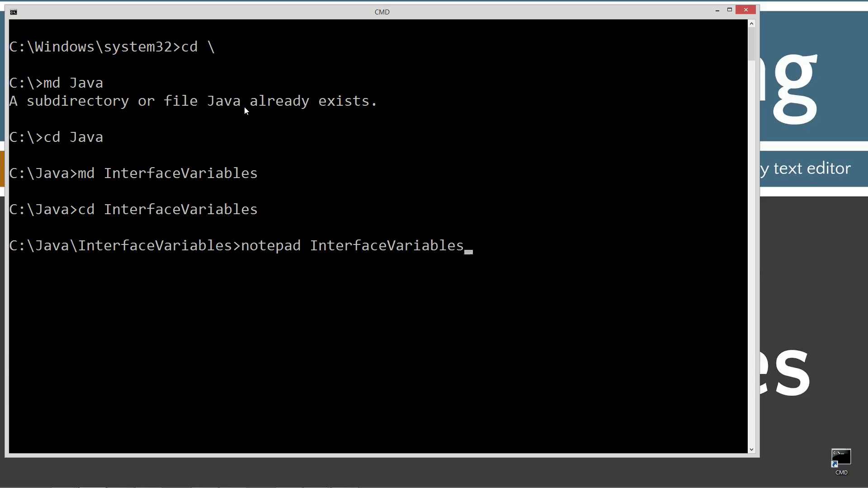
type(".java")
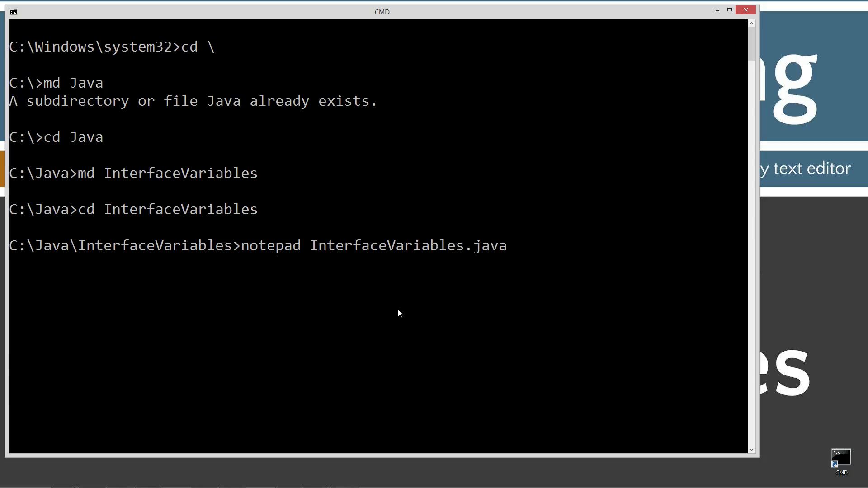
mouse_move(523, 264)
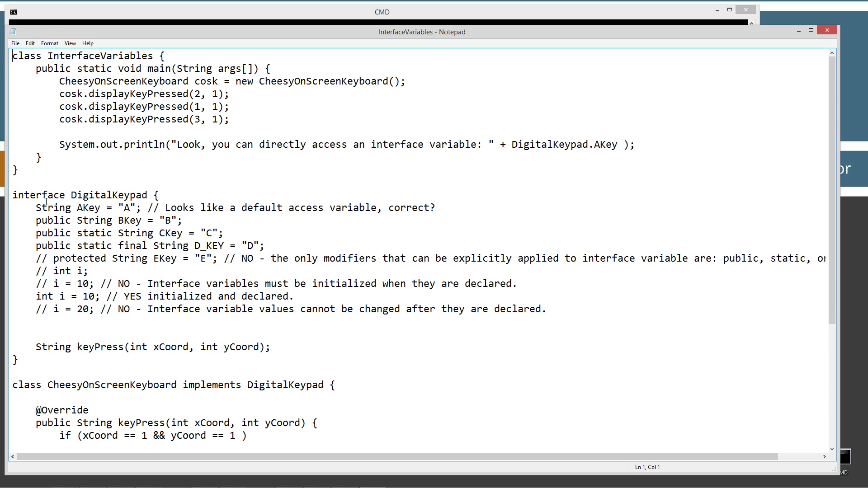
scroll("down", 3)
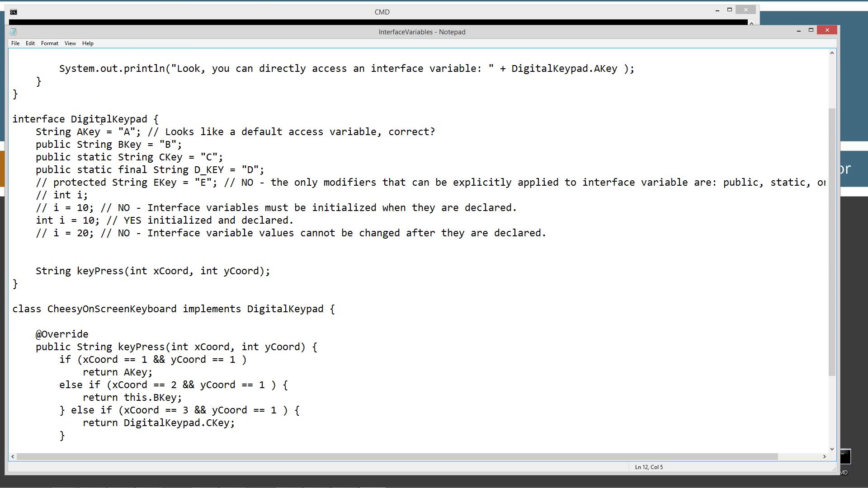
double_click(104, 119)
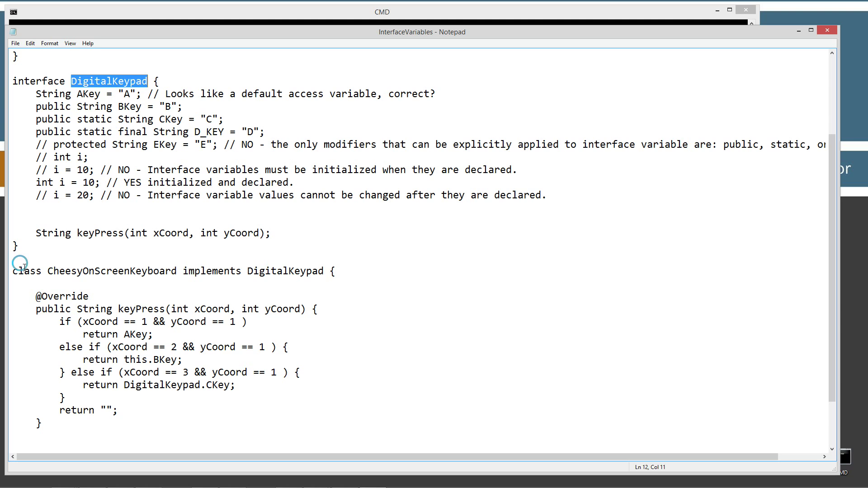
double_click(111, 271)
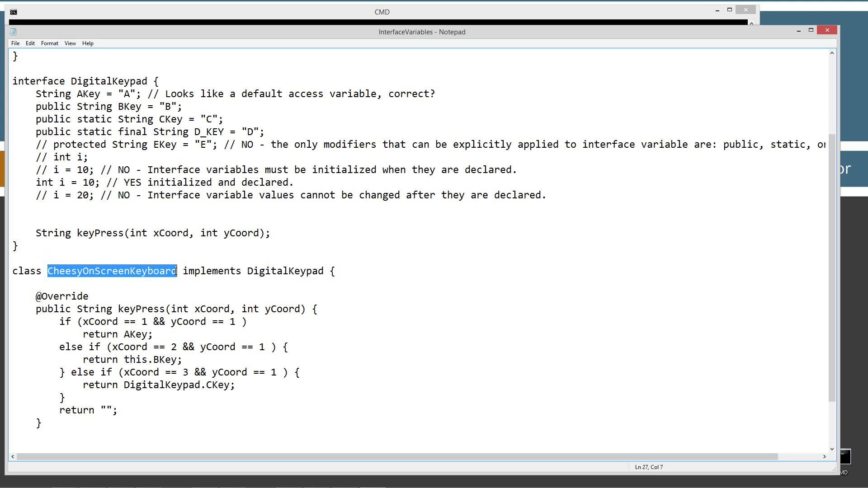
left_click(244, 264)
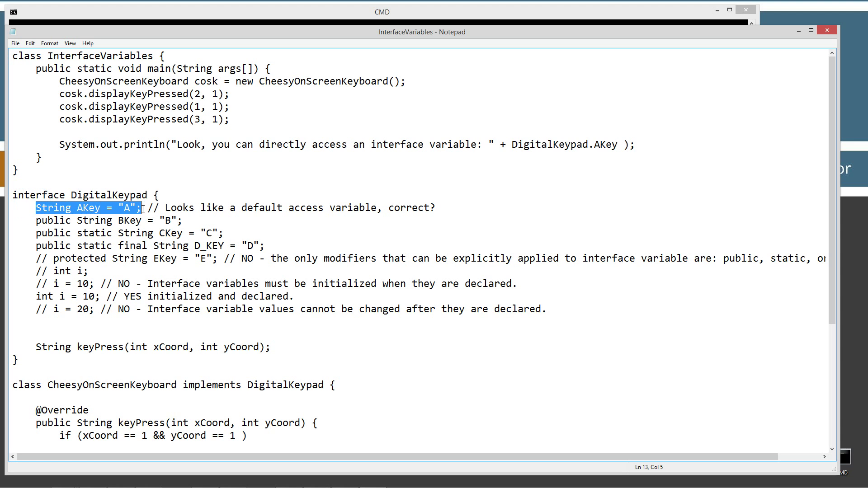
left_click(128, 208)
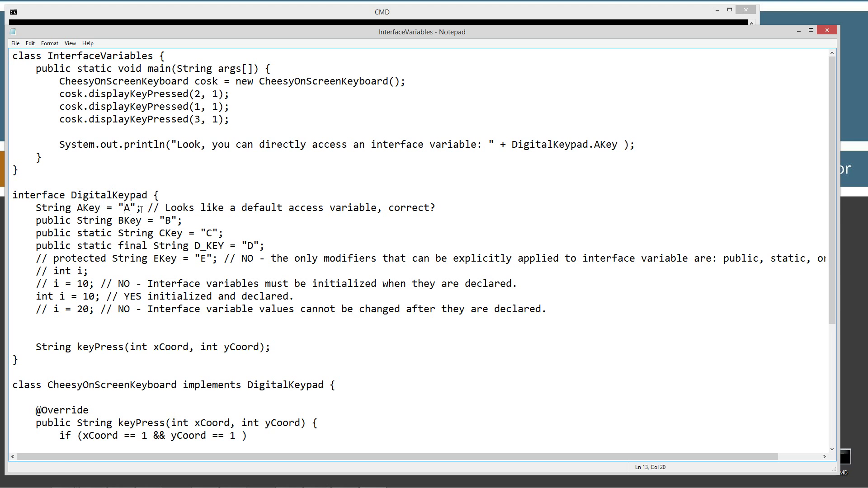
double_click(129, 208)
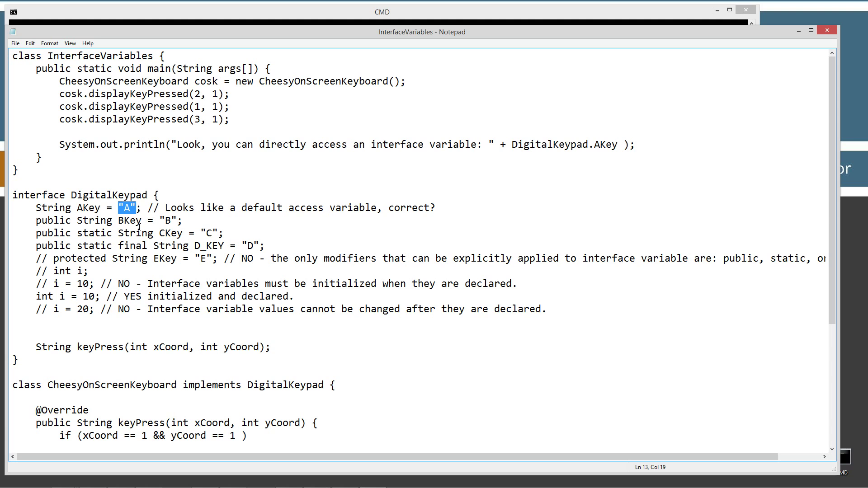
mouse_move(326, 208)
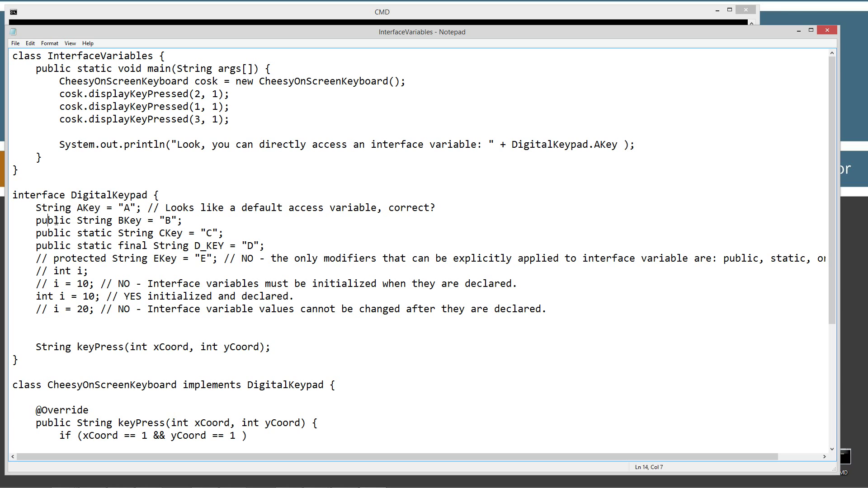
double_click(170, 220)
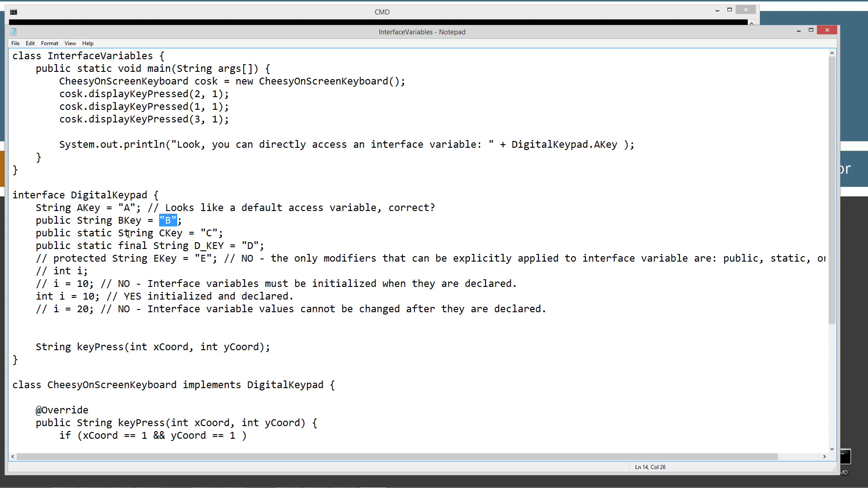
double_click(210, 234)
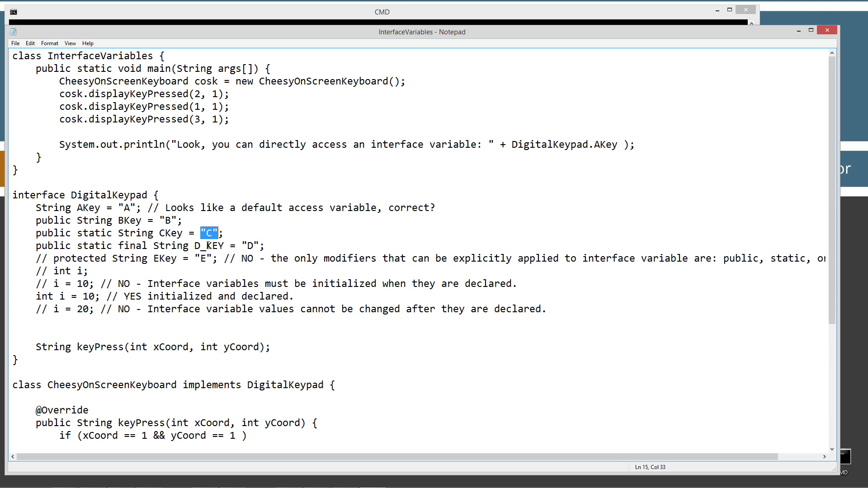
double_click(250, 246)
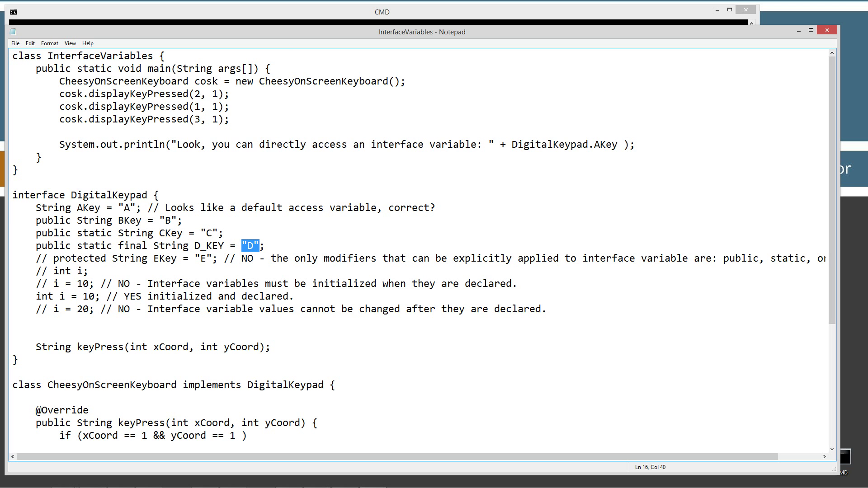
mouse_move(137, 250)
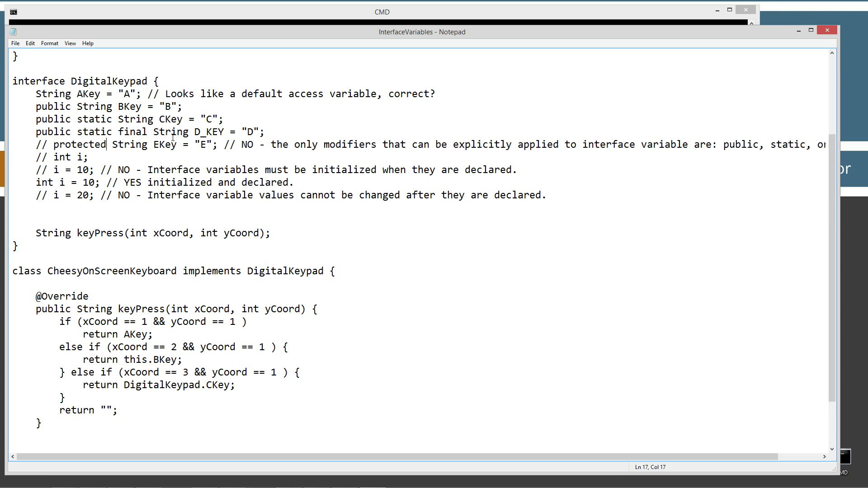
mouse_move(258, 253)
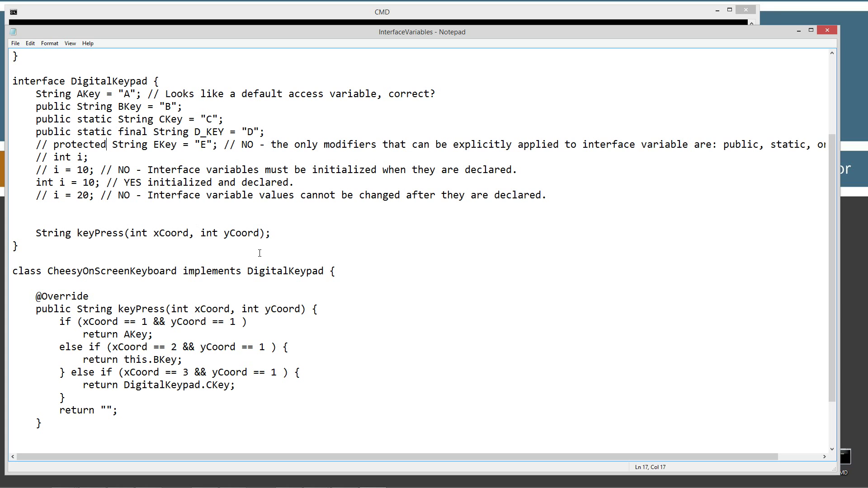
left_click_drag(35, 232, 258, 232)
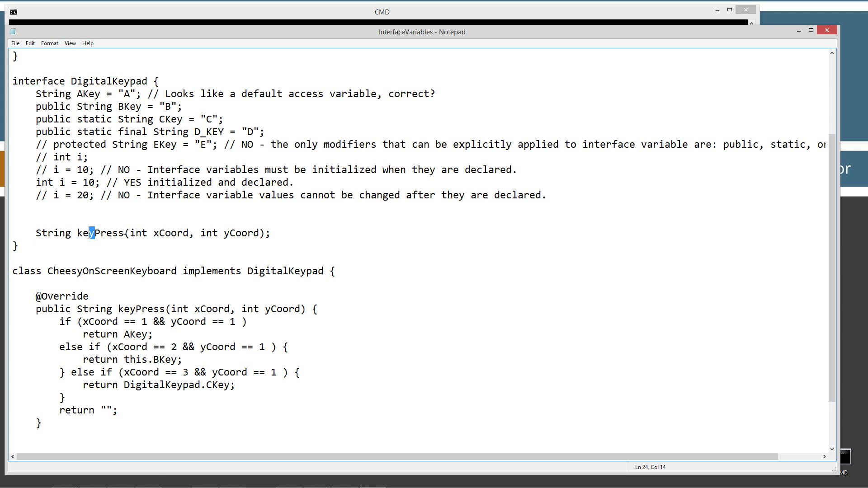
double_click(100, 234)
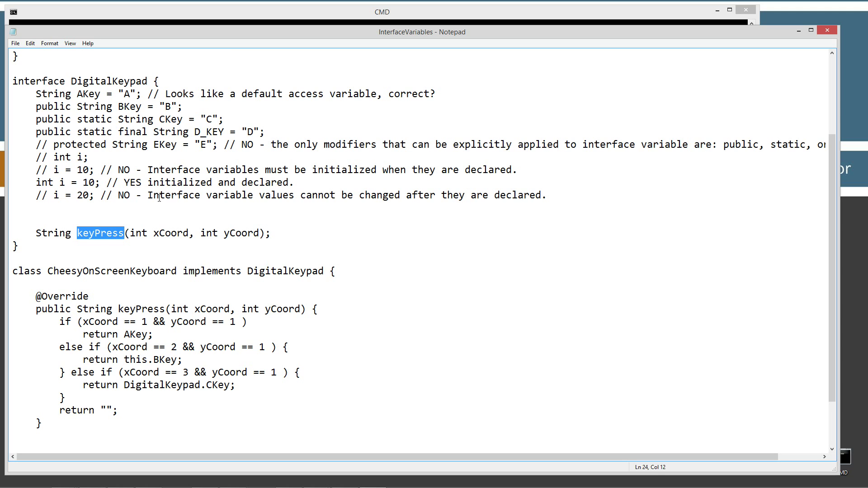
left_click(273, 241)
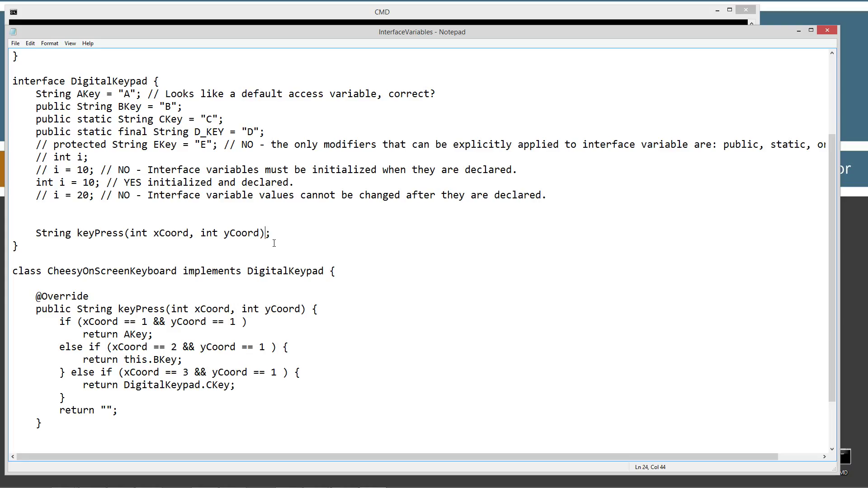
type("{}")
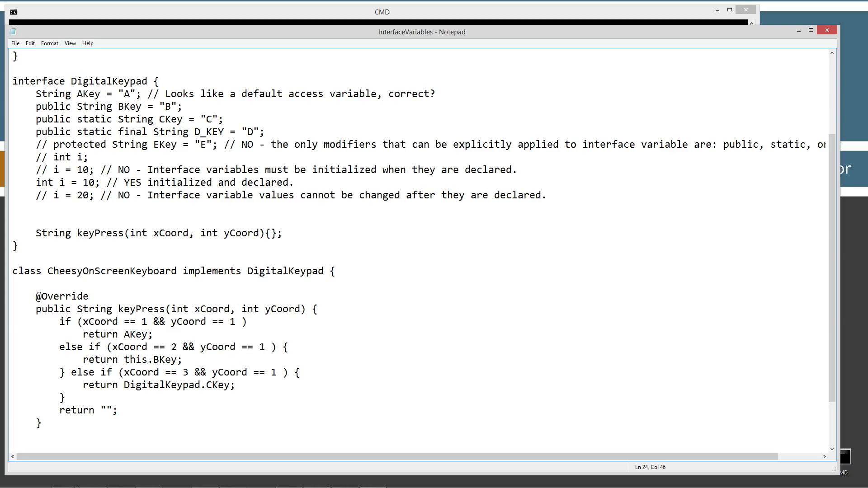
left_click(265, 233)
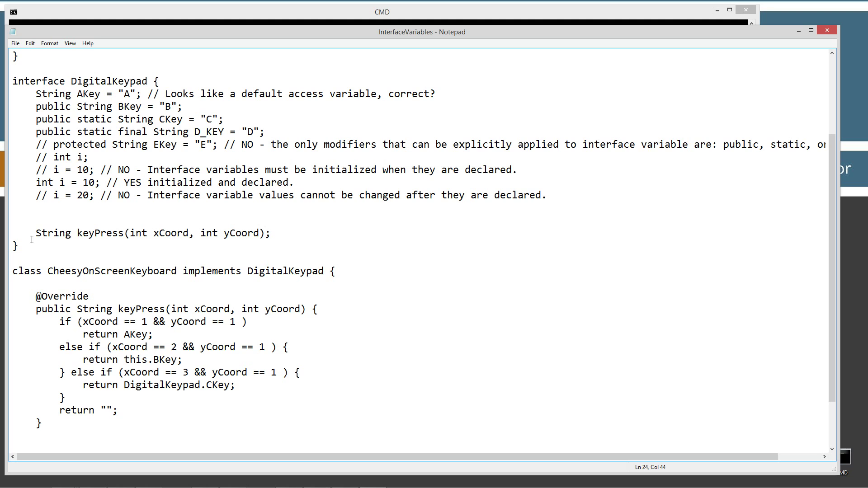
left_click(35, 233)
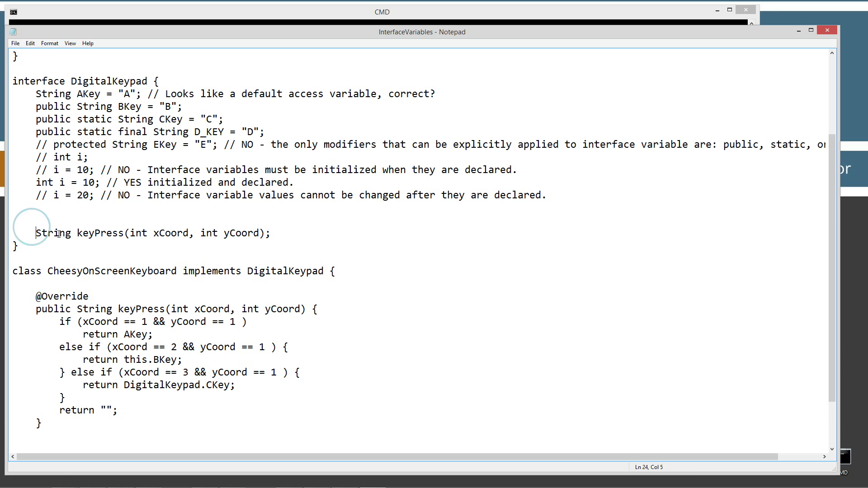
type("a")
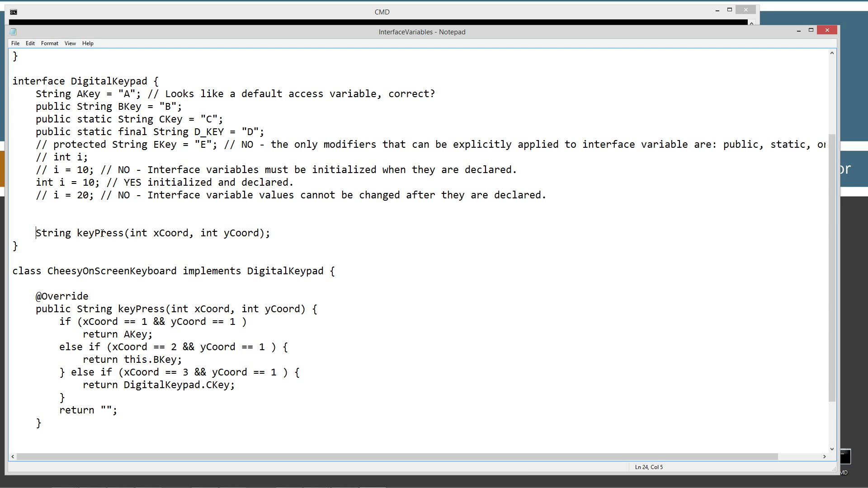
mouse_move(90, 225)
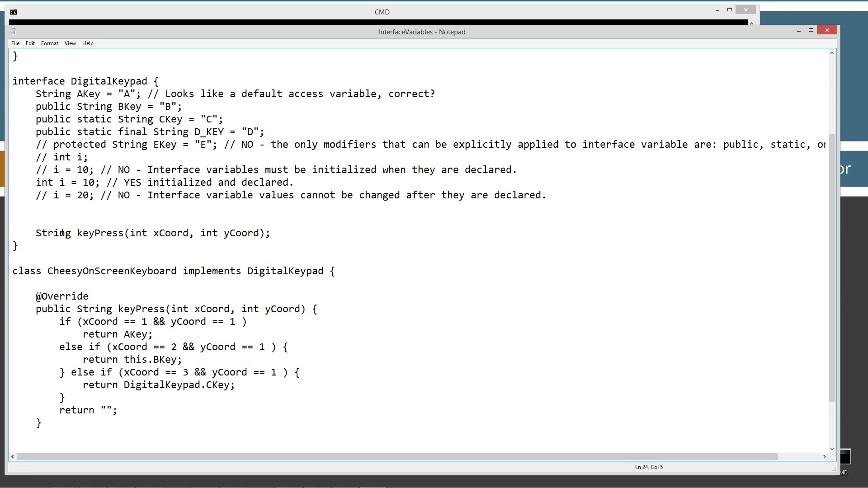
left_click_drag(35, 232, 270, 233)
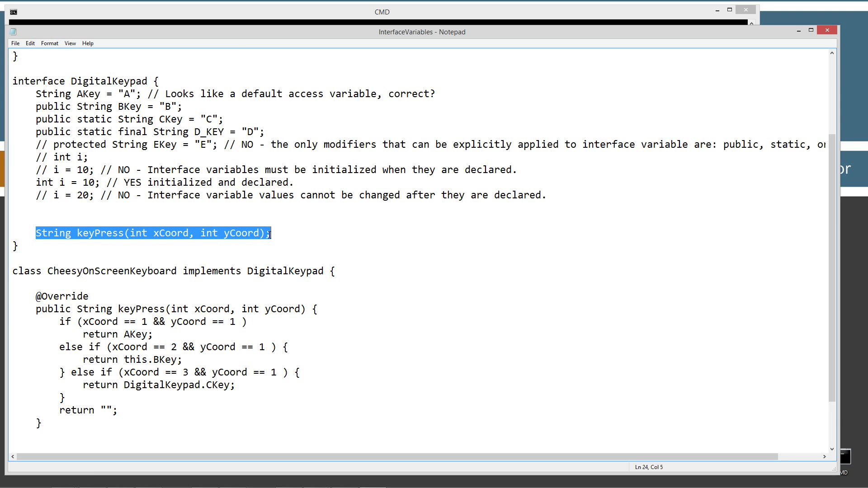
mouse_move(105, 273)
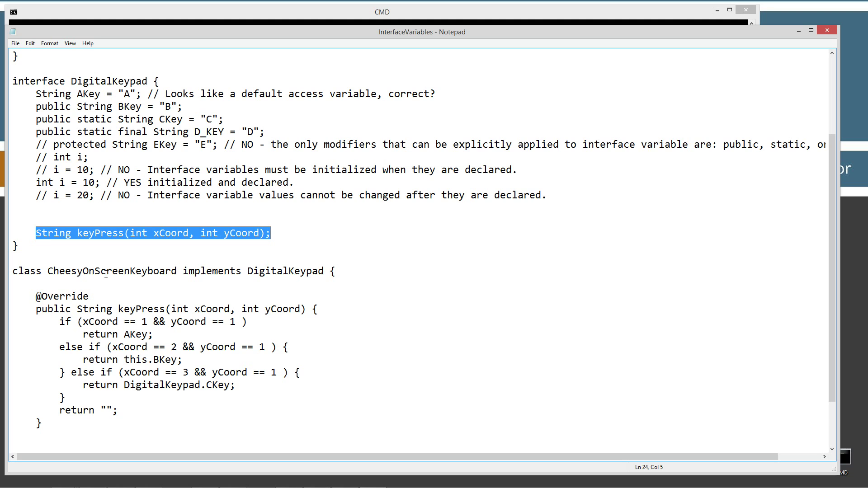
left_click(29, 82)
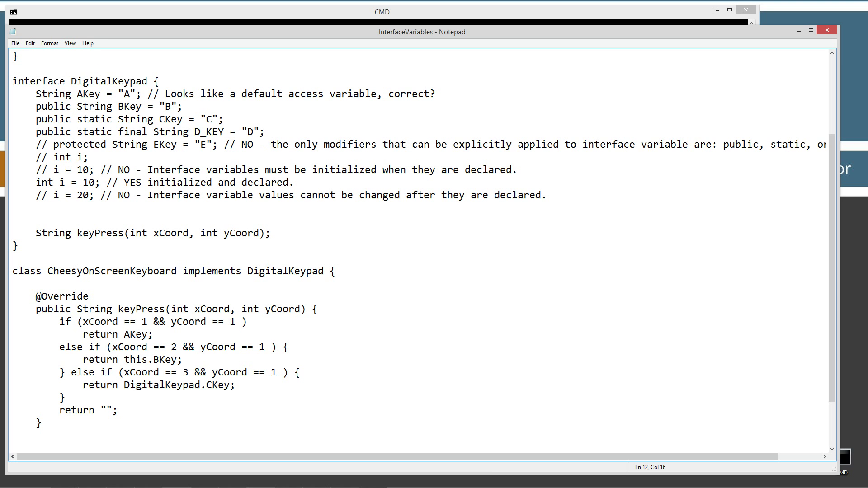
double_click(108, 271)
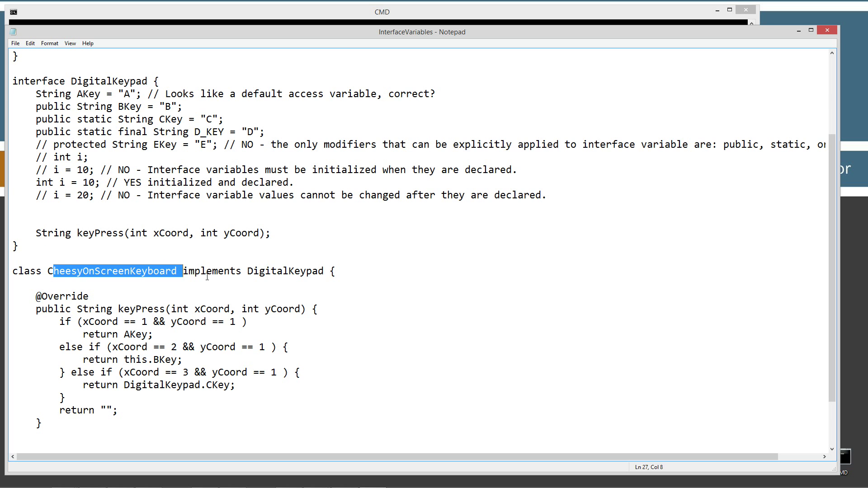
scroll("down", 3)
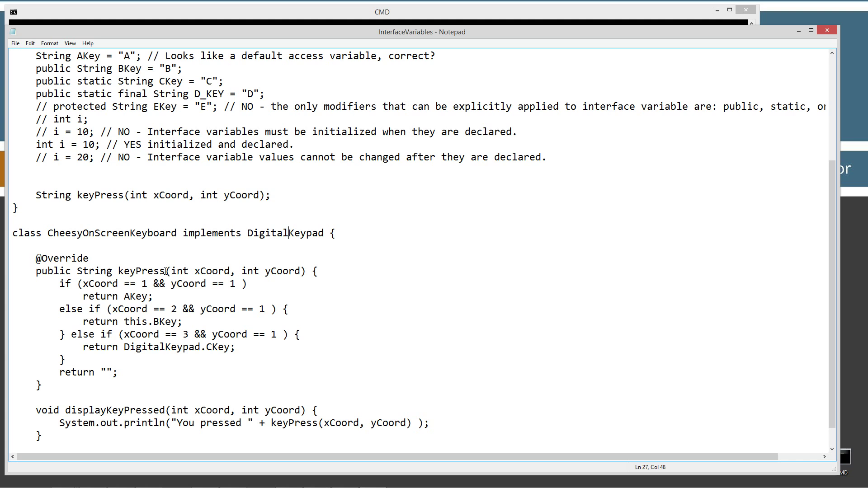
double_click(140, 271)
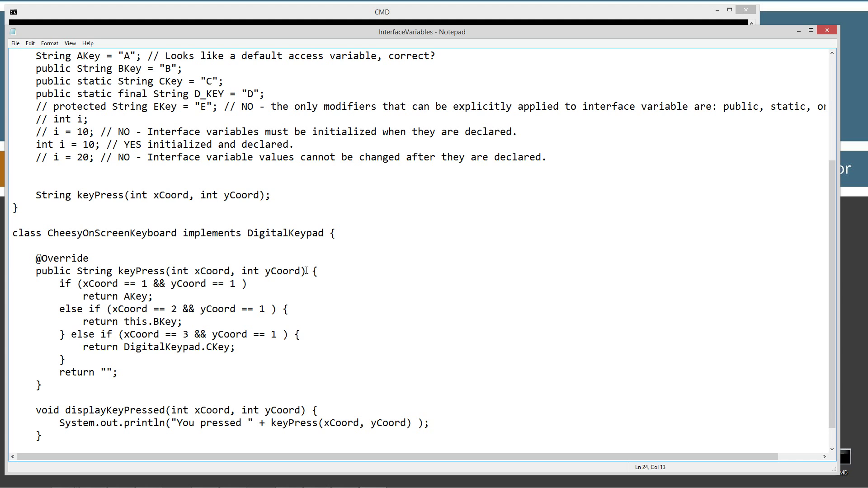
left_click_drag(117, 271, 304, 270)
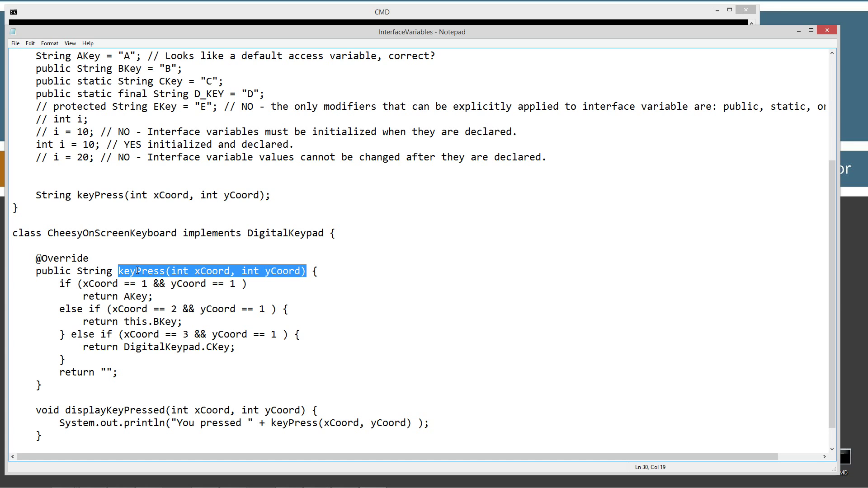
left_click(98, 271)
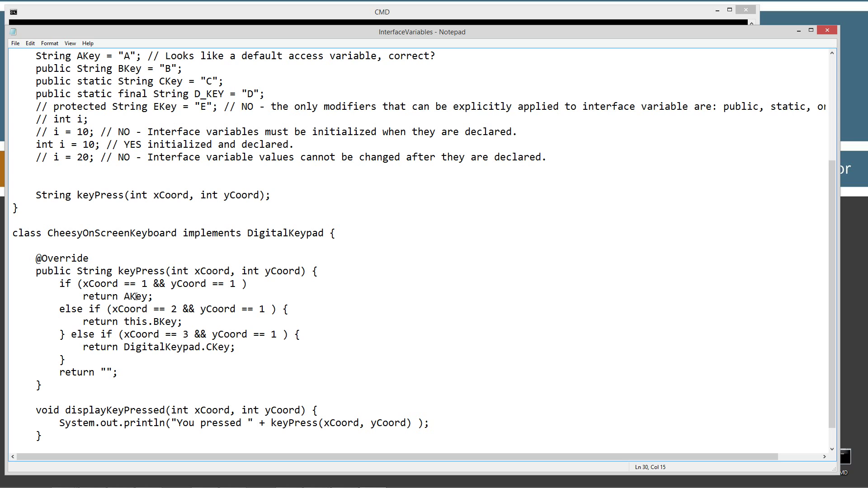
double_click(134, 296)
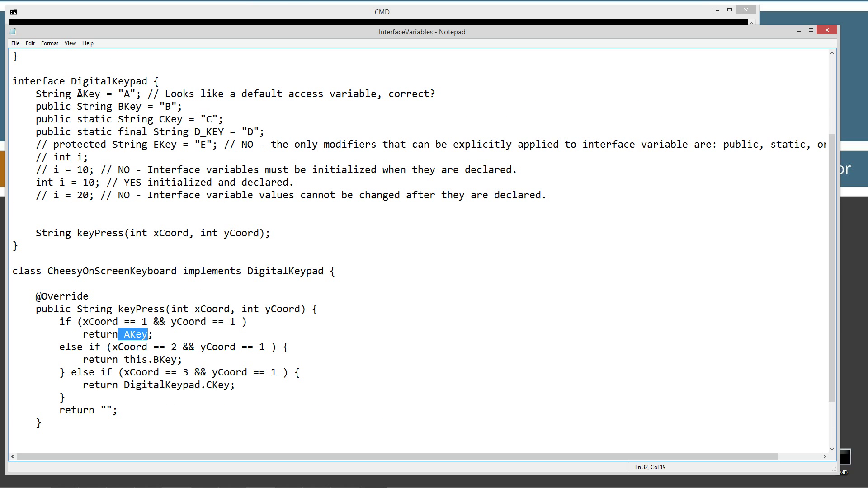
mouse_move(110, 92)
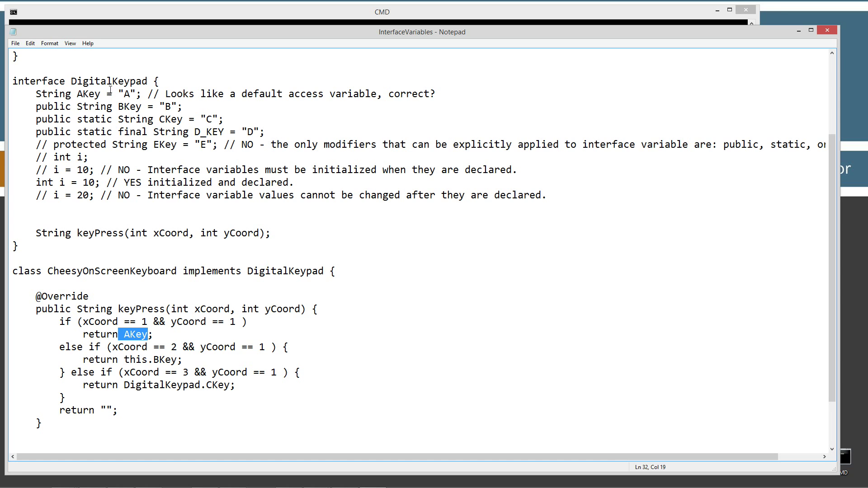
mouse_move(148, 360)
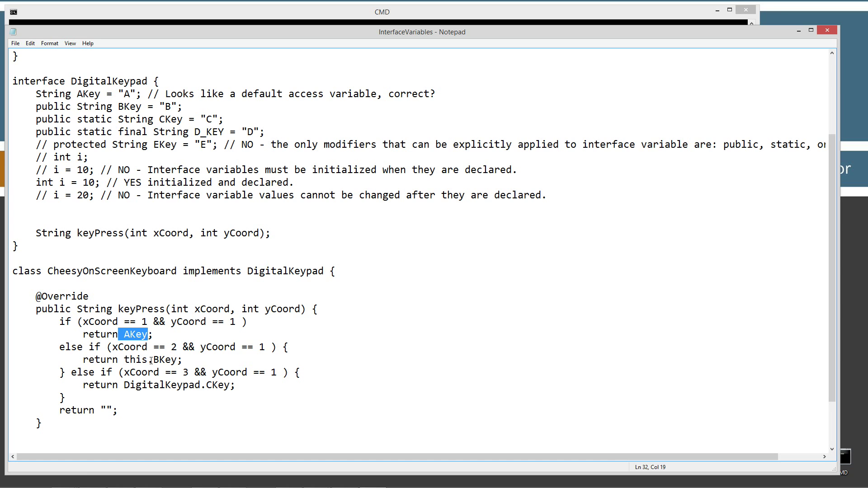
left_click(115, 360)
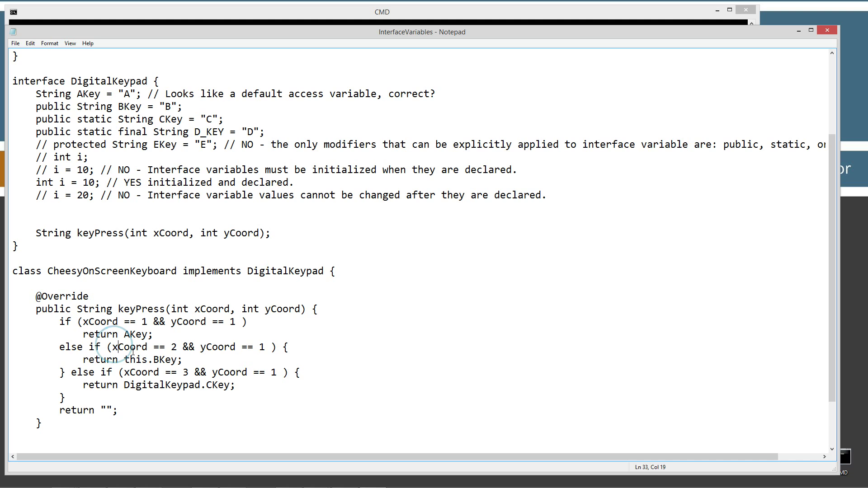
left_click(258, 348)
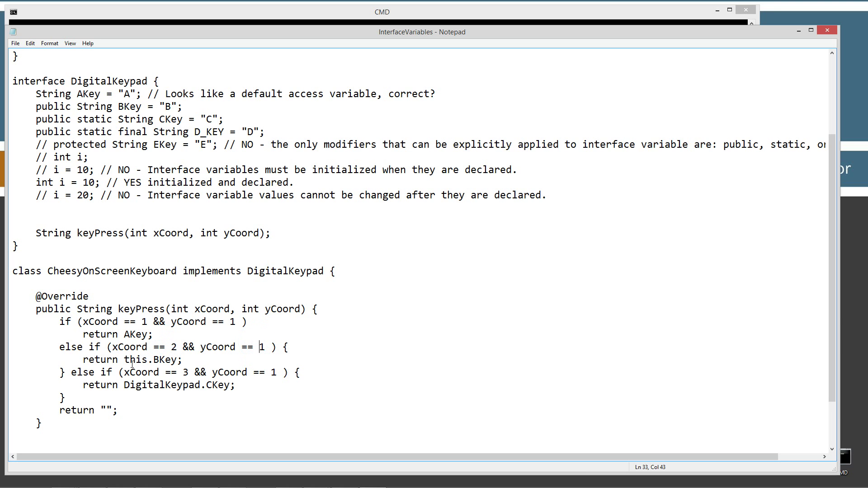
left_click(131, 360)
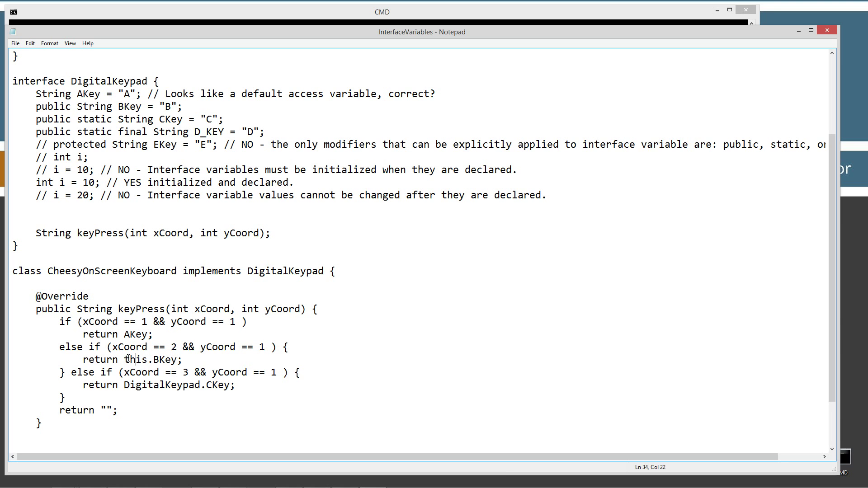
double_click(136, 360)
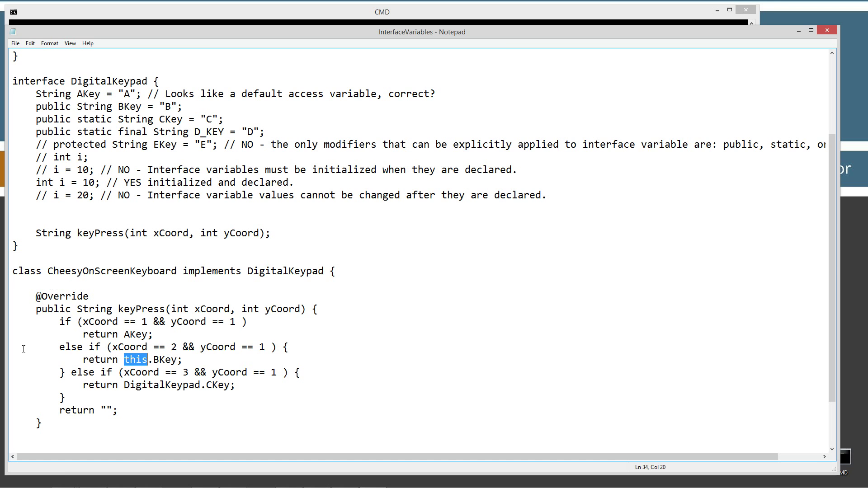
mouse_move(153, 337)
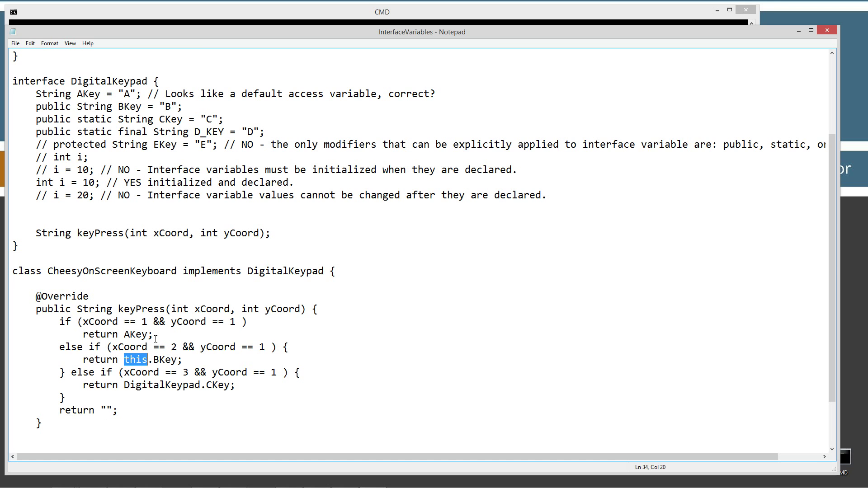
mouse_move(155, 376)
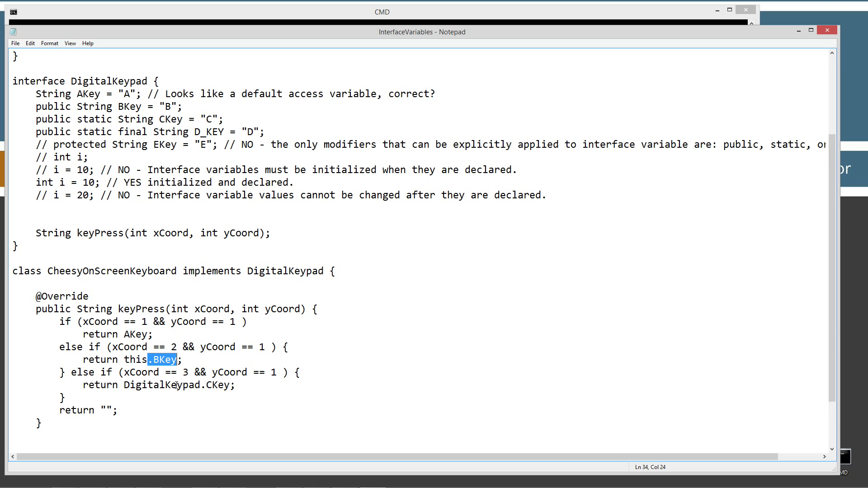
scroll("down", 3)
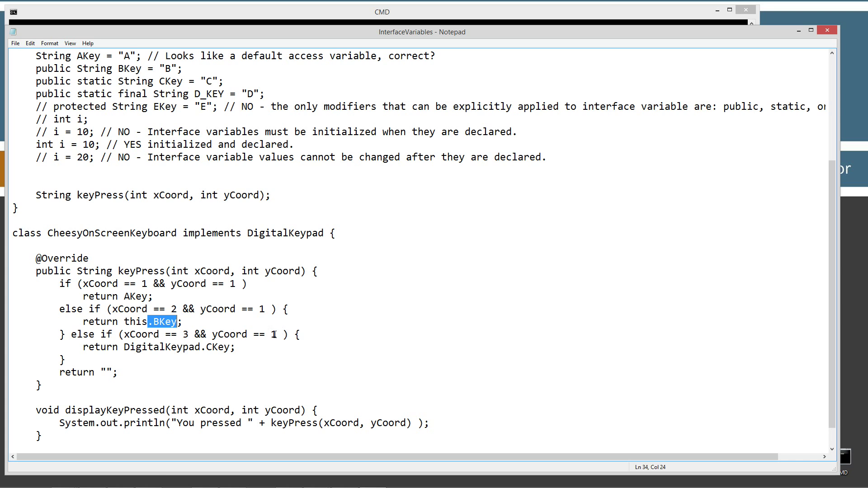
double_click(158, 347)
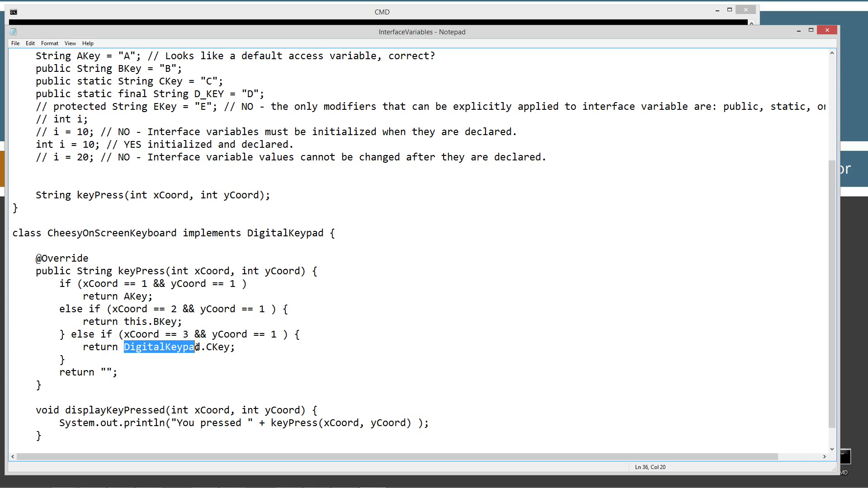
left_click(228, 367)
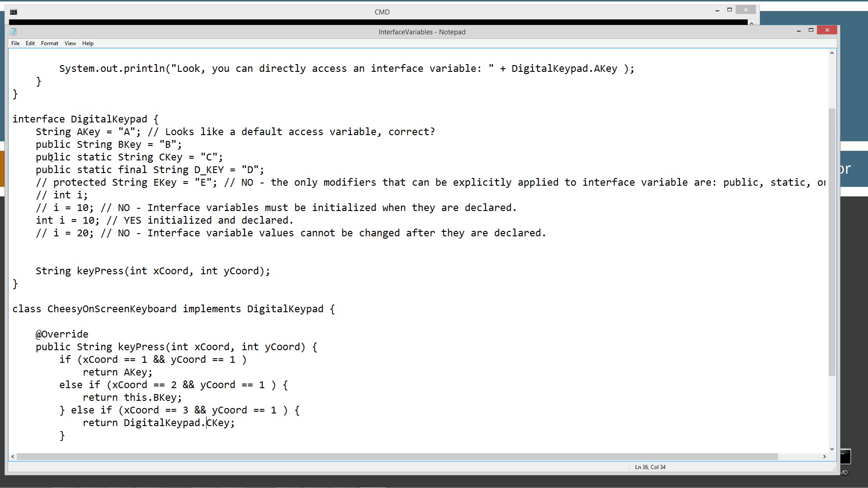
double_click(89, 158)
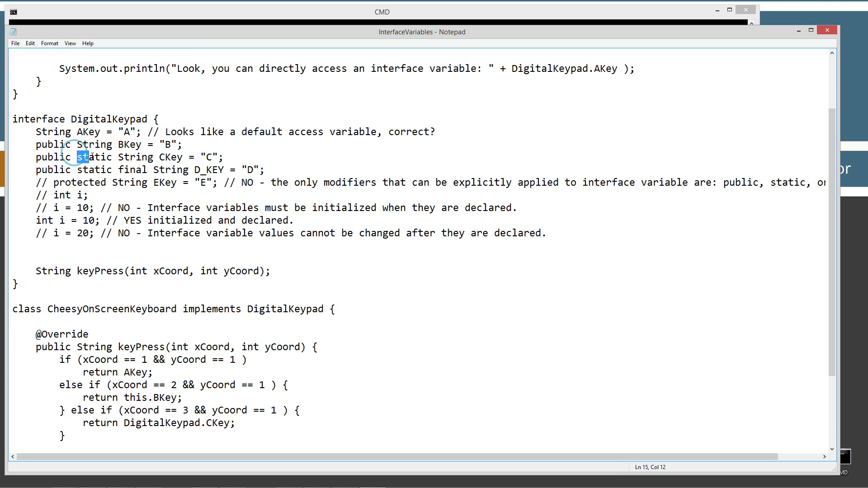
double_click(92, 157)
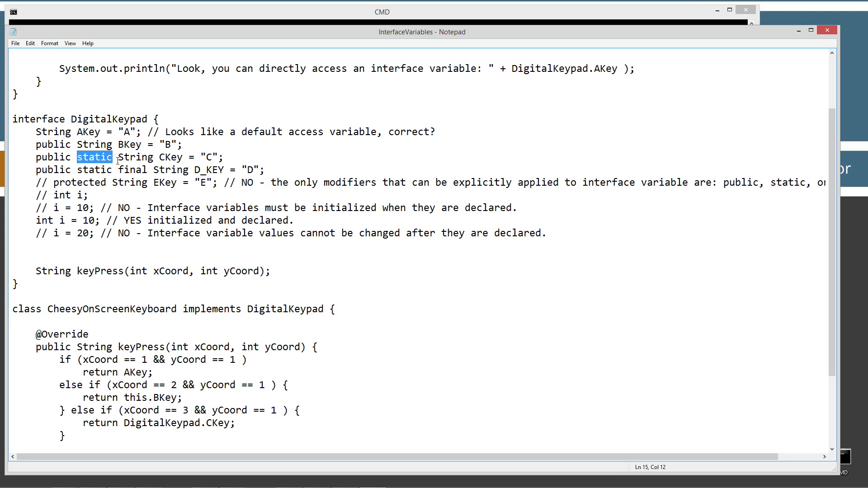
mouse_move(187, 157)
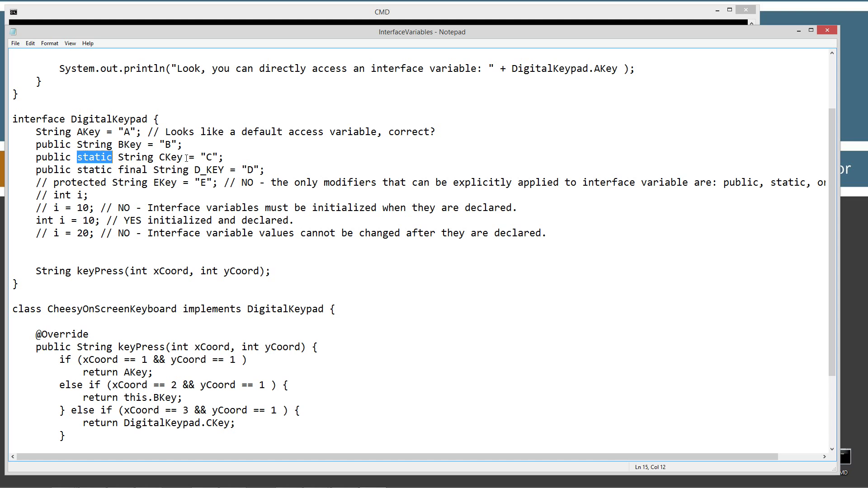
left_click_drag(120, 156, 219, 156)
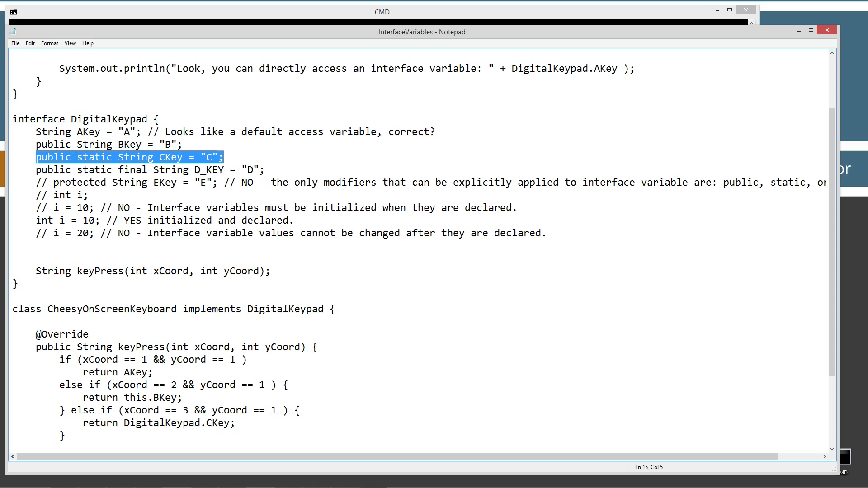
left_click(201, 170)
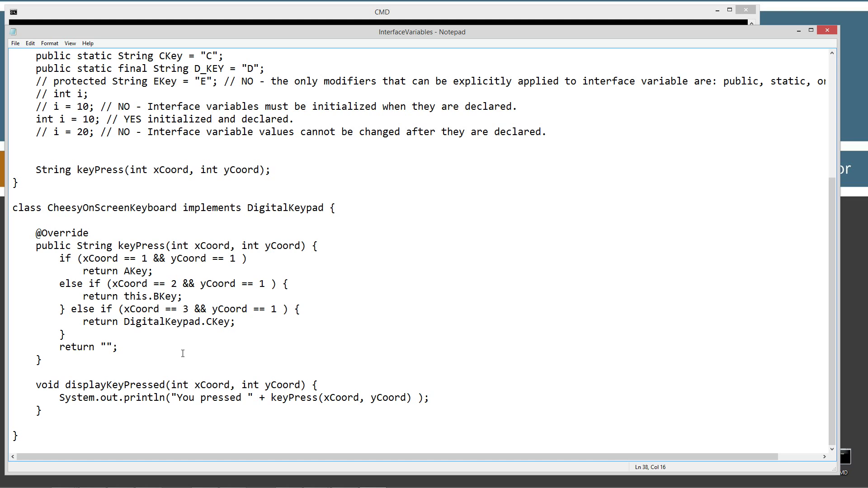
mouse_move(52, 400)
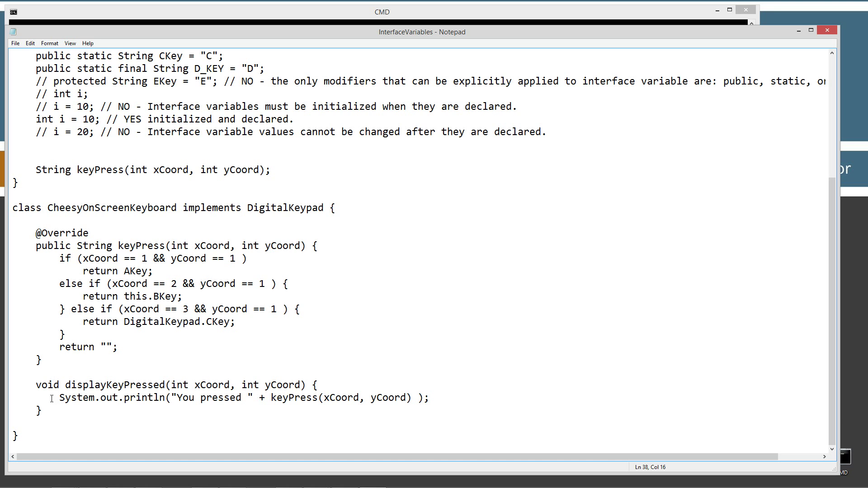
left_click_drag(60, 385, 278, 385)
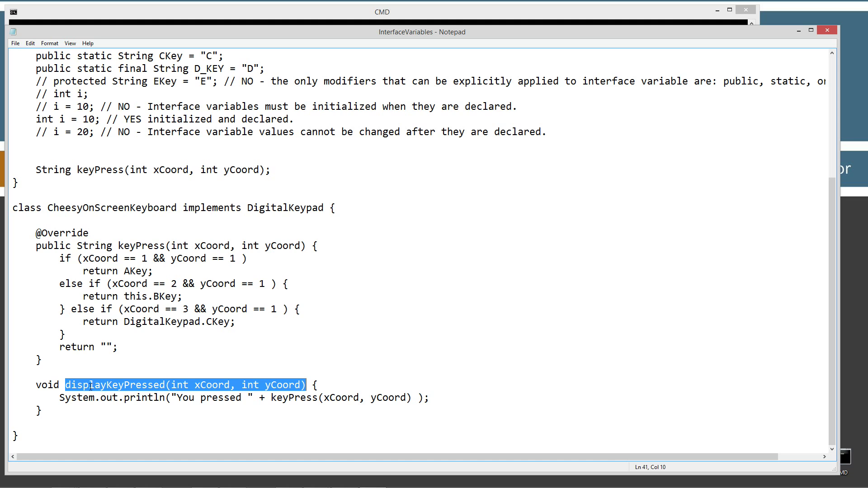
left_click(214, 385)
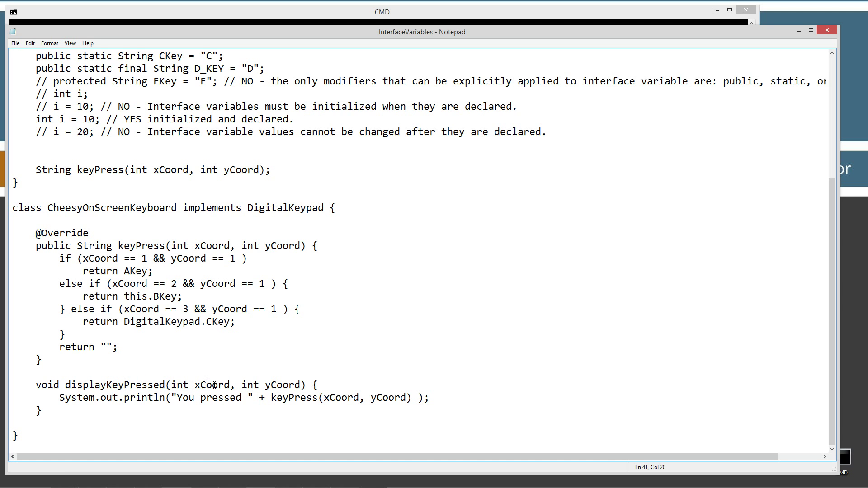
left_click(271, 380)
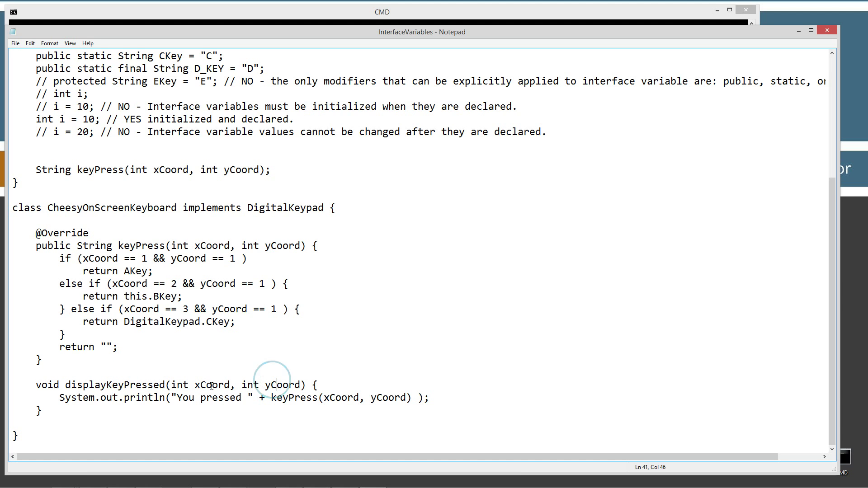
left_click(136, 398)
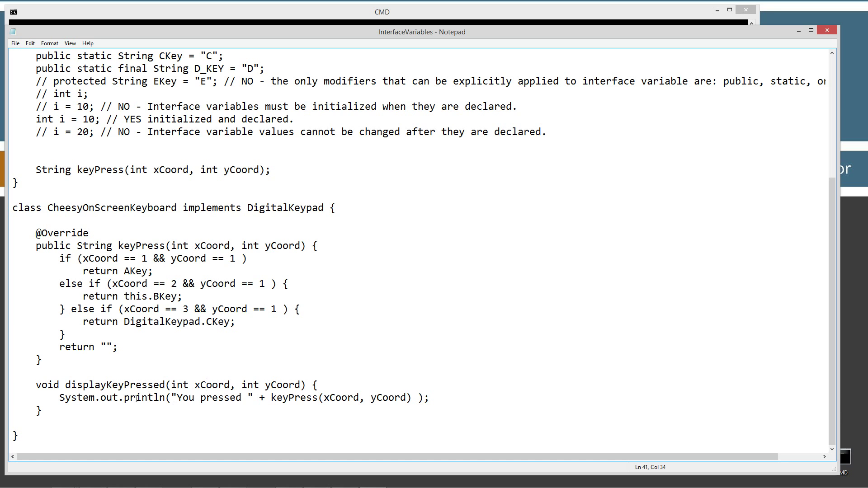
double_click(204, 398)
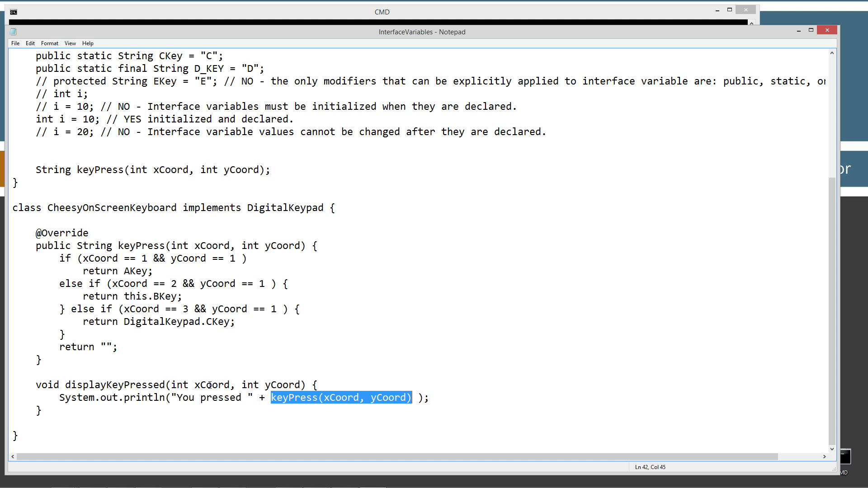
mouse_move(203, 322)
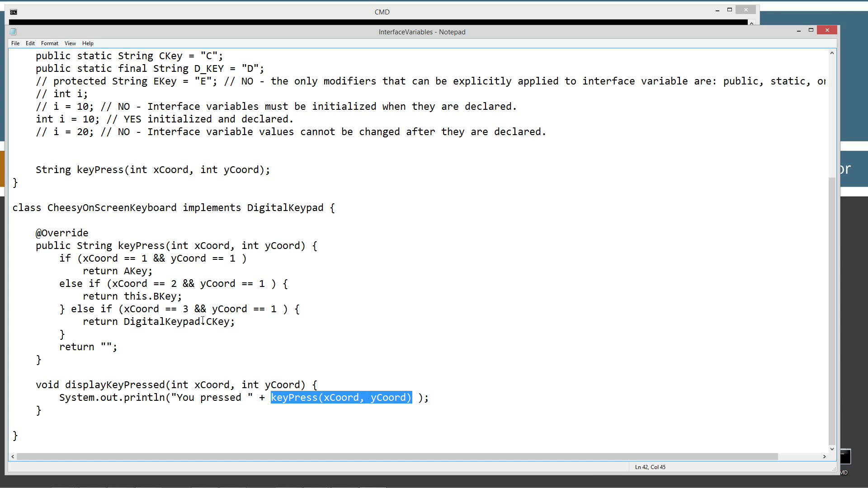
left_click(137, 246)
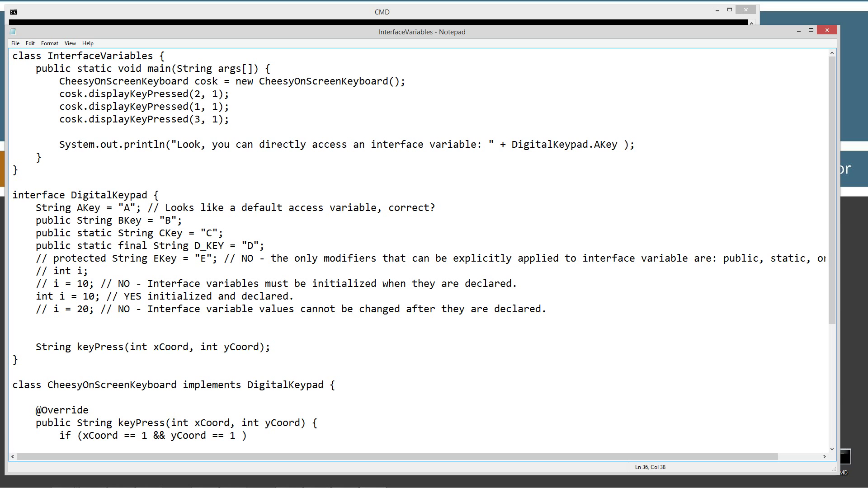
triple_click(136, 68)
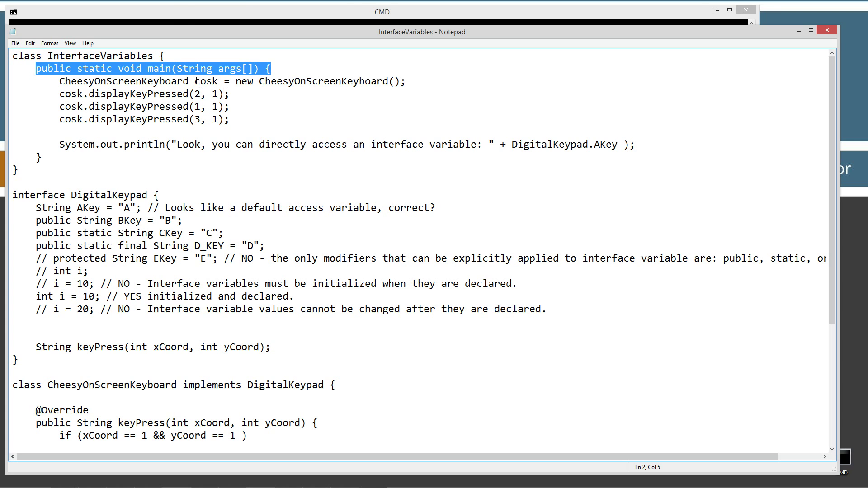
double_click(206, 82)
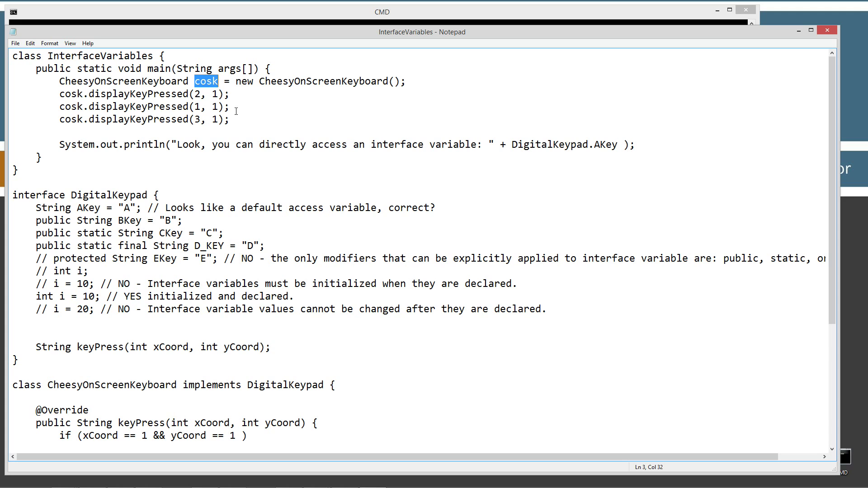
mouse_move(171, 82)
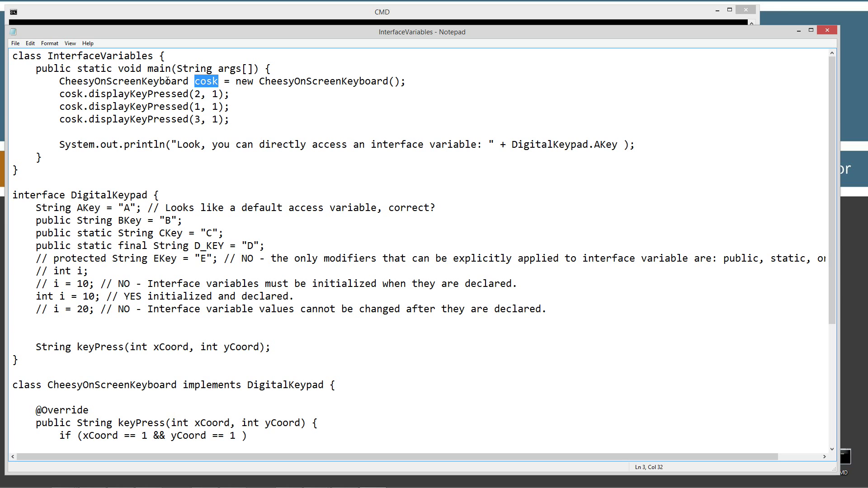
mouse_move(243, 86)
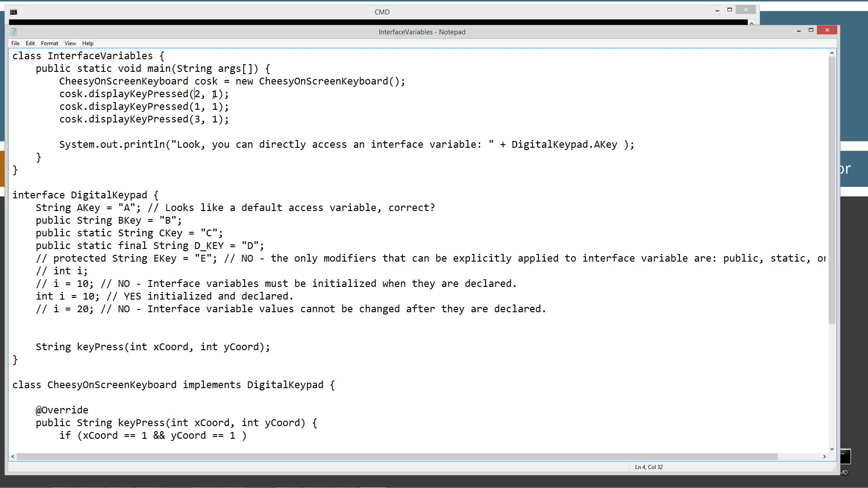
mouse_move(29, 43)
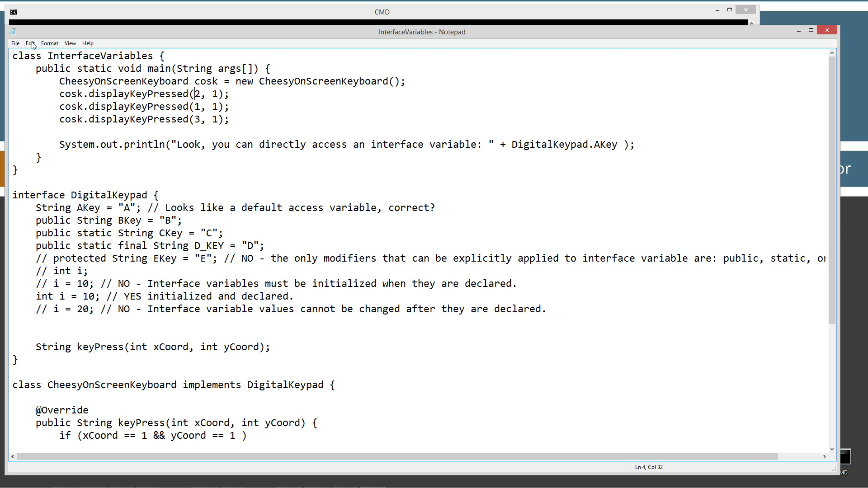
- Compile InterfaceVariables.java with javac and run it to print You pressed B, A, C and A
left_click(383, 12)
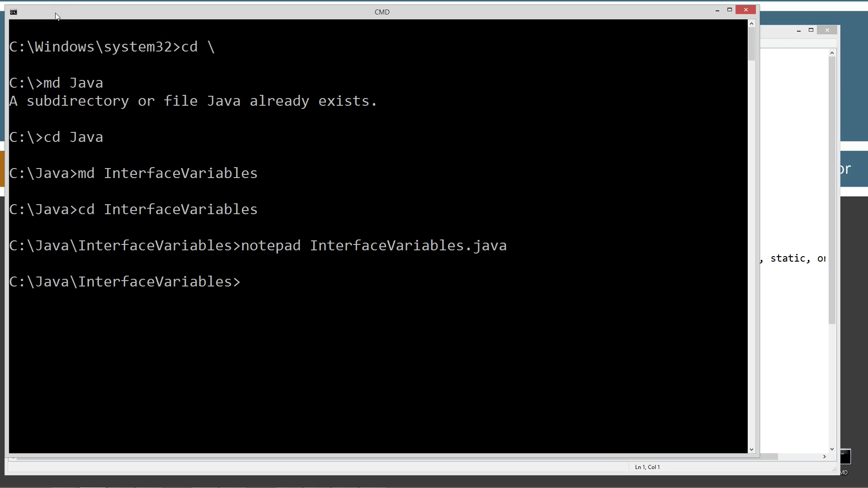
type("ja")
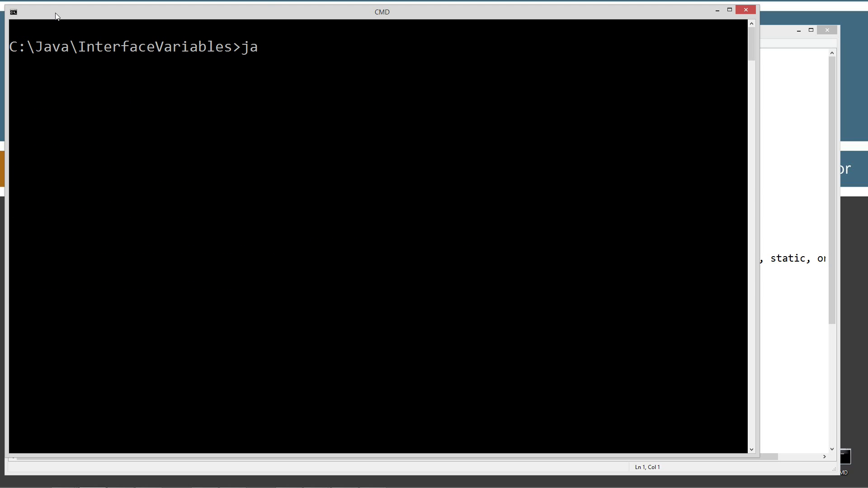
type("vac InterfaceVariables.java")
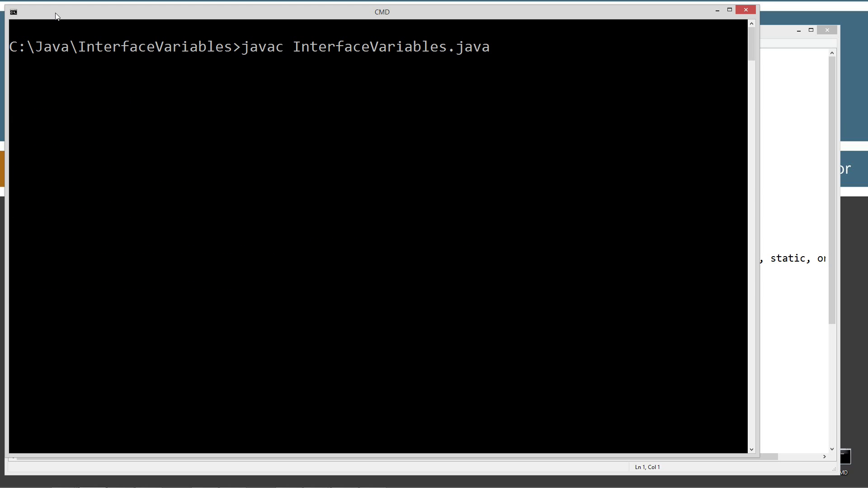
type("java")
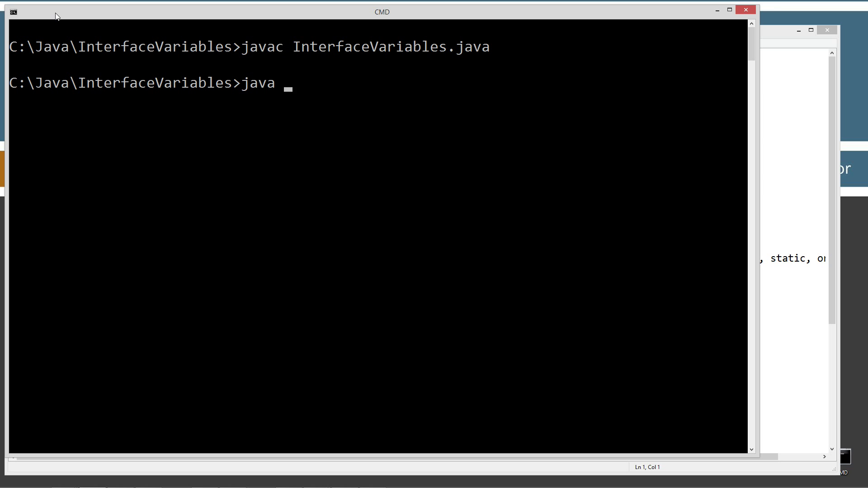
type("InterfaceVariables.class")
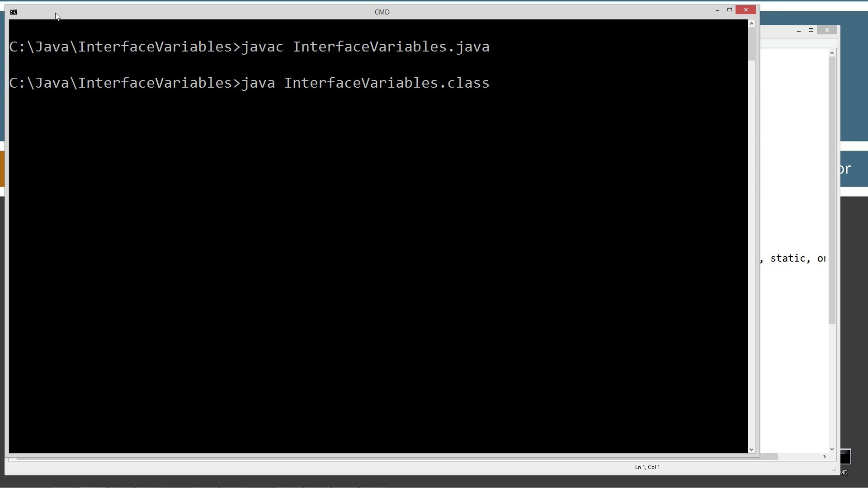
key("BackSpace")
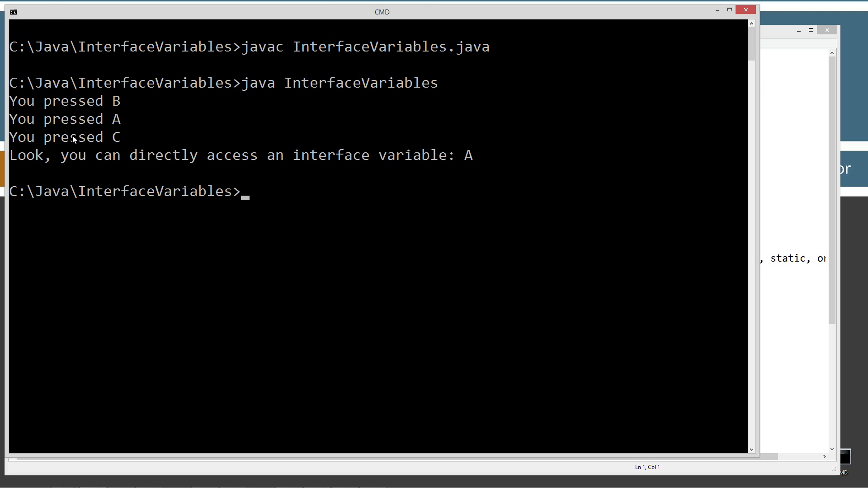
mouse_move(352, 161)
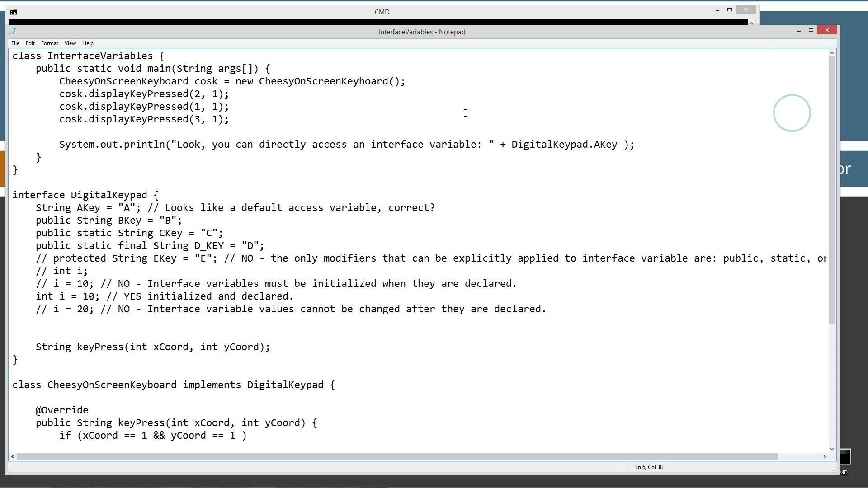
mouse_move(213, 52)
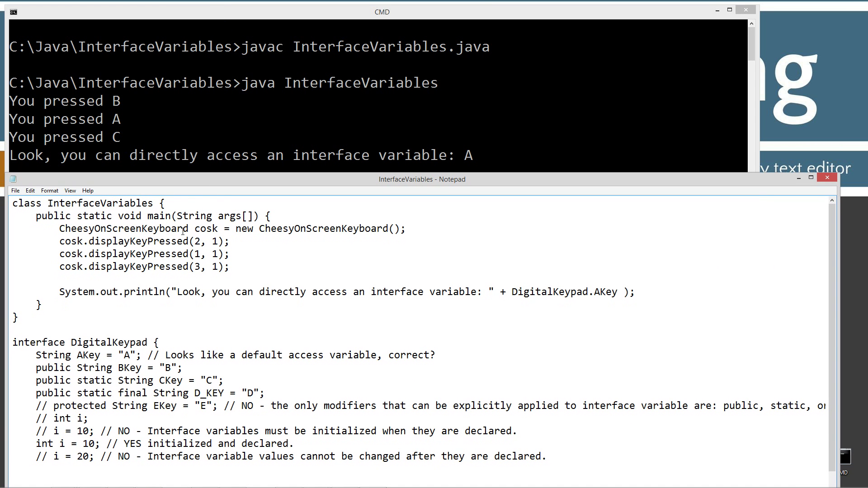
- Scroll the source down to CheesyOnScreenKeyboard's keyPress override beside the program output
scroll("down", 3)
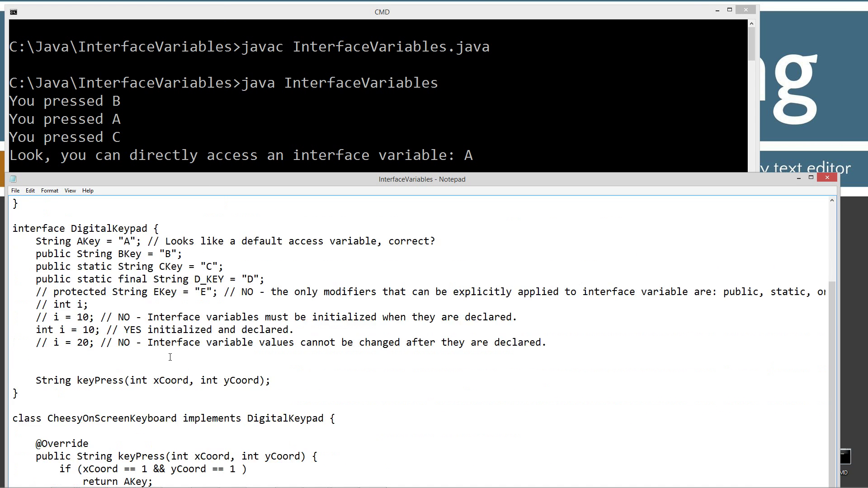
scroll("down", 3)
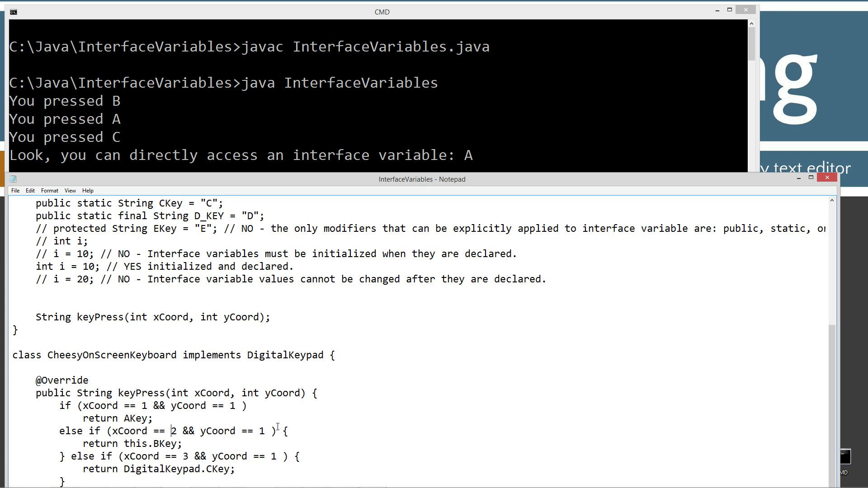
mouse_move(120, 144)
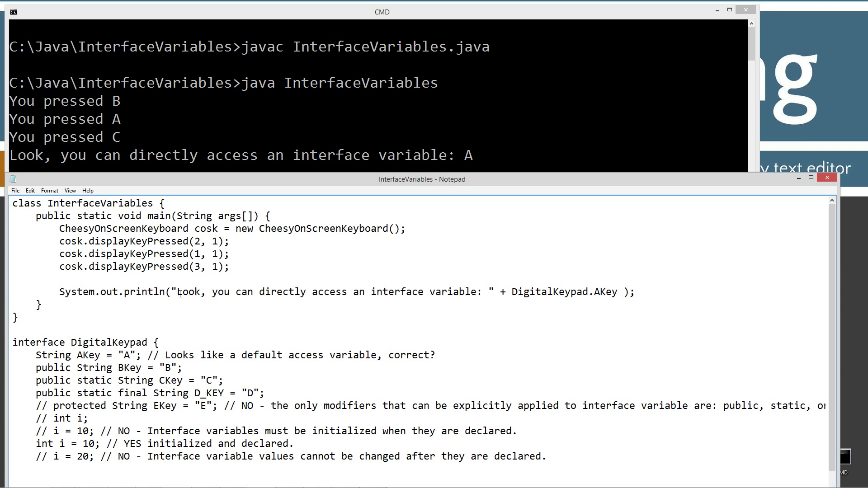
left_click_drag(177, 292, 492, 293)
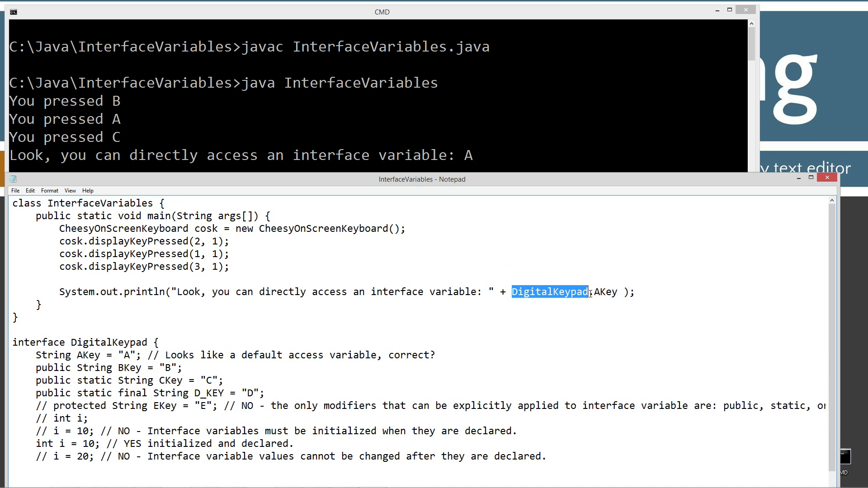
scroll("down", 3)
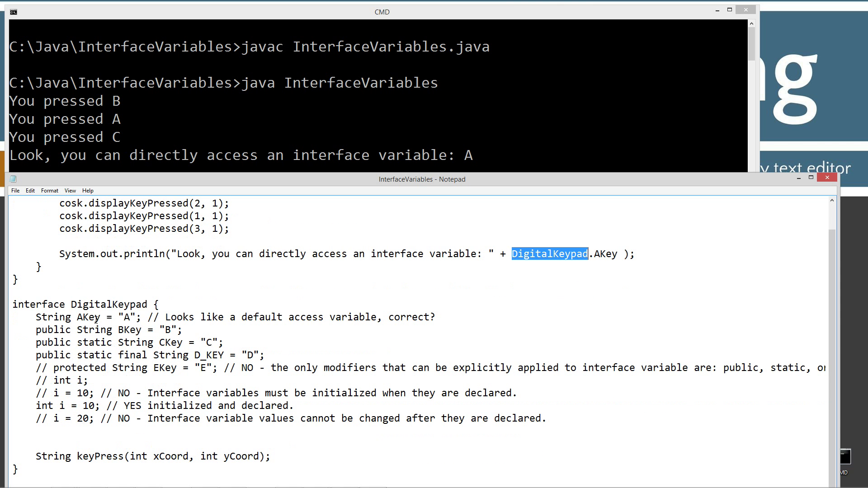
double_click(109, 304)
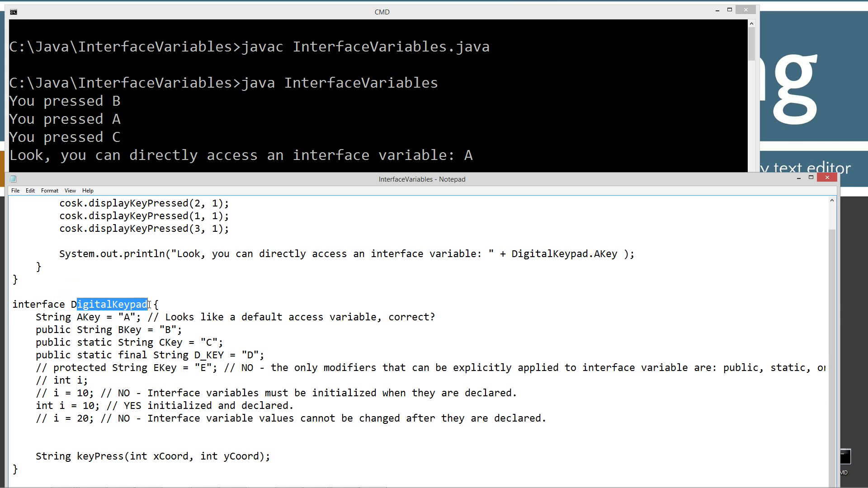
left_click(592, 254)
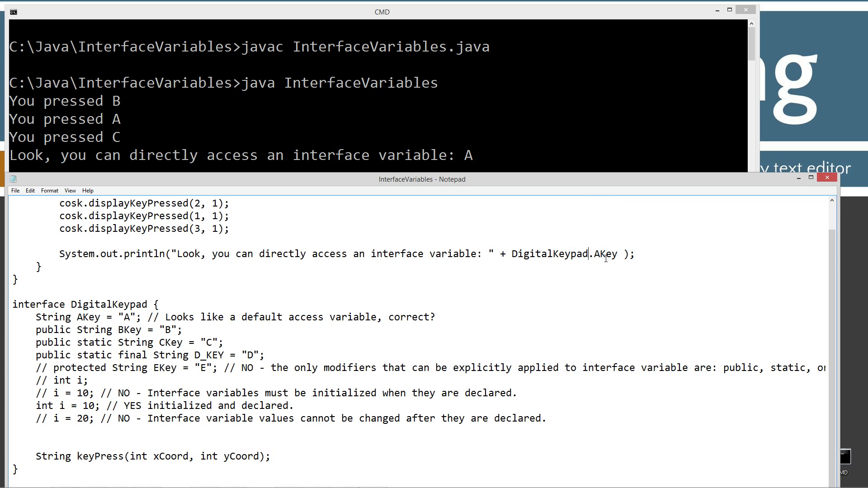
double_click(606, 253)
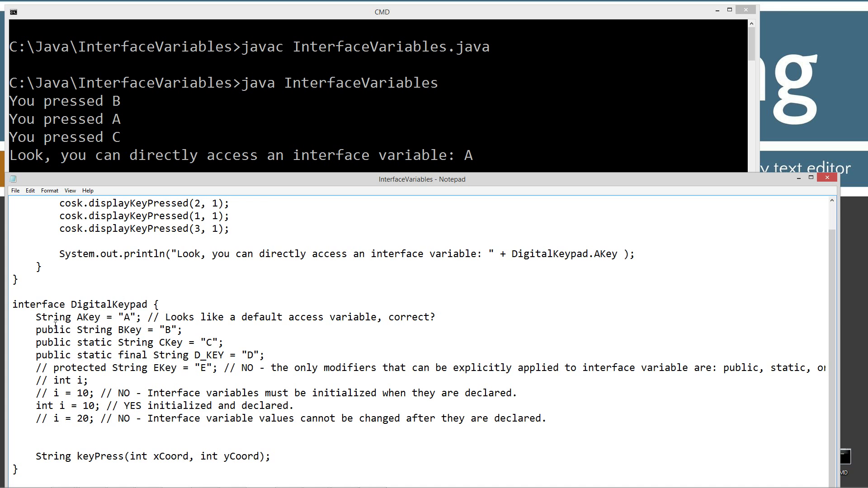
left_click_drag(35, 316, 140, 317)
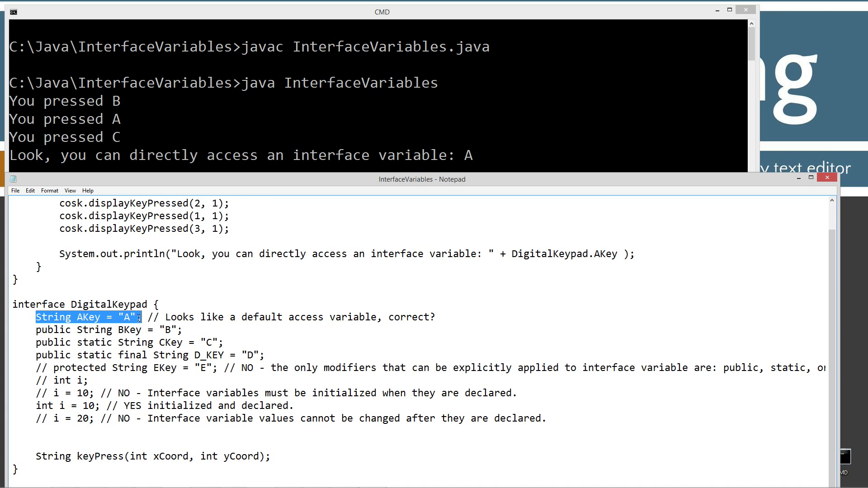
left_click(37, 317)
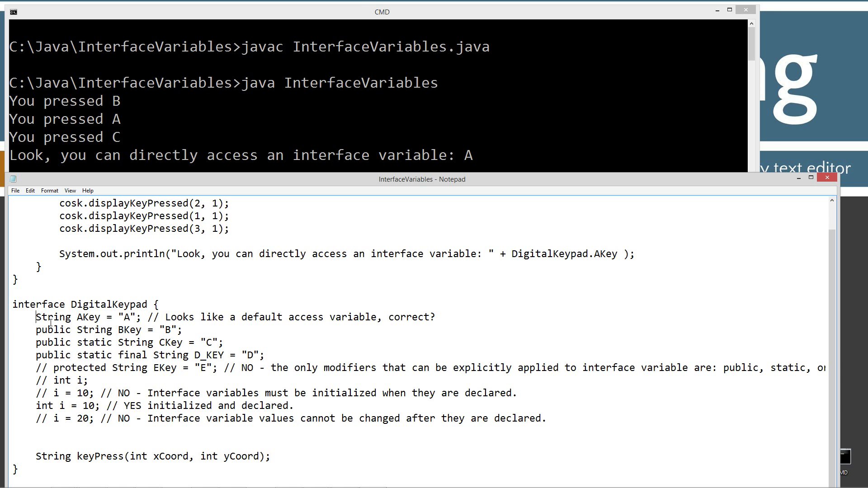
type("stat")
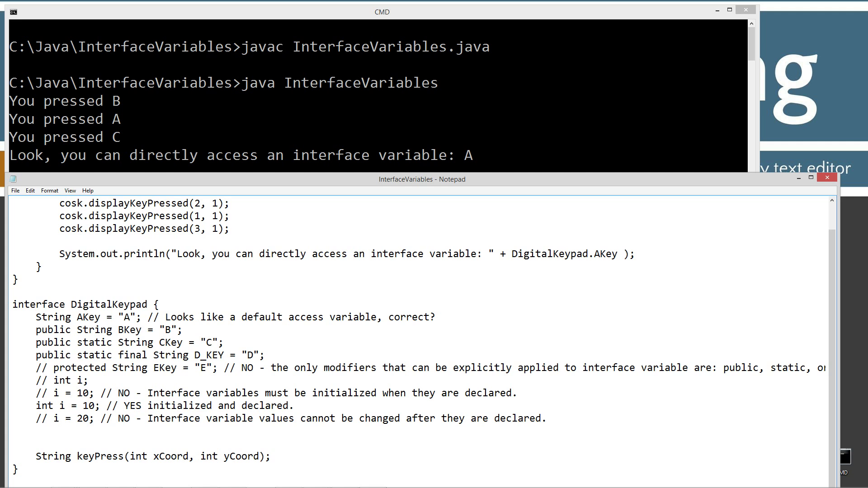
mouse_move(194, 326)
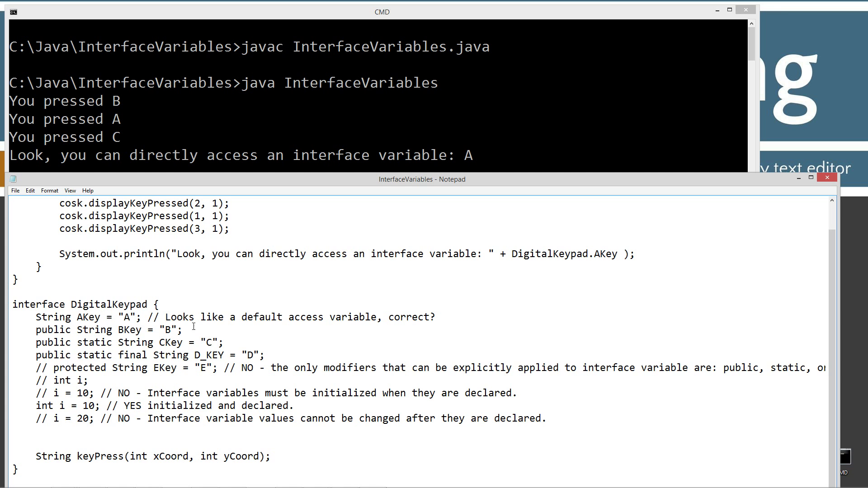
mouse_move(72, 333)
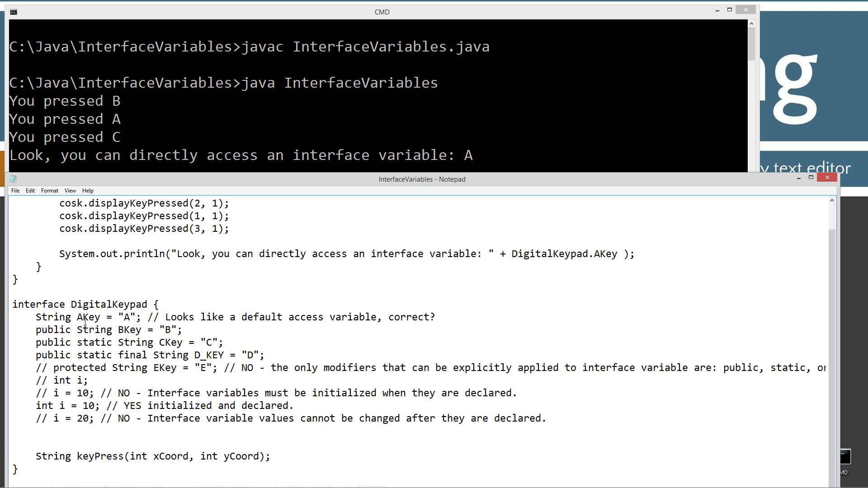
mouse_move(538, 286)
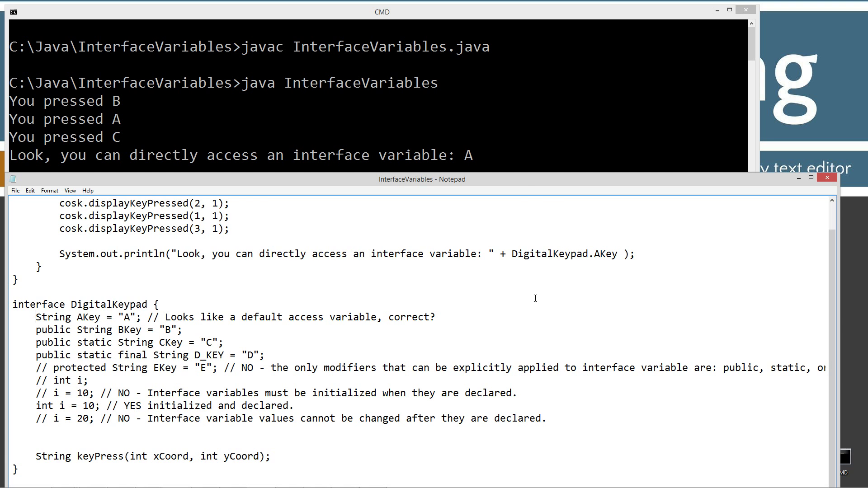
mouse_move(534, 271)
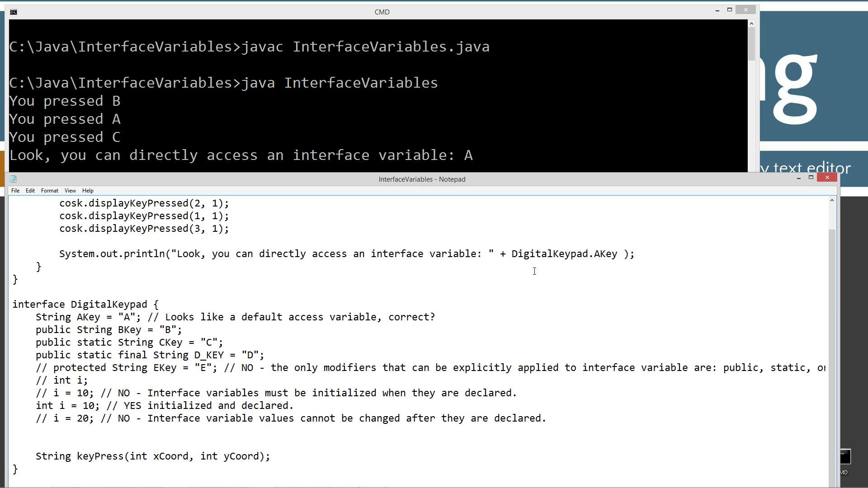
mouse_move(495, 242)
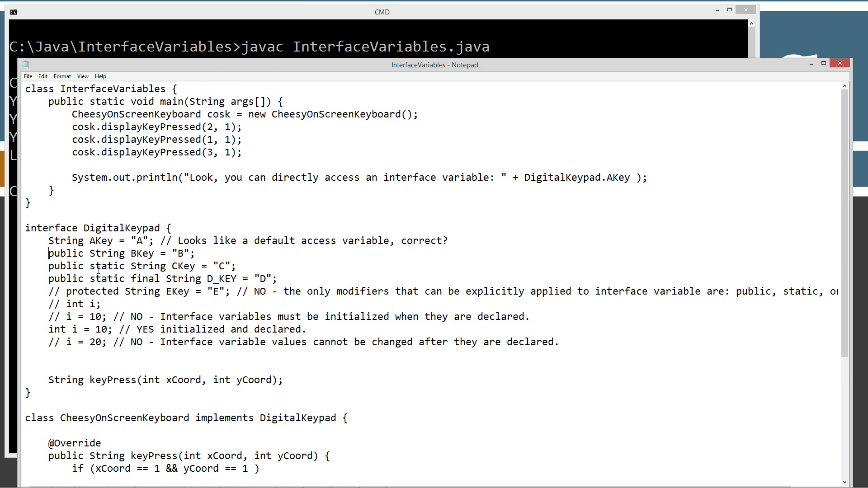
- Add public static final before the String AKey = "A"; declaration
left_click_drag(49, 240, 156, 241)
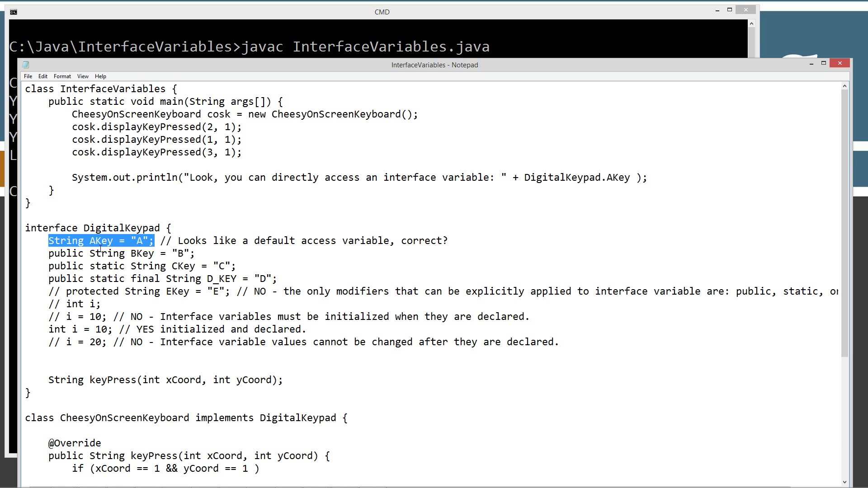
mouse_move(51, 255)
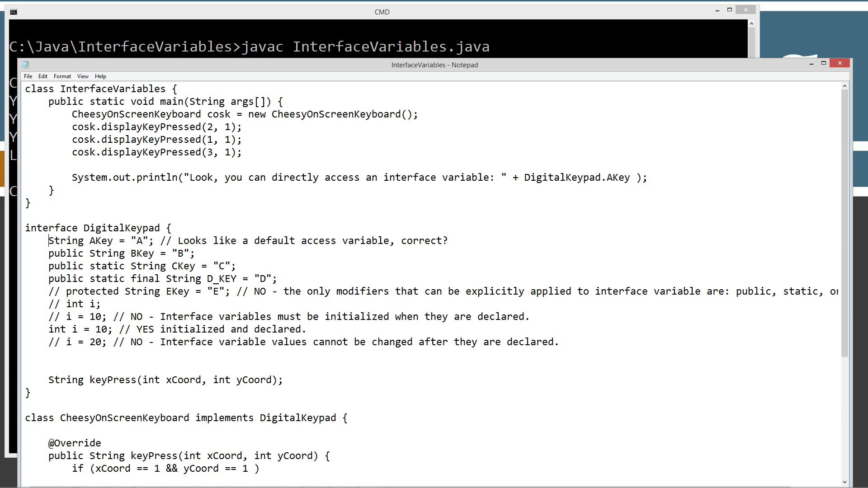
type("public static final")
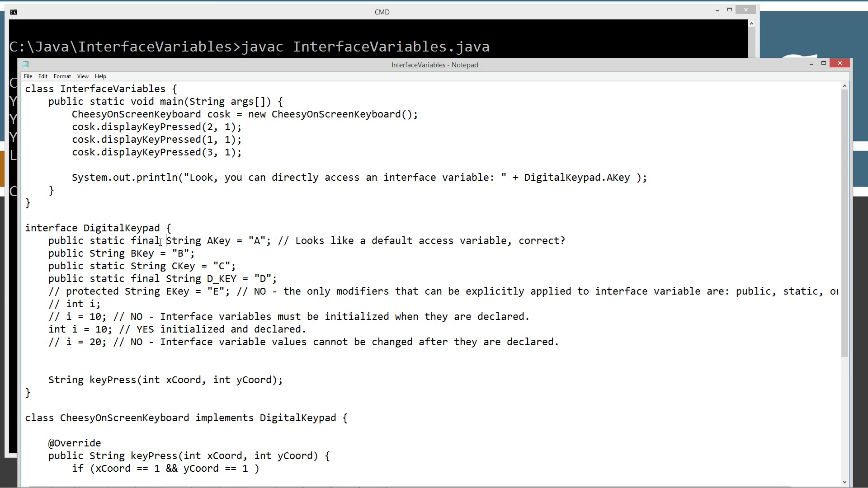
left_click_drag(49, 240, 160, 241)
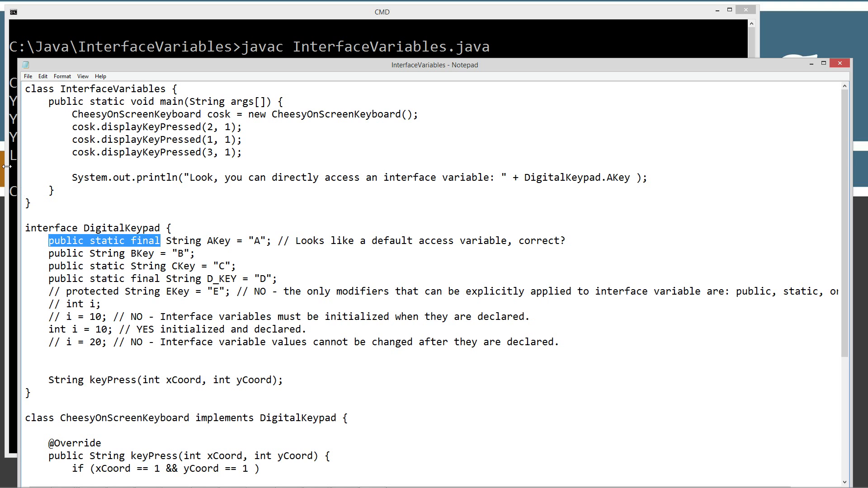
mouse_move(133, 246)
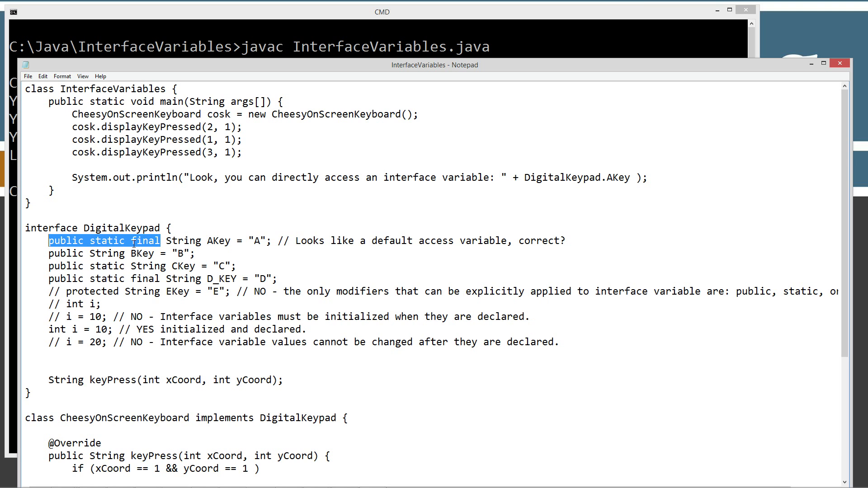
- Highlight public on the BKey declaration and uncomment the protected EKey line
left_click(72, 253)
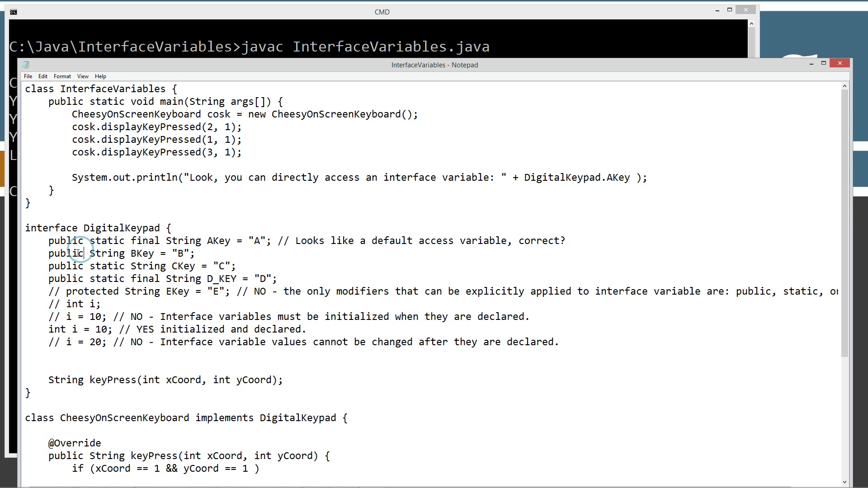
double_click(66, 253)
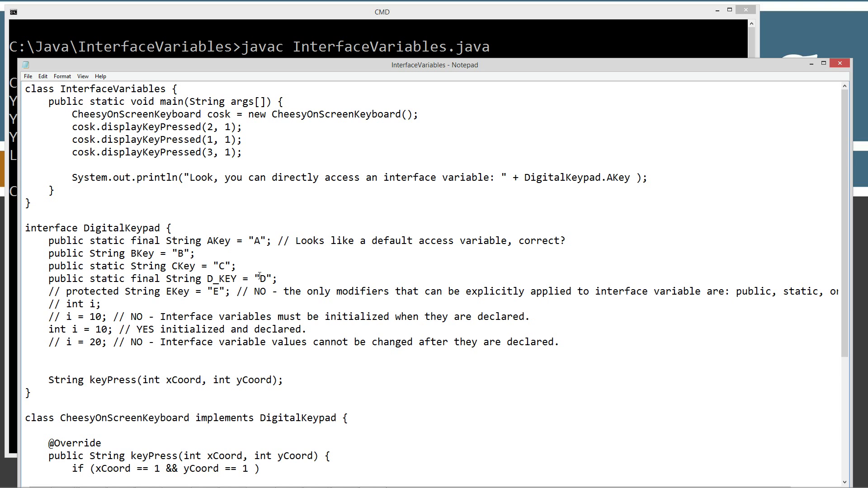
left_click(28, 76)
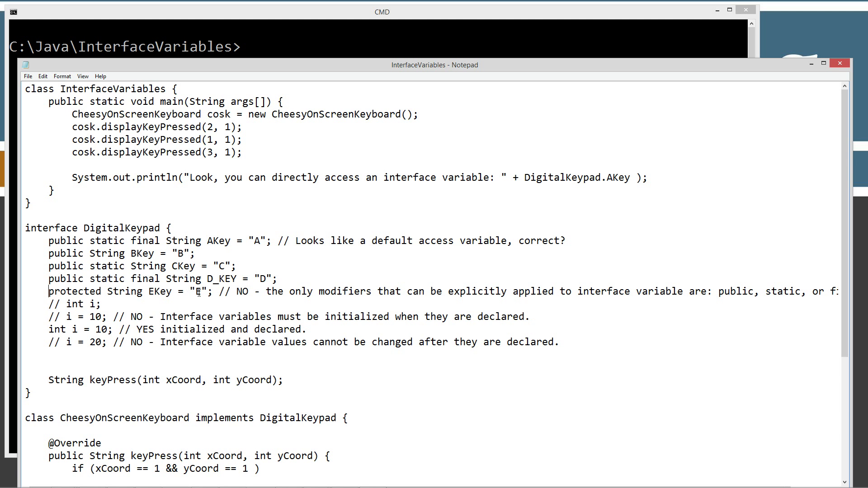
left_click(28, 76)
type("javac InterfaceVariables.java")
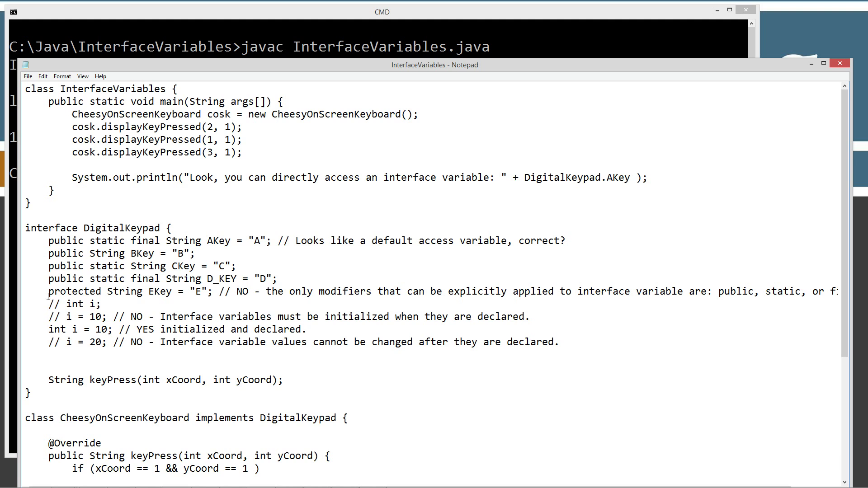
double_click(74, 291)
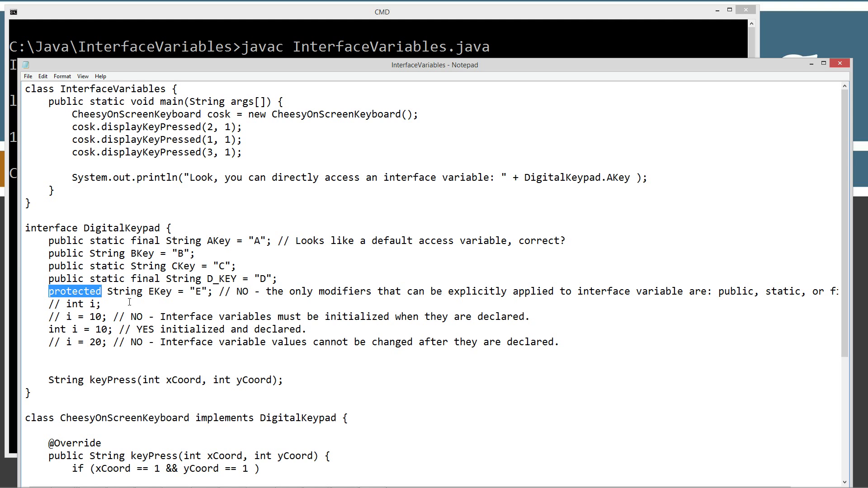
left_click(81, 292)
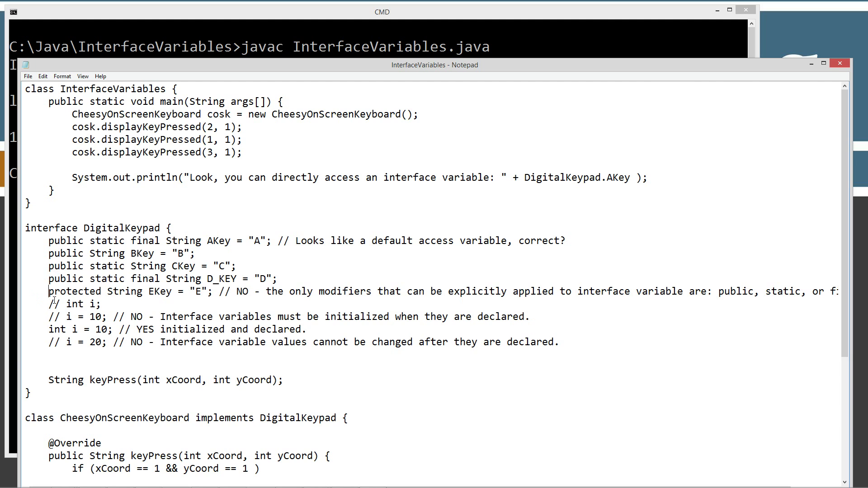
- Re-comment the protected EKey line and int i = 10;, activating int i; and i = 10; for compiling
type("//")
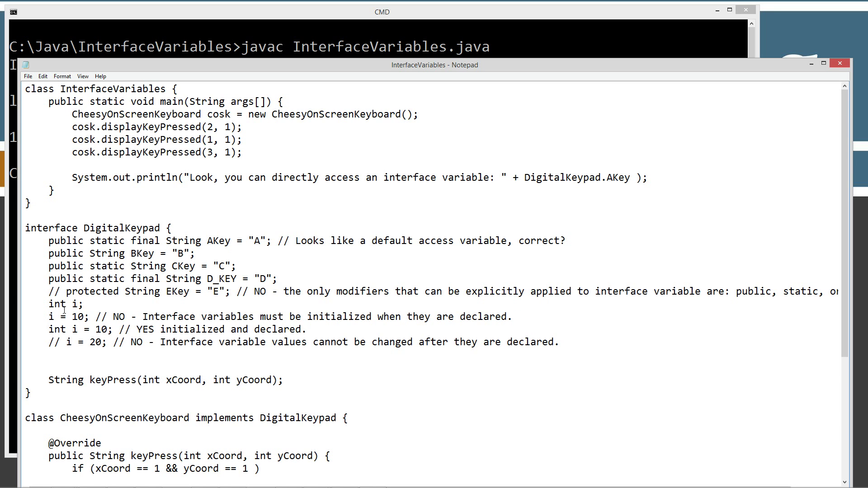
type("//")
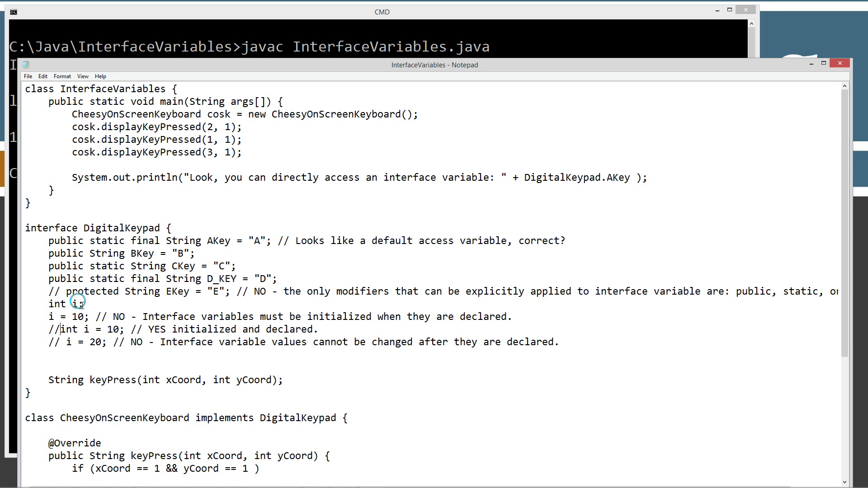
left_click_drag(49, 304, 84, 304)
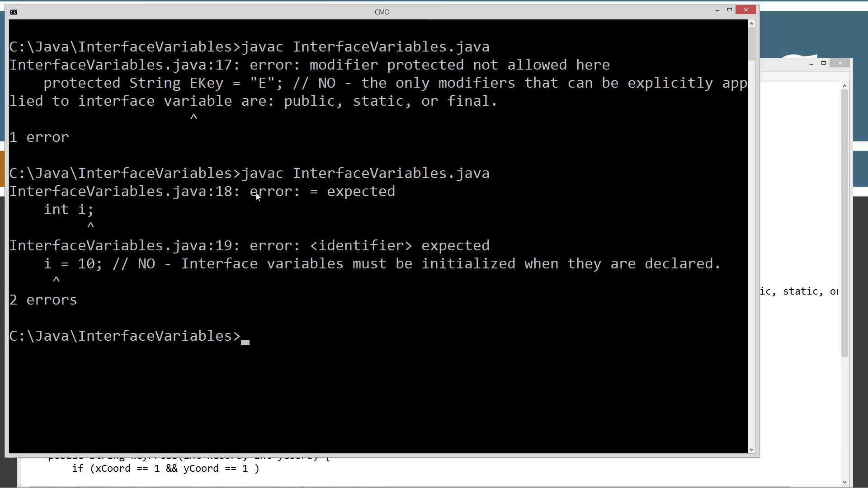
mouse_move(318, 200)
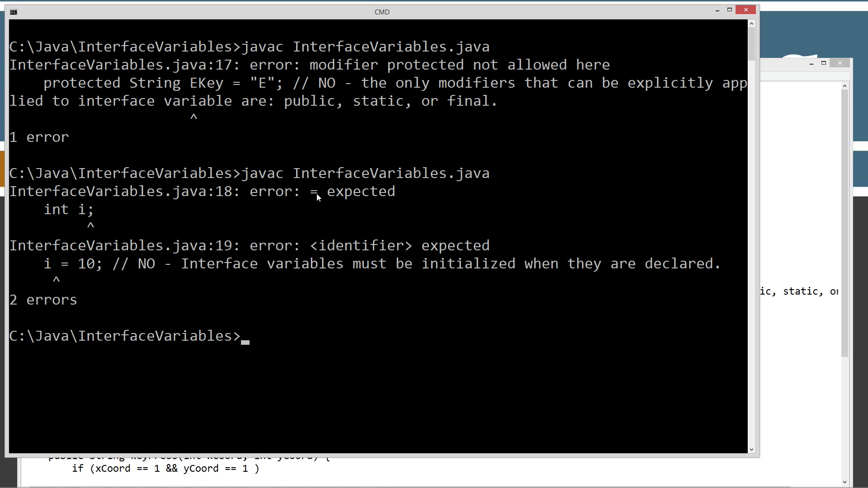
mouse_move(101, 218)
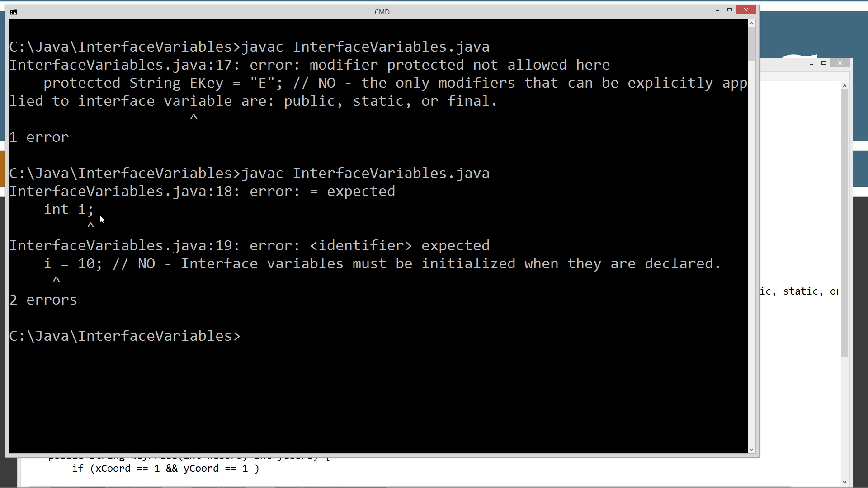
mouse_move(73, 248)
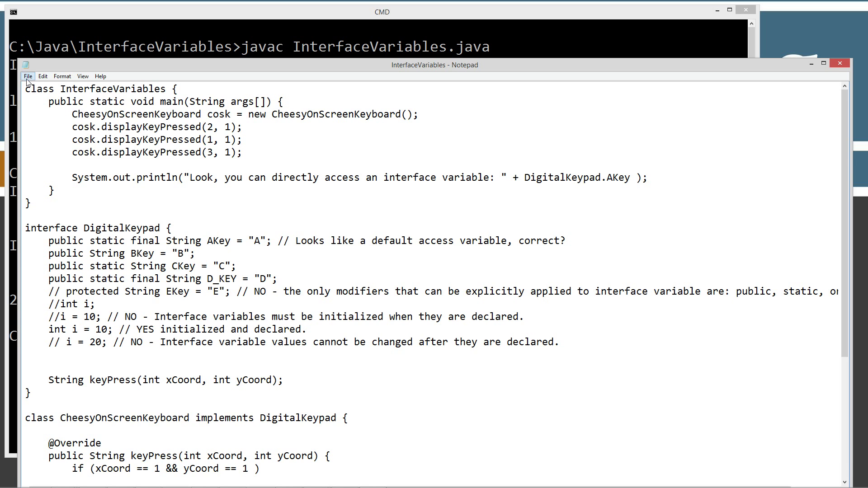
- Compile to see the line 21 identifier expected error, then comment out i = 20; again
left_click(394, 12)
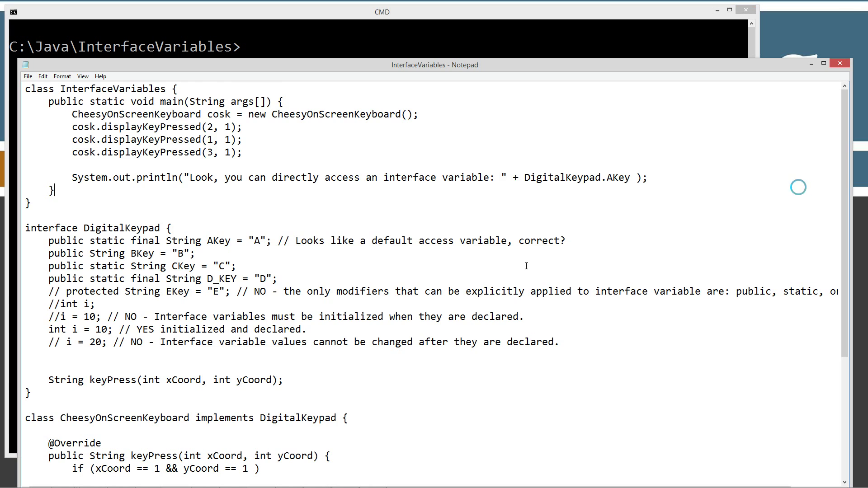
scroll("down", 3)
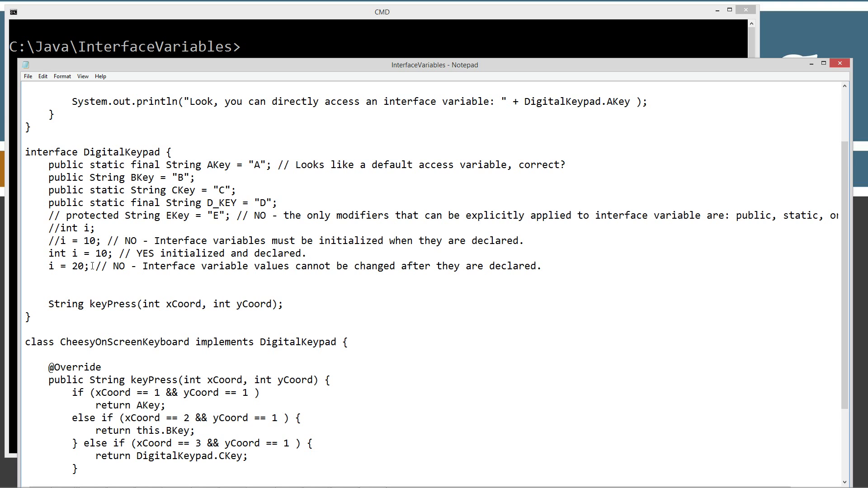
left_click(28, 76)
type("javac InterfaceVariables.java")
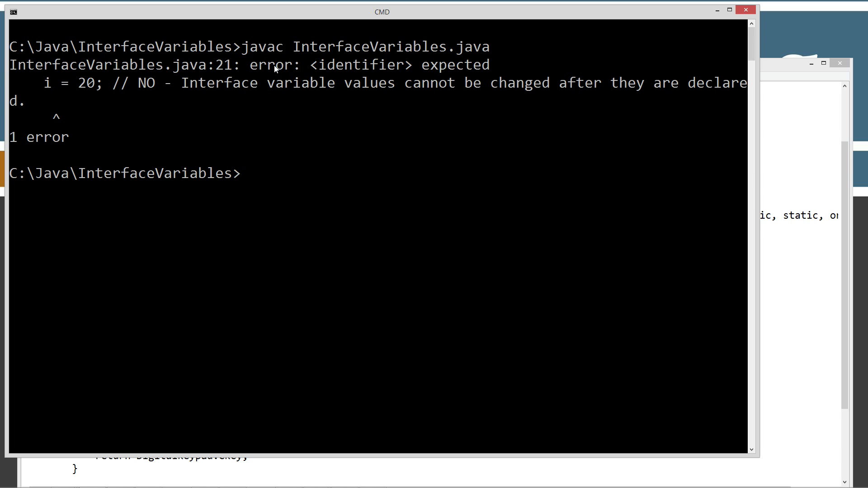
mouse_move(63, 92)
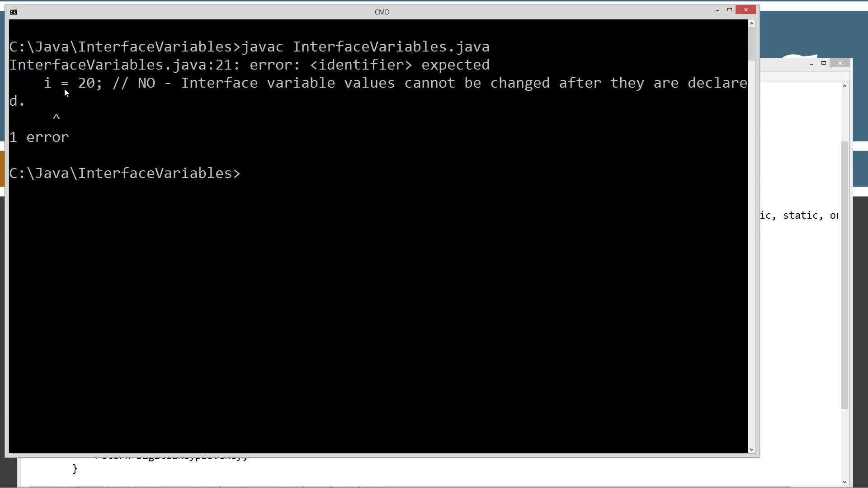
mouse_move(513, 64)
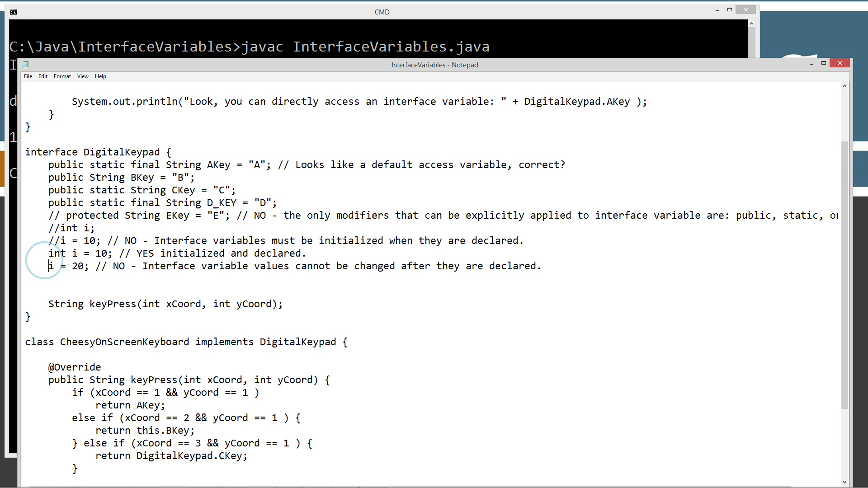
type("//")
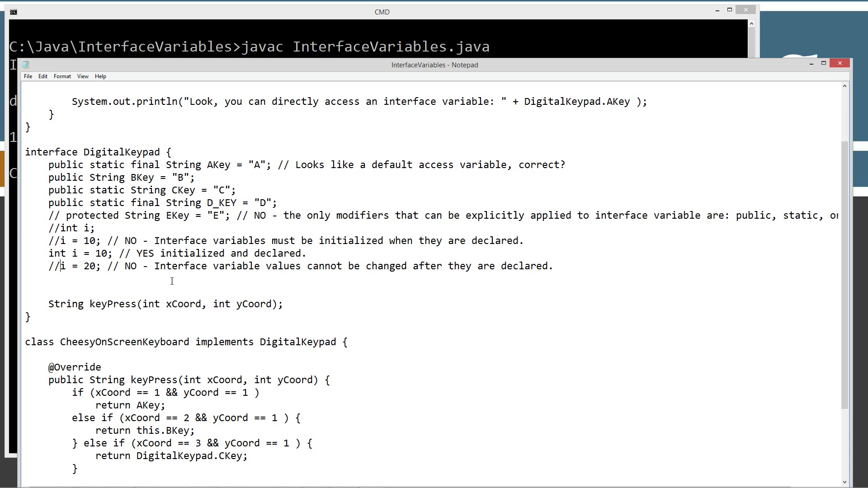
- Bring up the tutorial and highlight the rule allowing only explicit public, static, or final modifiers
double_click(65, 367)
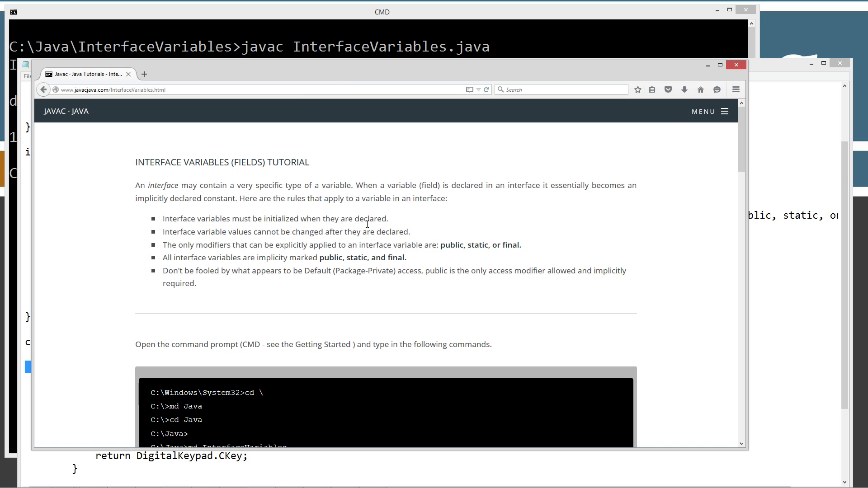
mouse_move(519, 71)
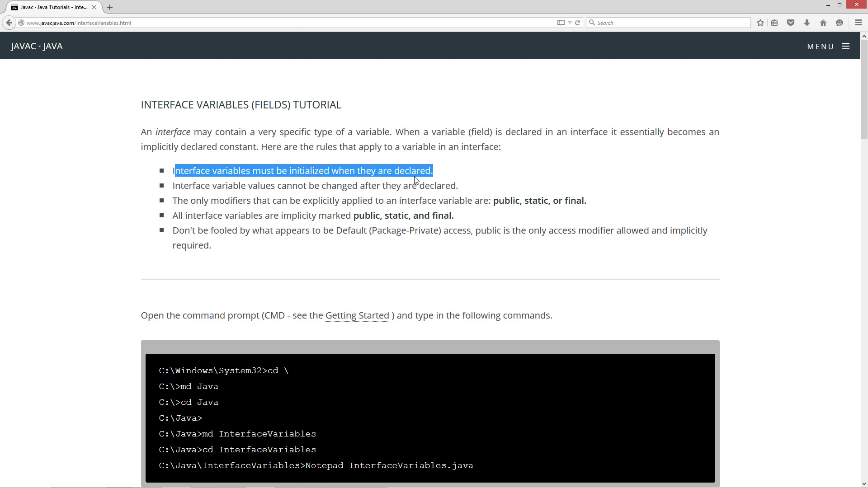
left_click(333, 189)
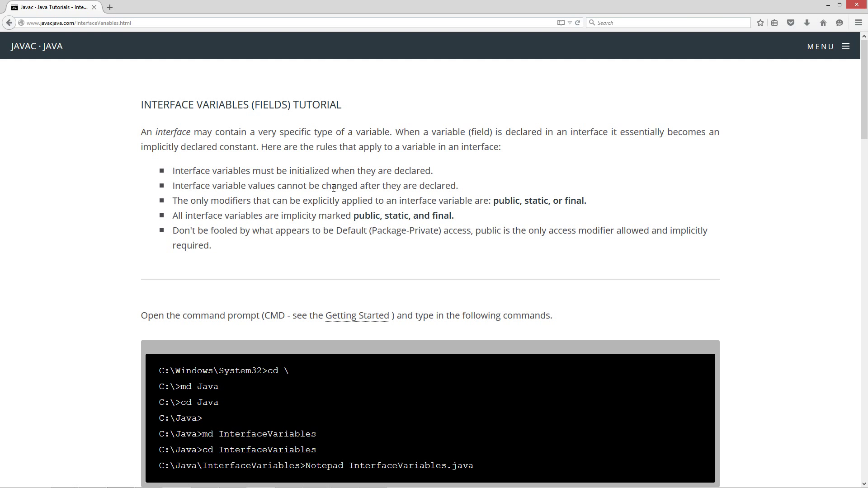
triple_click(314, 186)
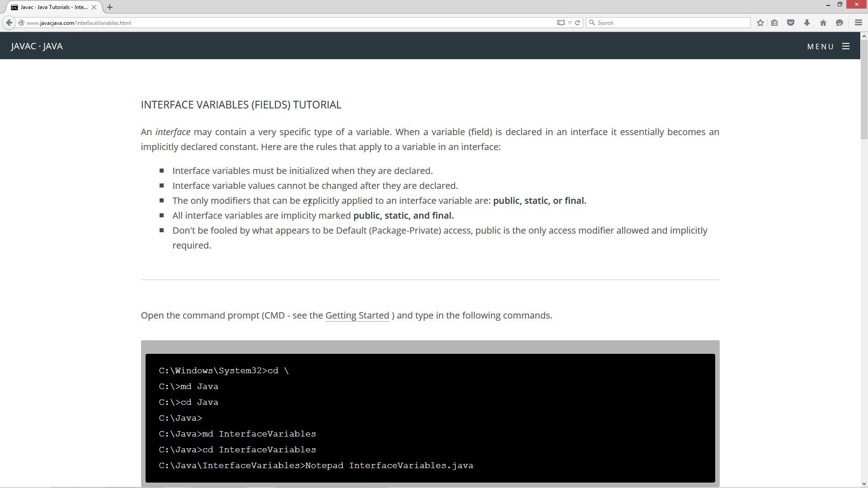
mouse_move(416, 199)
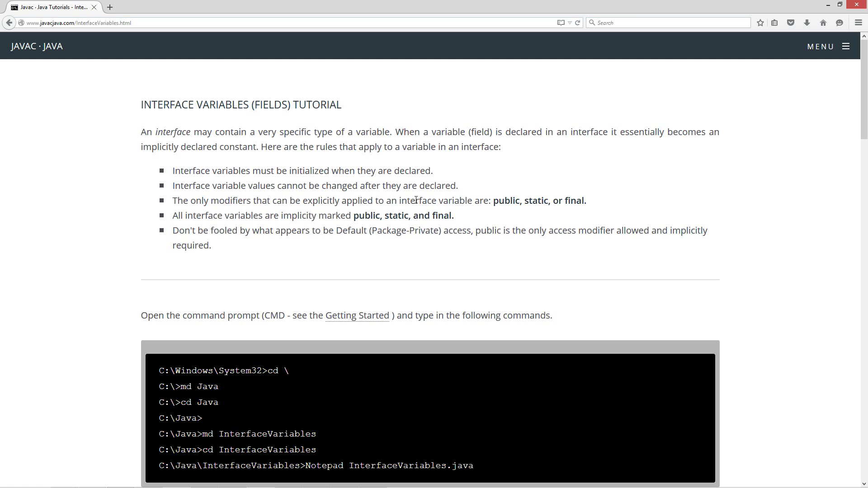
mouse_move(528, 199)
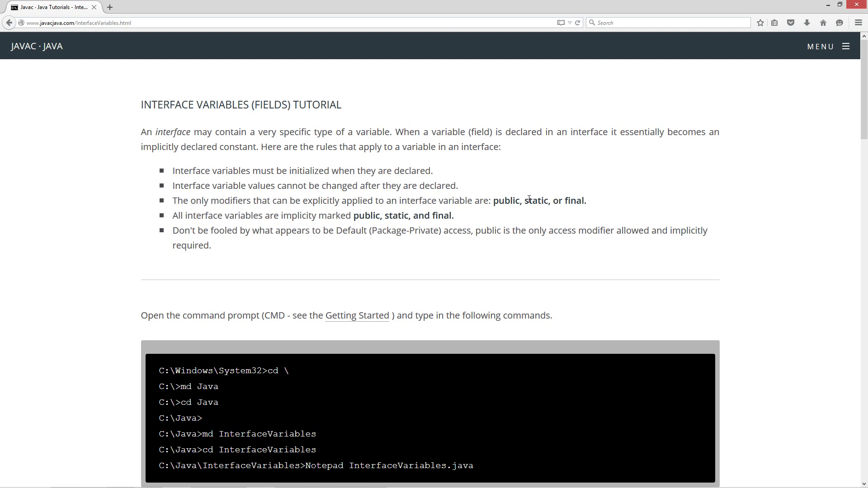
mouse_move(306, 202)
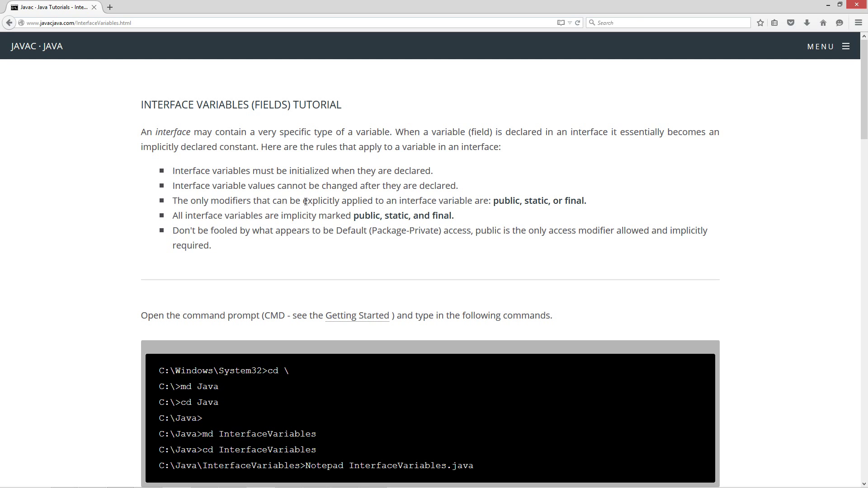
double_click(320, 200)
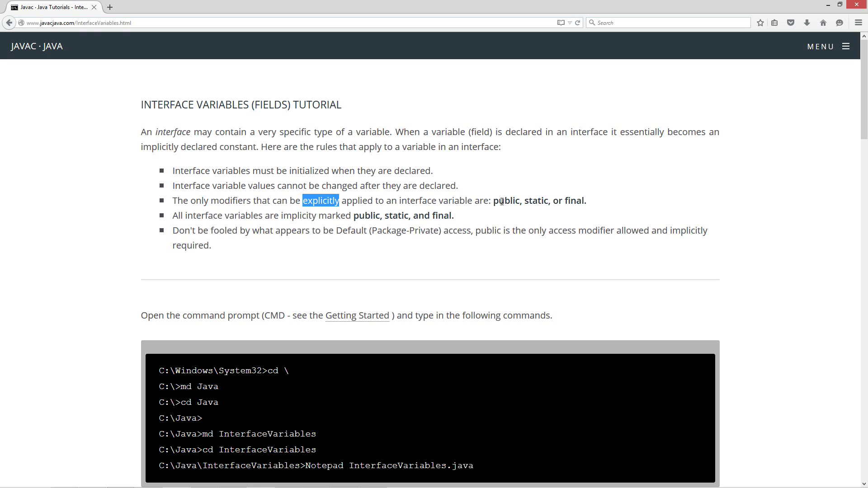
double_click(507, 201)
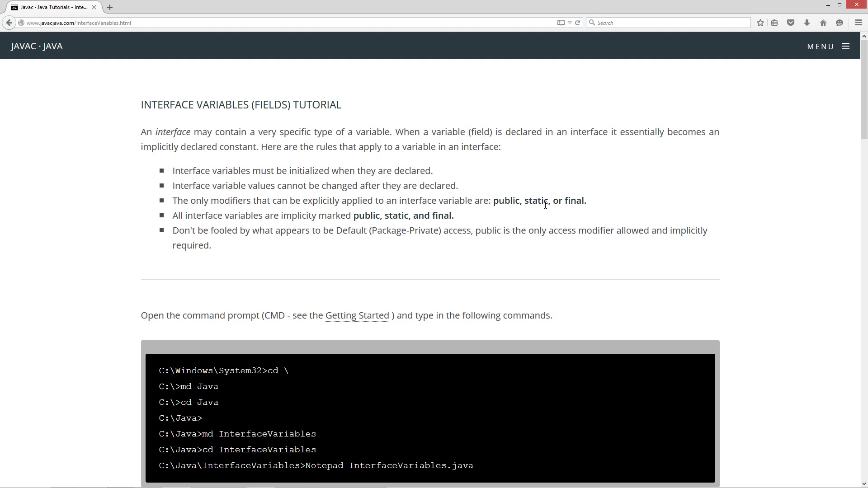
left_click_drag(493, 200, 585, 201)
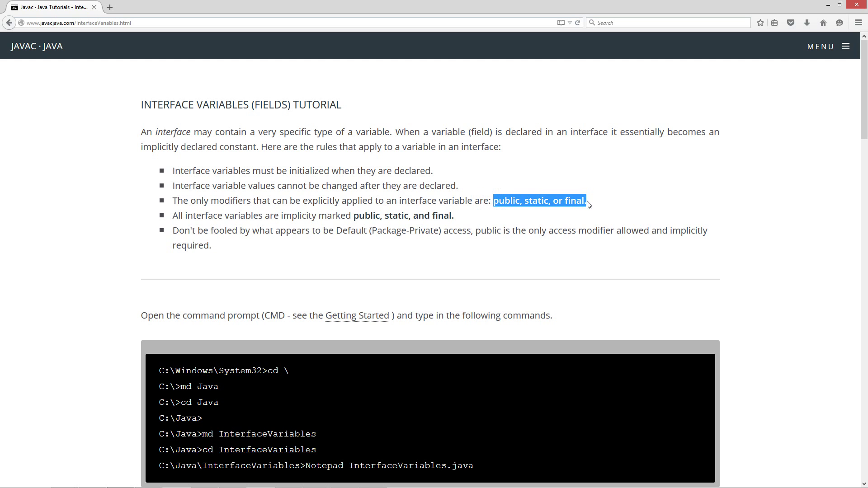
mouse_move(568, 206)
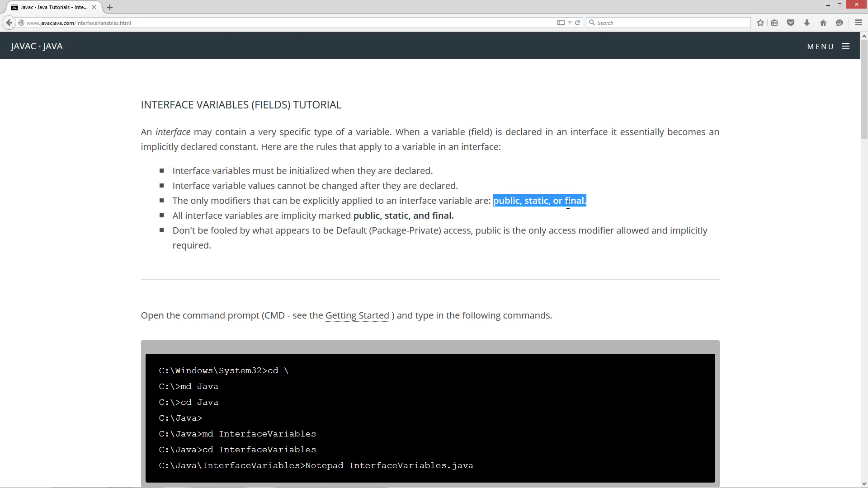
mouse_move(570, 197)
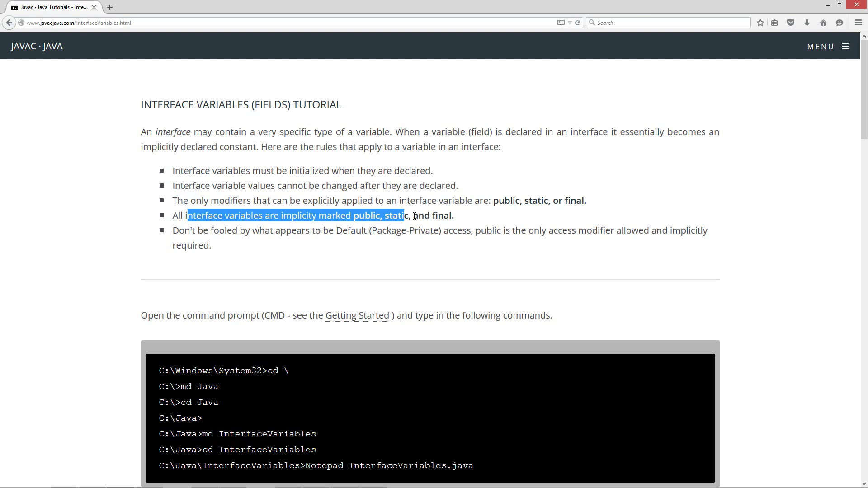
- Highlight the rule that interface variables are implicitly public, static and final
left_click_drag(404, 215, 444, 215)
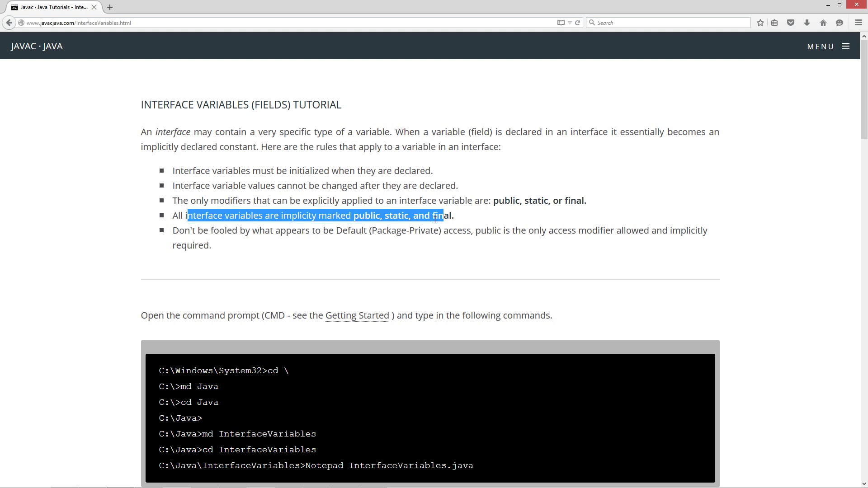
left_click(435, 215)
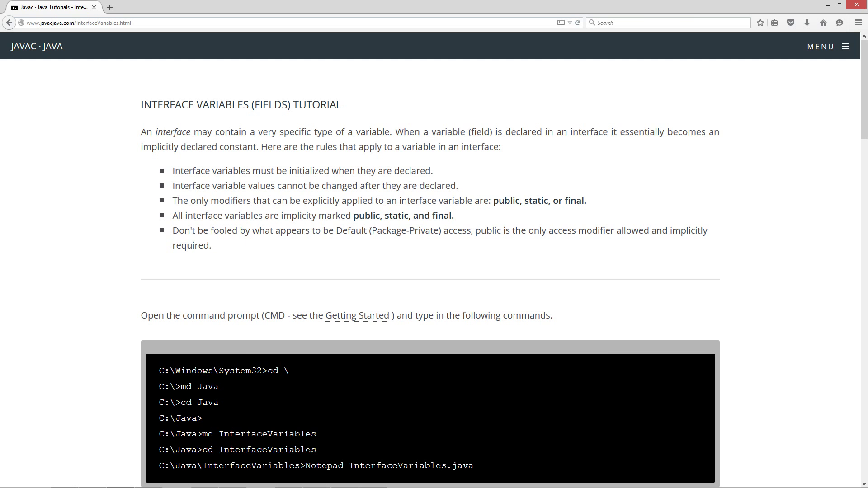
mouse_move(454, 229)
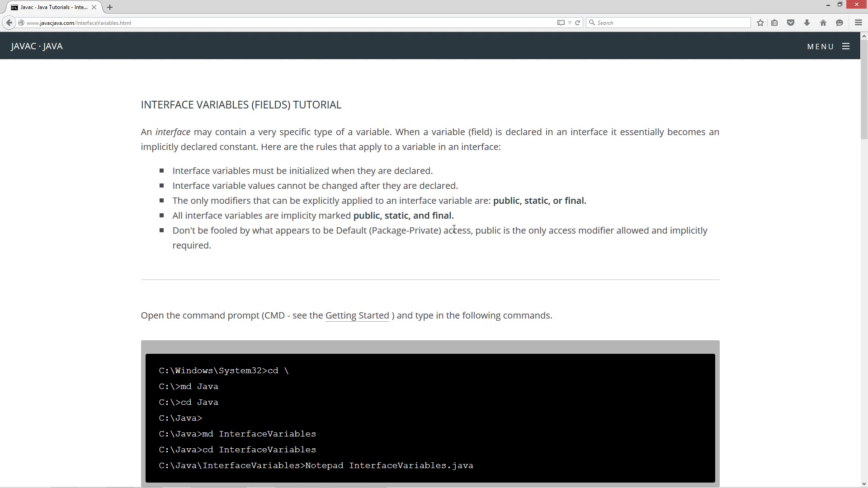
mouse_move(645, 236)
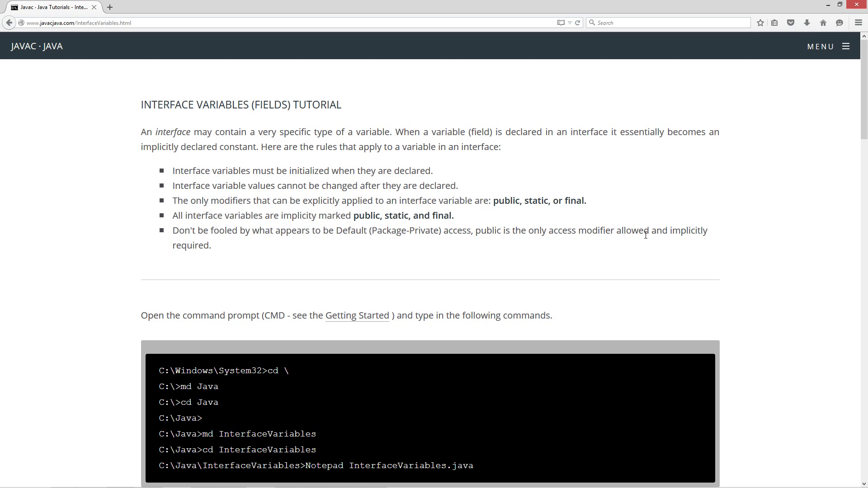
mouse_move(823, 22)
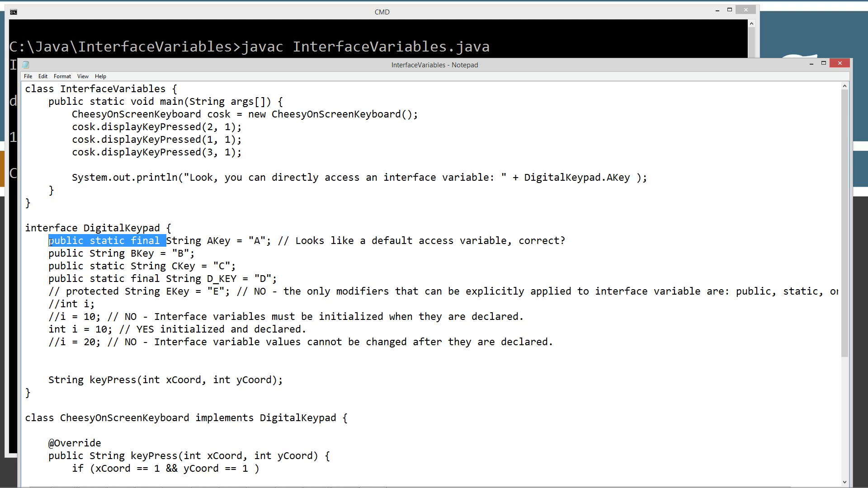
- Remove the public static final modifiers from the AKey declaration in Notepad
key("Delete")
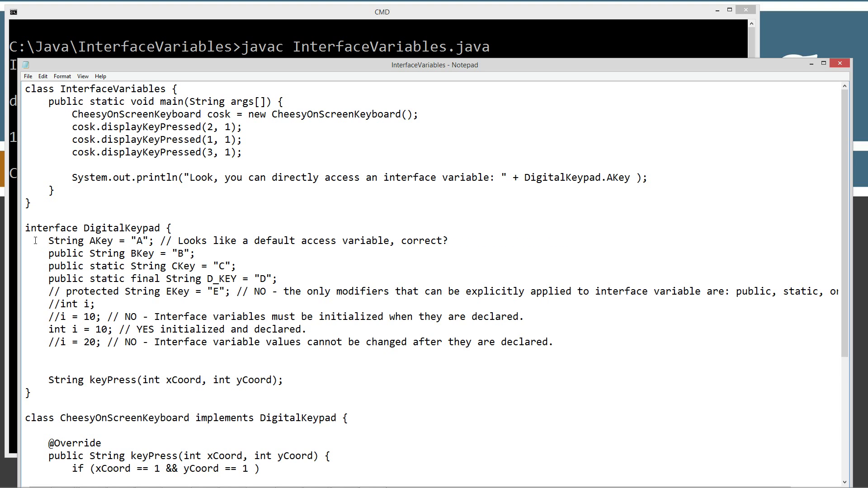
left_click_drag(49, 241, 154, 241)
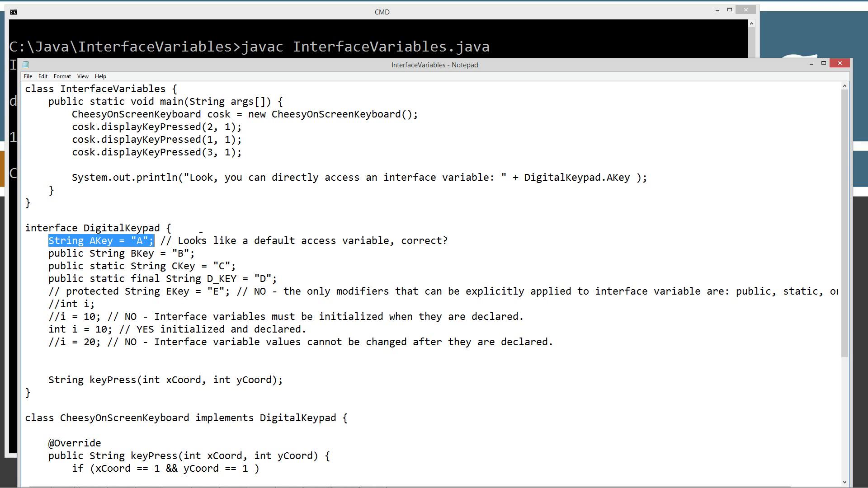
mouse_move(448, 233)
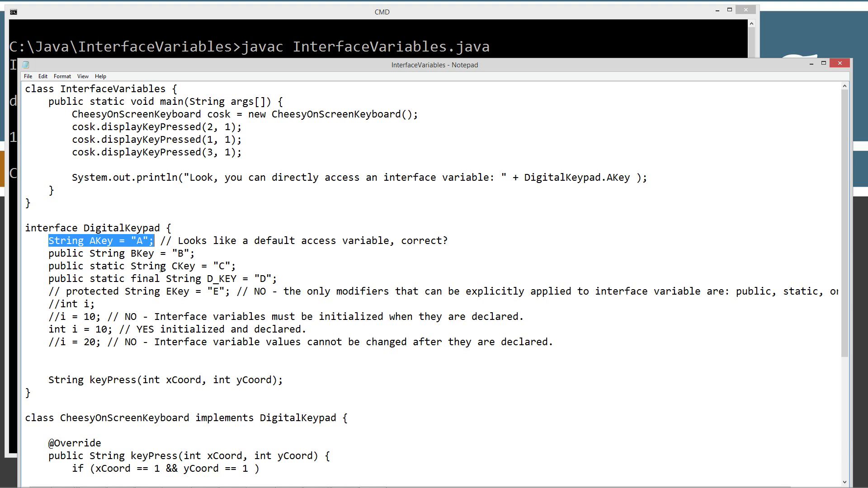
- Recompile with javac InterfaceVariables.java and rerun java InterfaceVariables
left_click(136, 253)
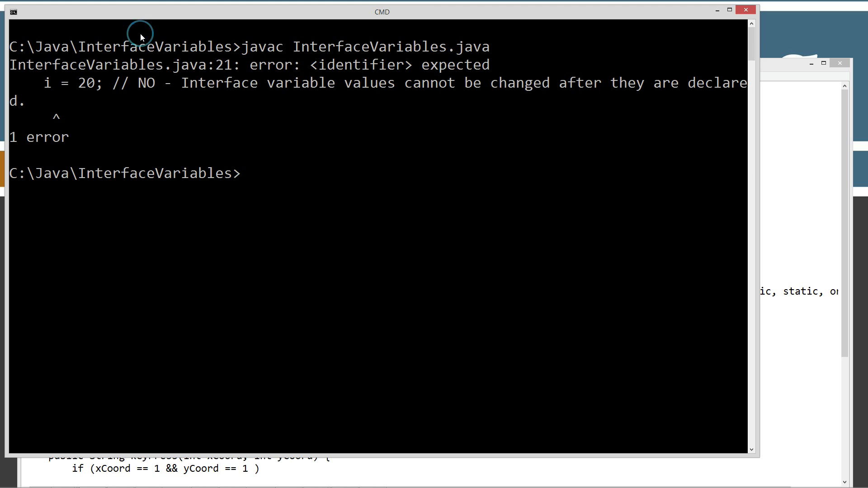
type("javac InterfaceVariables.java")
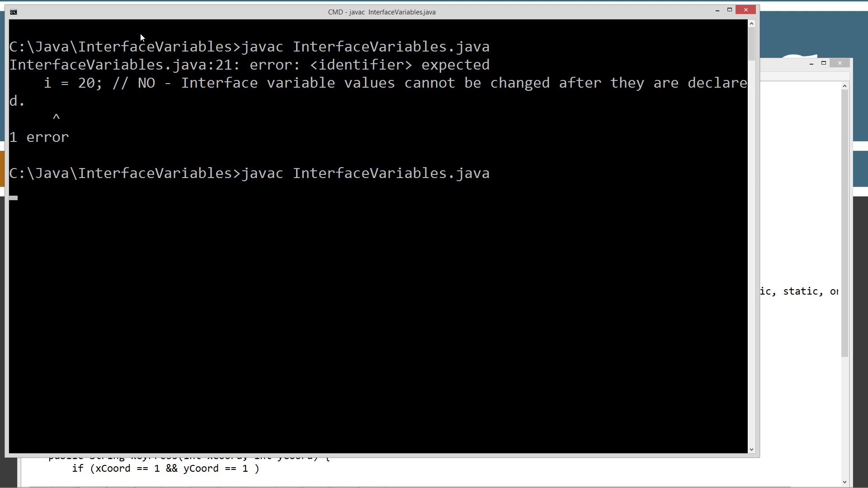
type("java InterfaceVariables")
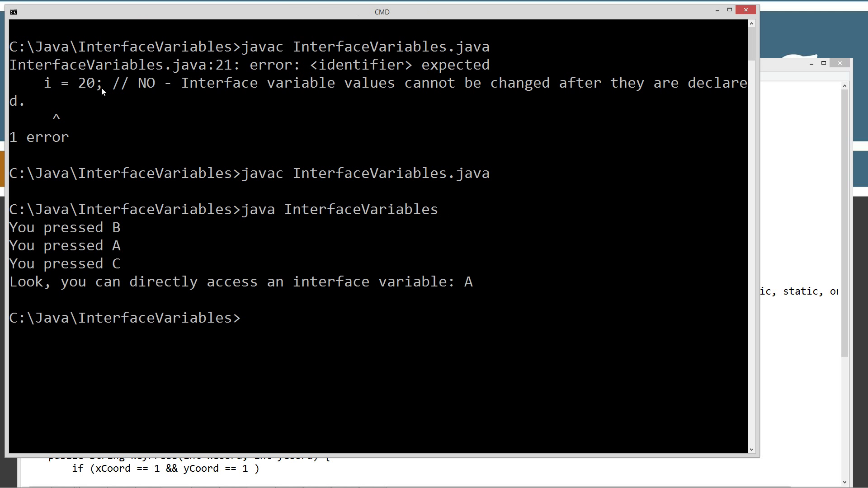